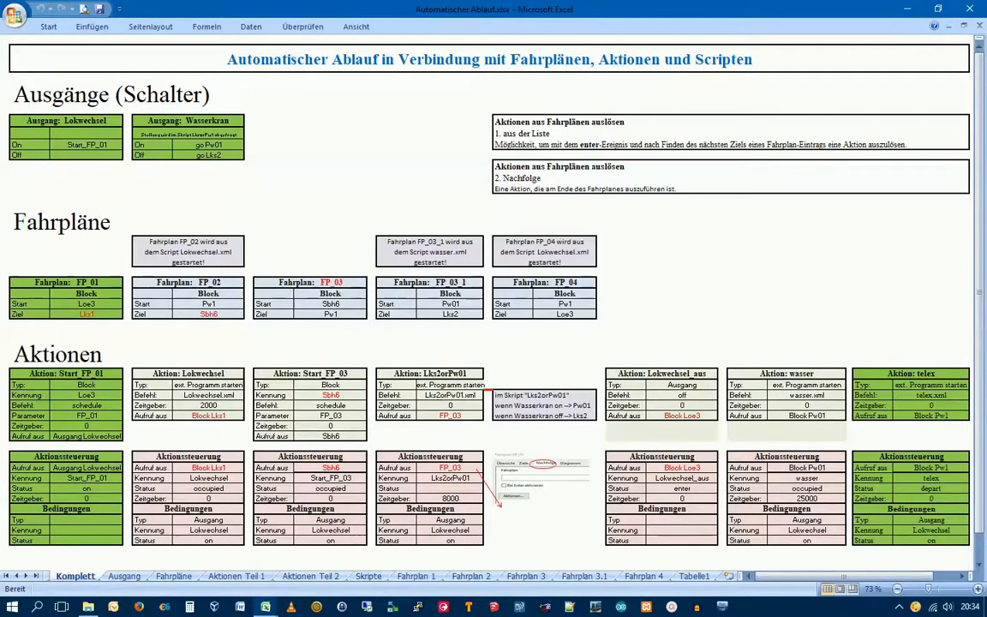
Look at the script list sheet, return to the overview, then scroll over the Pasewalk track plan
{"action": "left_click", "coordinate": [368, 575]}
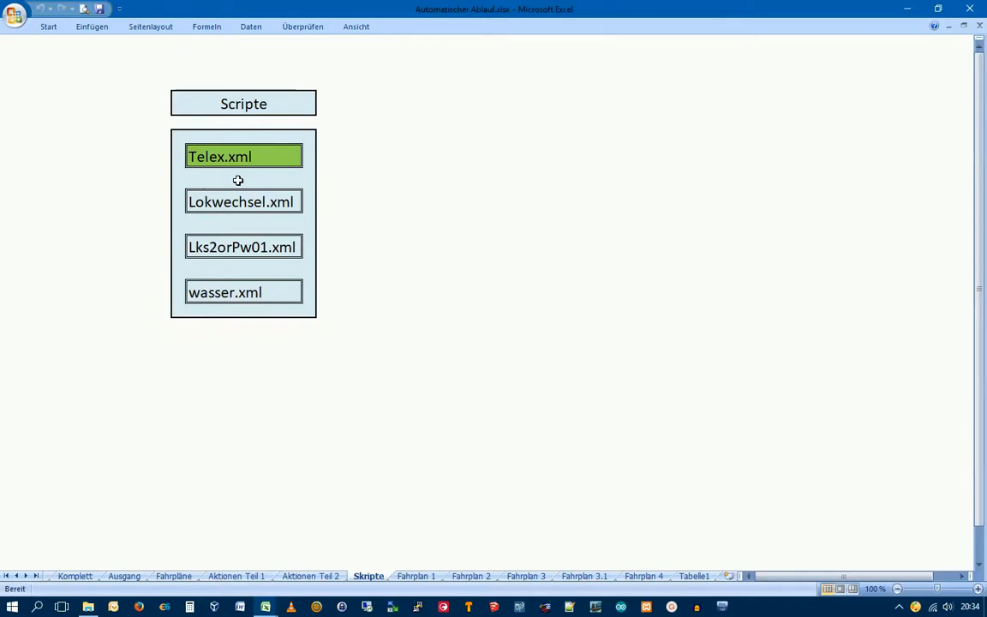
{"action": "mouse_move", "coordinate": [329, 418]}
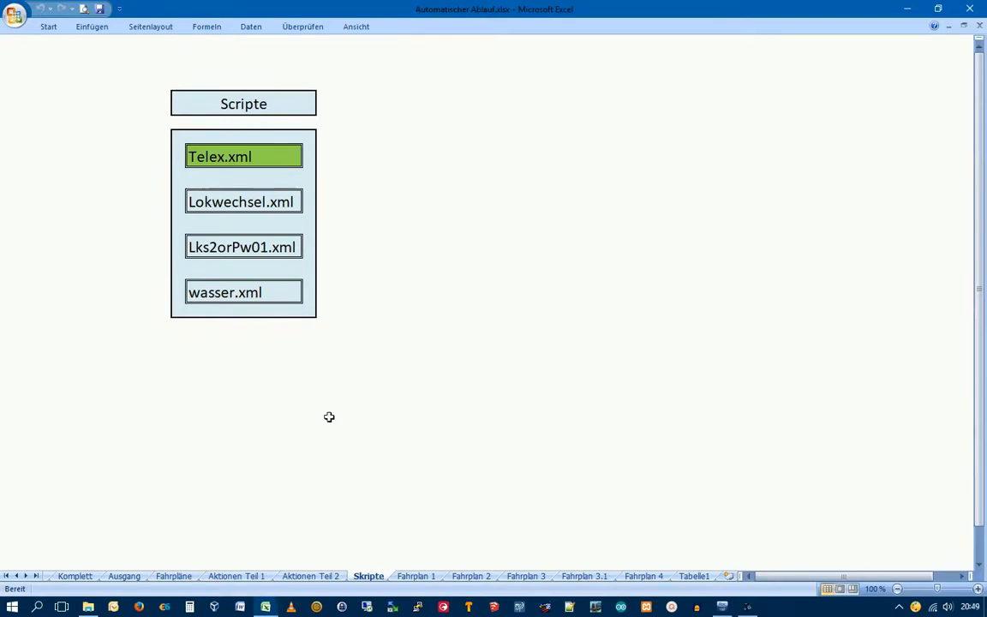
{"action": "mouse_move", "coordinate": [325, 419]}
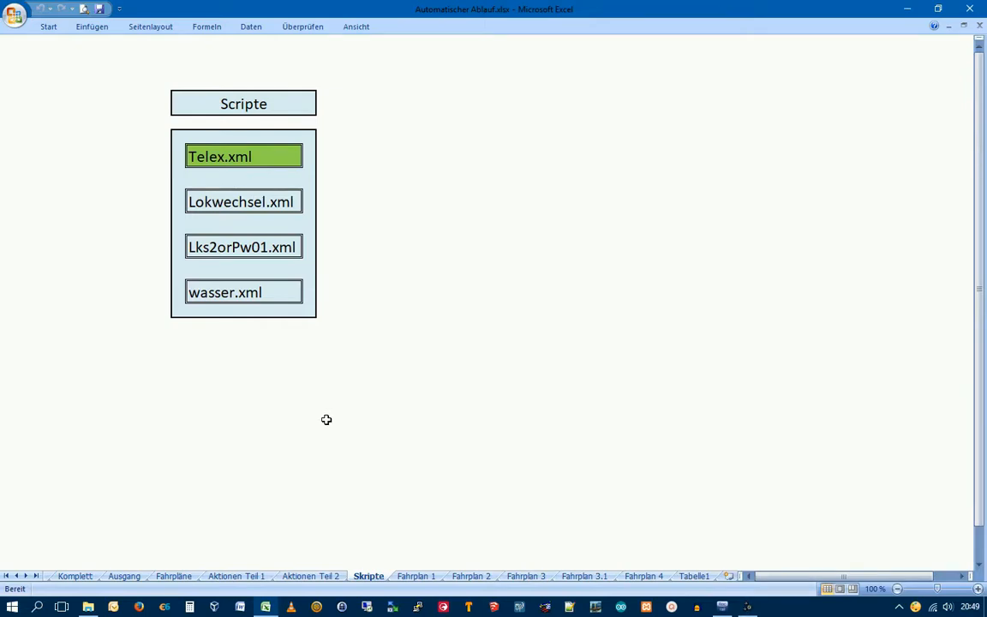
{"action": "left_click", "coordinate": [75, 576]}
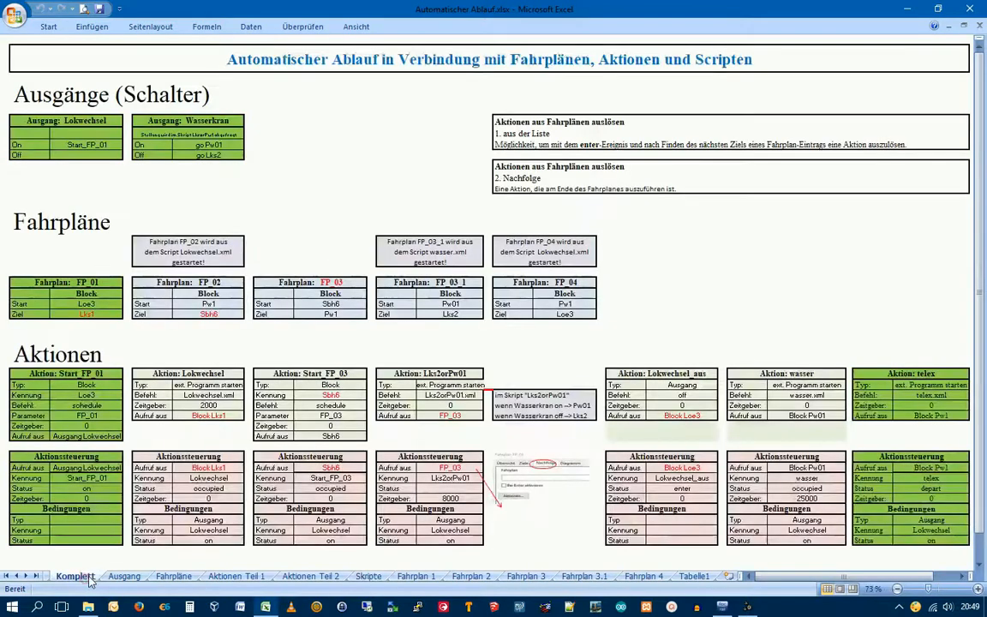
{"action": "mouse_move", "coordinate": [205, 343]}
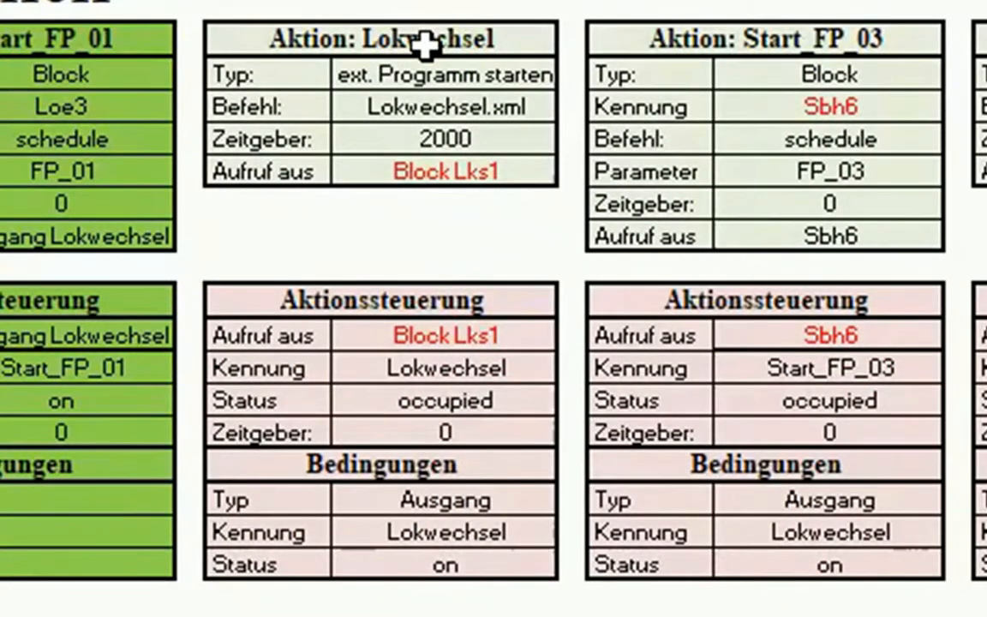
{"action": "mouse_move", "coordinate": [403, 350]}
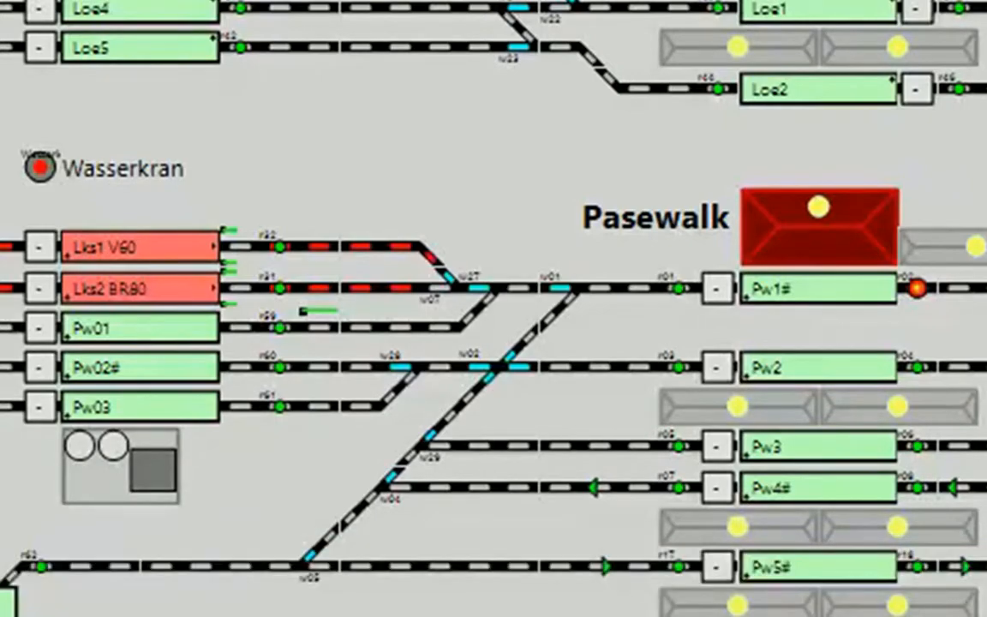
{"action": "scroll", "scroll_direction": "down", "scroll_amount": 3}
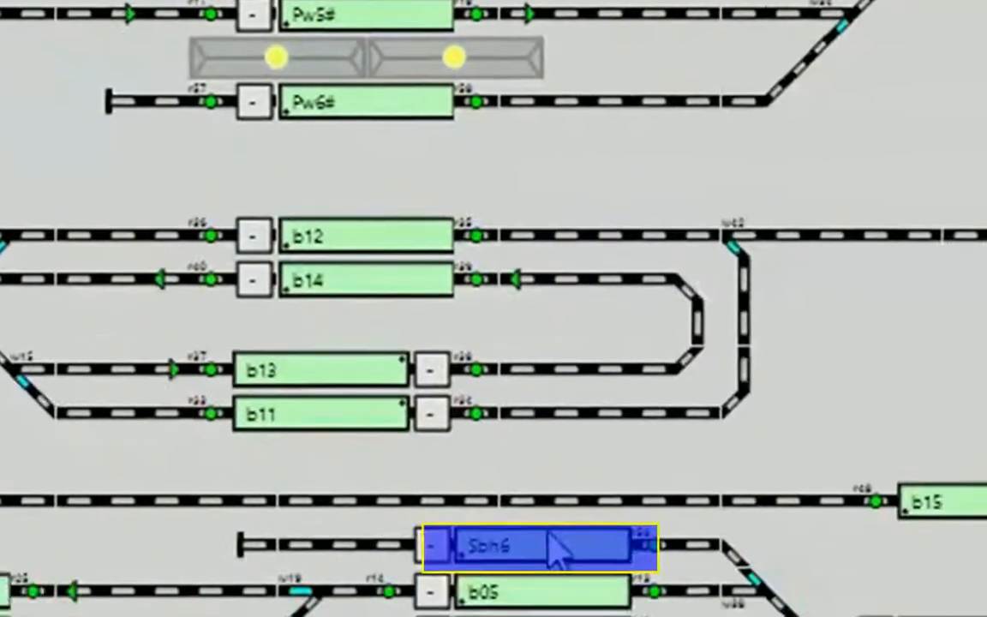
{"action": "scroll", "scroll_direction": "down", "scroll_amount": 3}
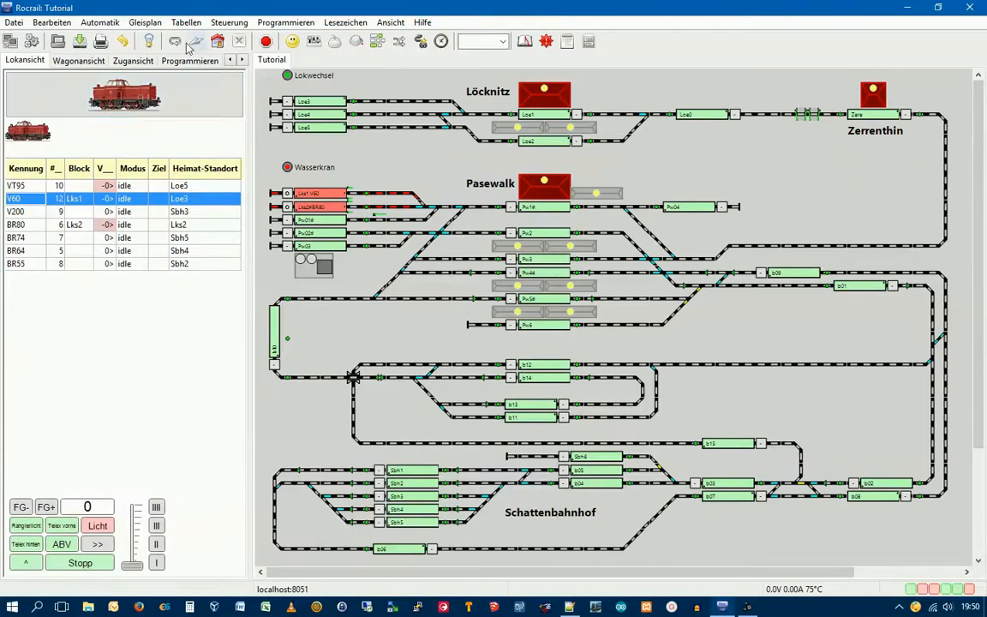
Open the Aktionen table and create a new empty action
{"action": "left_click", "coordinate": [186, 22]}
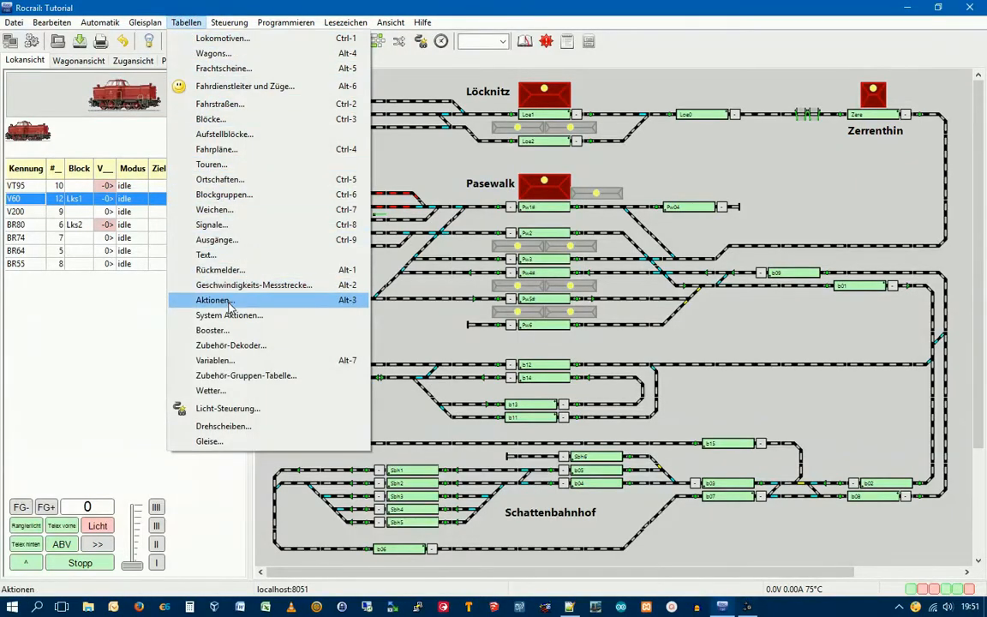
{"action": "left_click", "coordinate": [215, 298]}
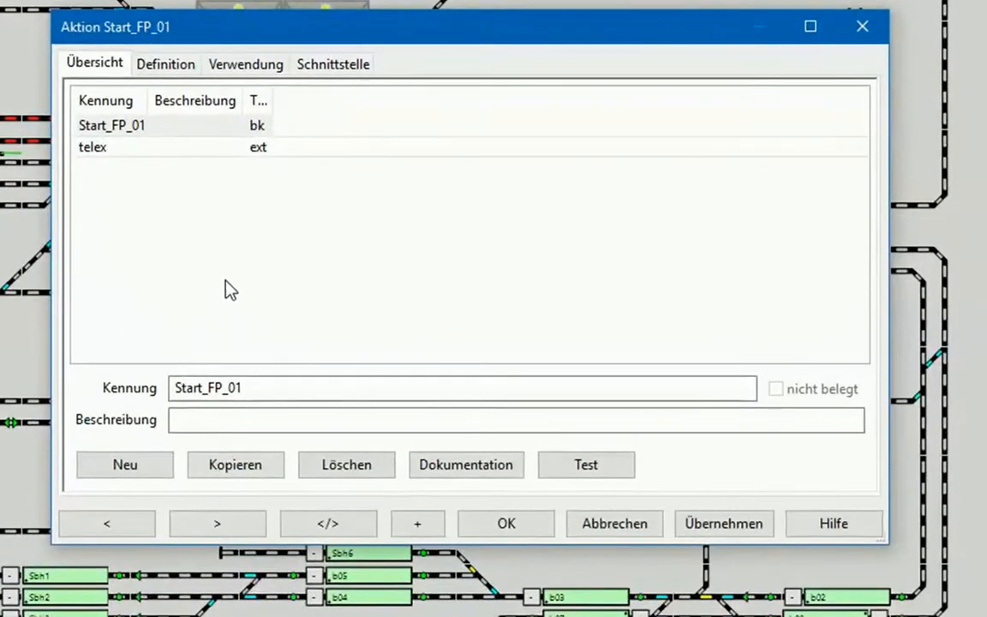
{"action": "left_click", "coordinate": [125, 464]}
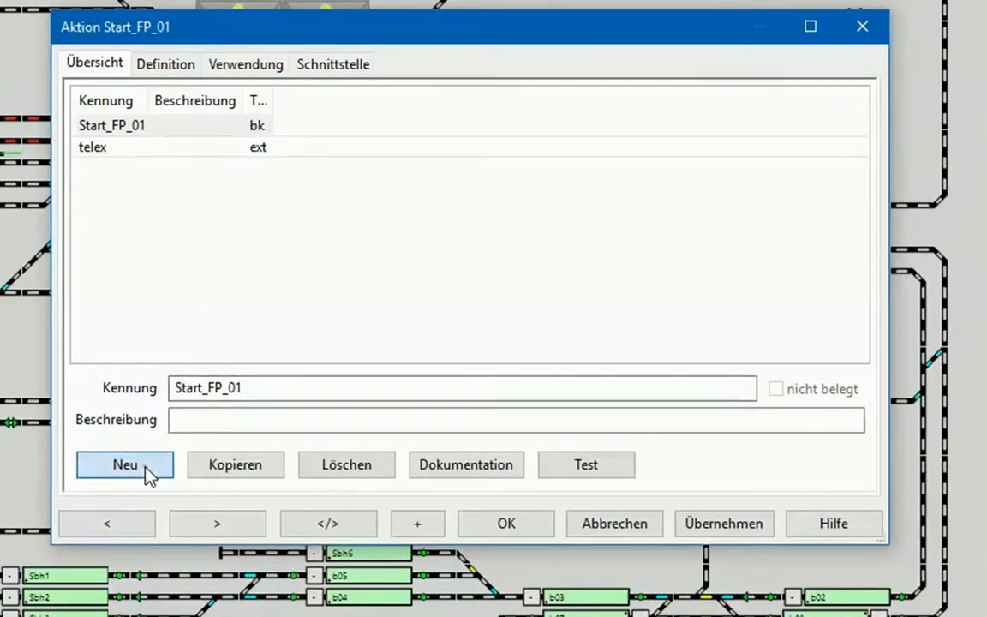
{"action": "left_click", "coordinate": [123, 464]}
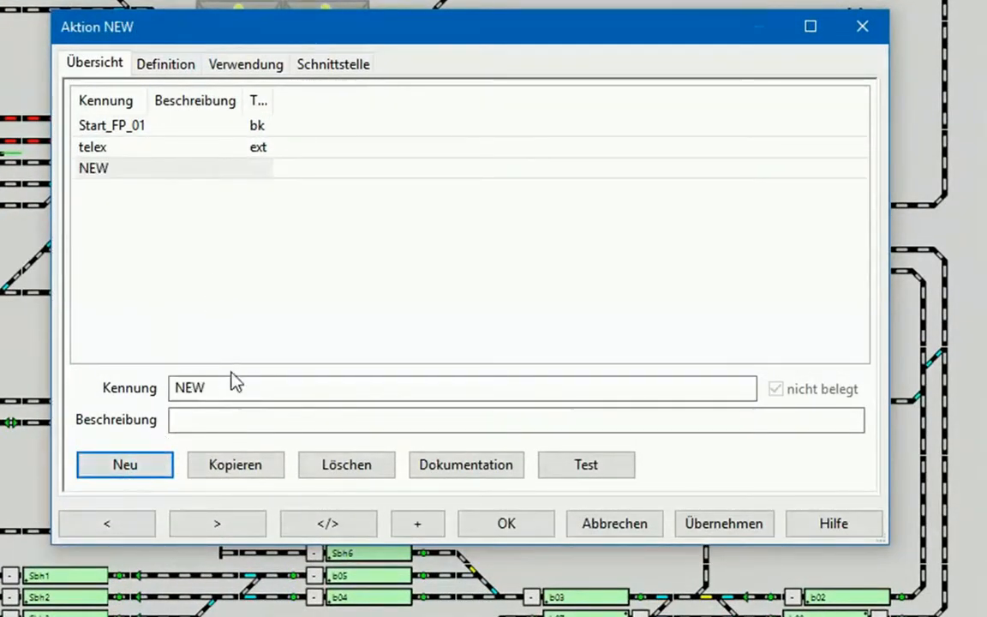
{"action": "mouse_move", "coordinate": [219, 347]}
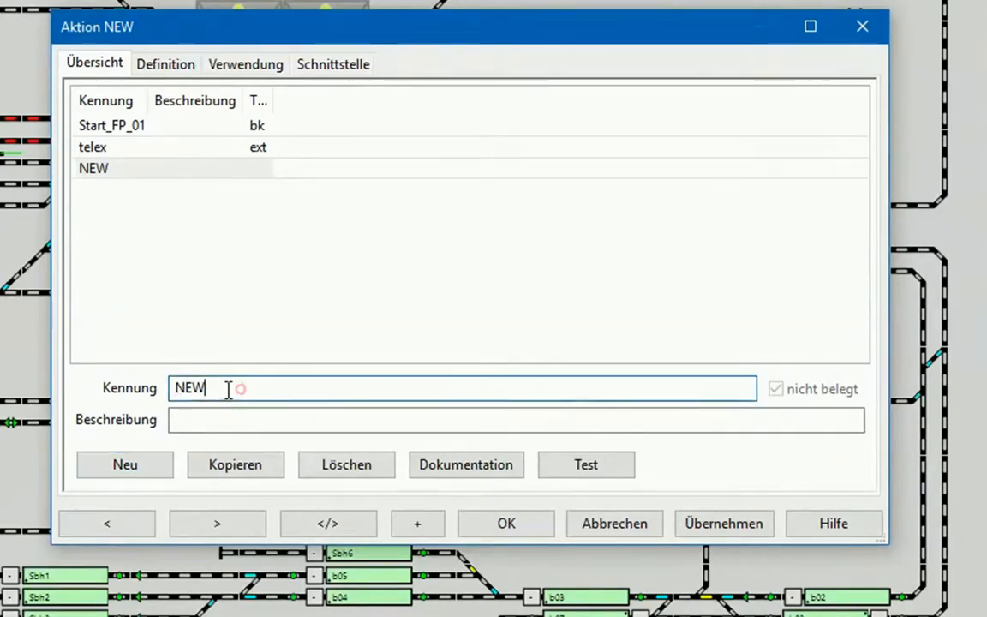
Rename the new action from NEW to Lokwechsel and apply it
{"action": "double_click", "coordinate": [189, 387]}
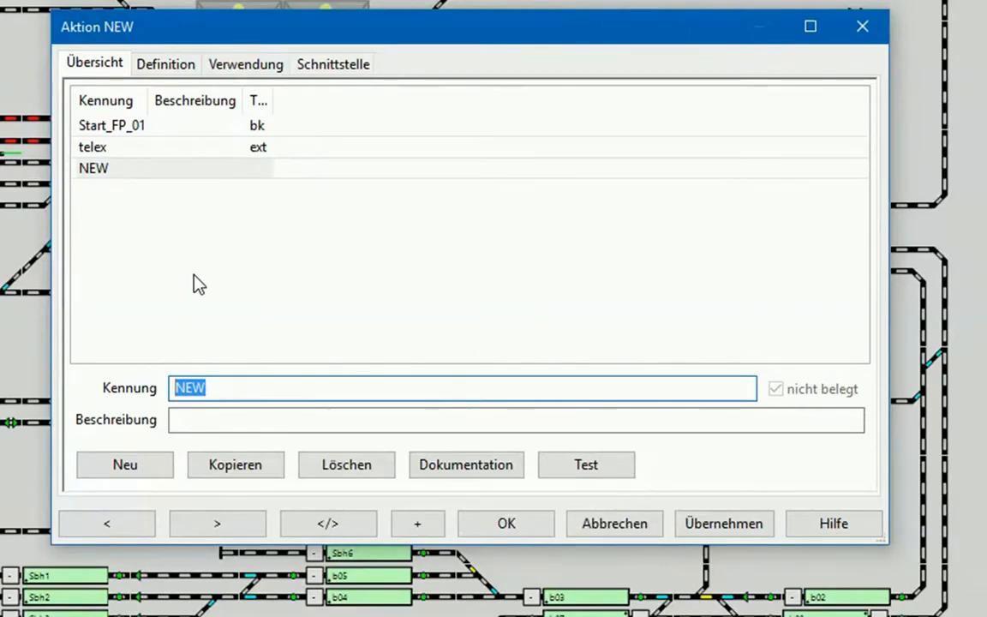
{"action": "type", "text": "Lokwe"}
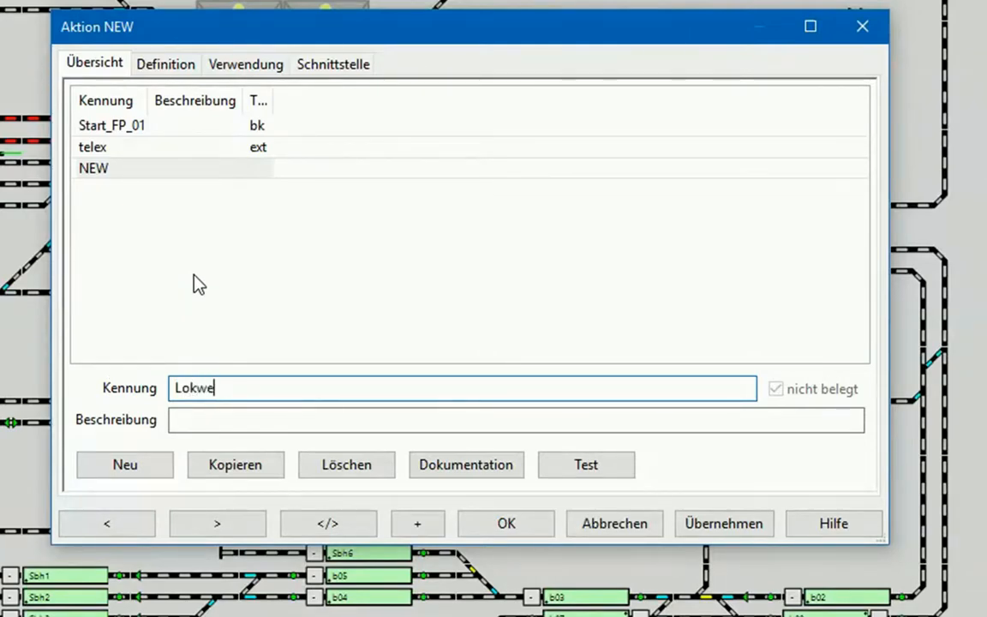
{"action": "type", "text": "chsel"}
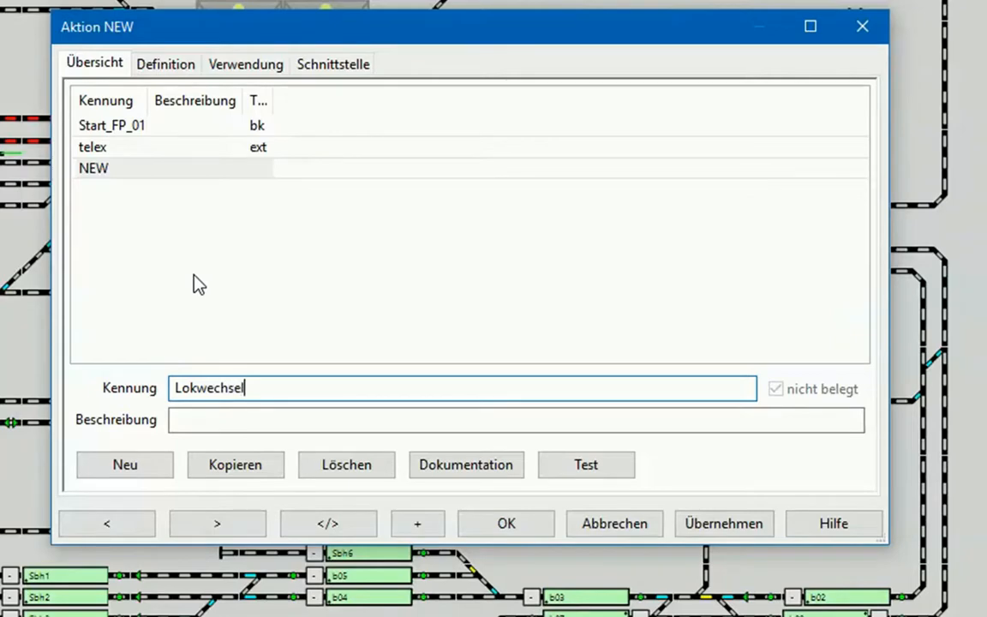
{"action": "mouse_move", "coordinate": [202, 266]}
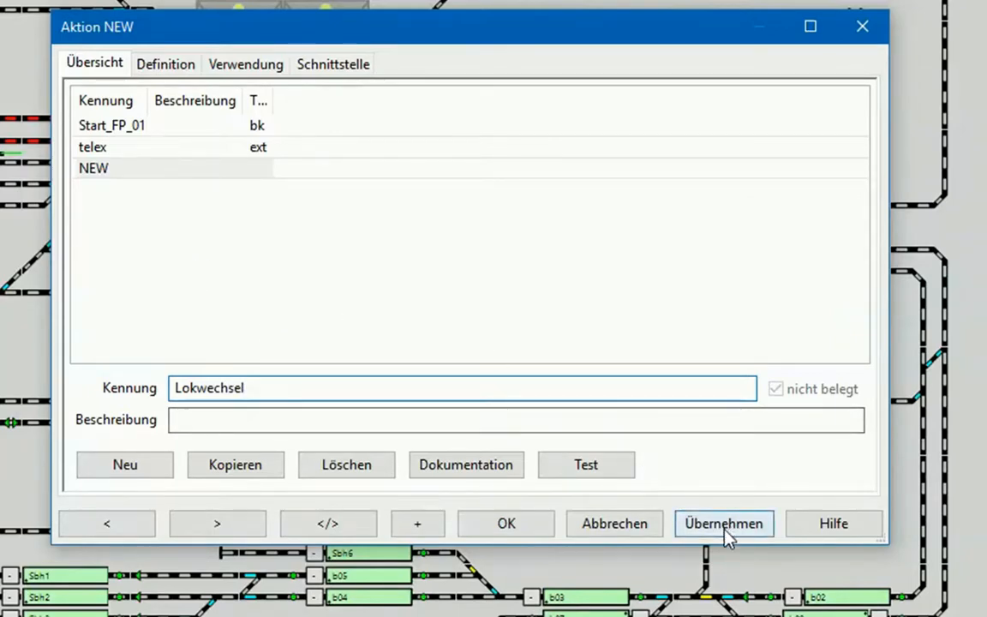
{"action": "left_click", "coordinate": [723, 524]}
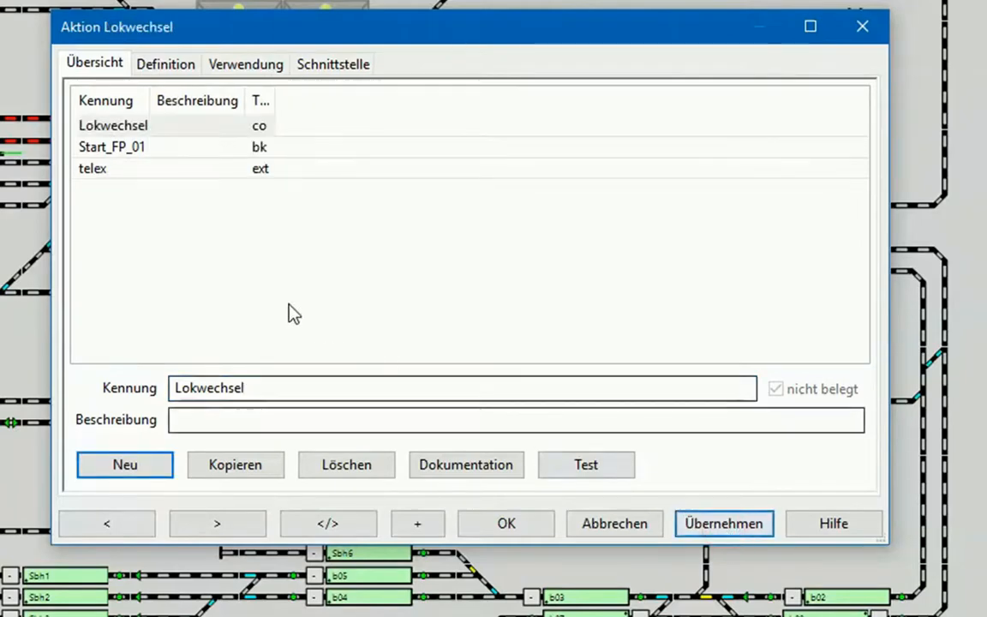
{"action": "left_click", "coordinate": [113, 125]}
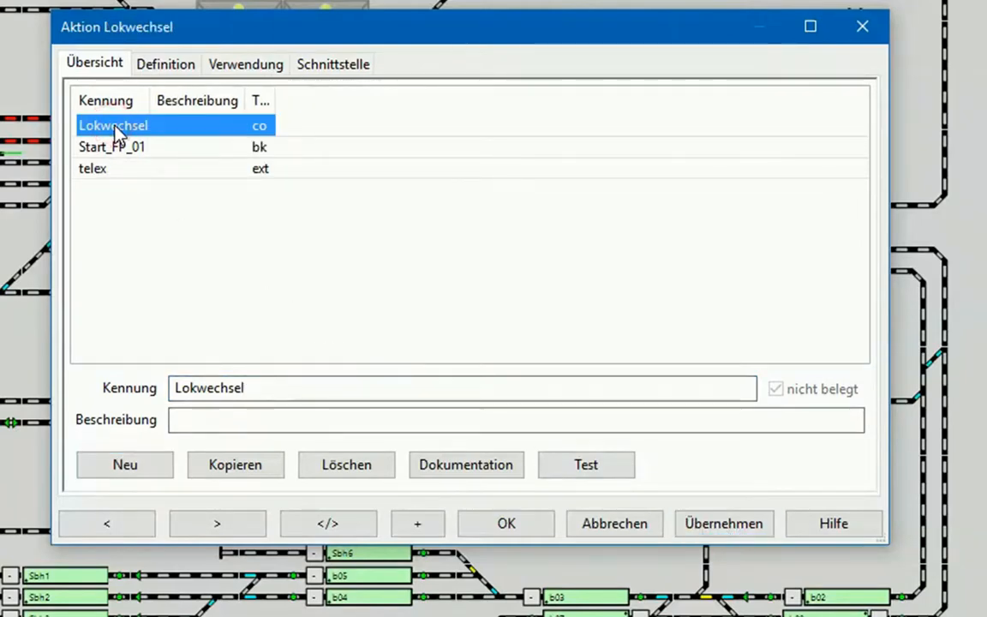
Define Lokwechsel as type 'Ext. Programm starten' with command Lokwechsel.xml
{"action": "left_click", "coordinate": [165, 64]}
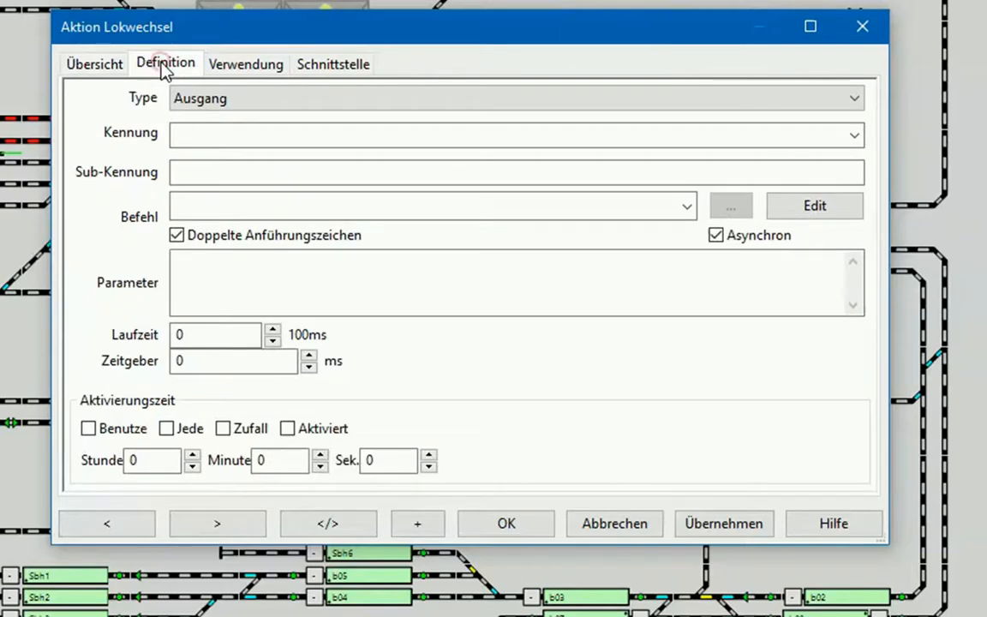
{"action": "left_click", "coordinate": [854, 98]}
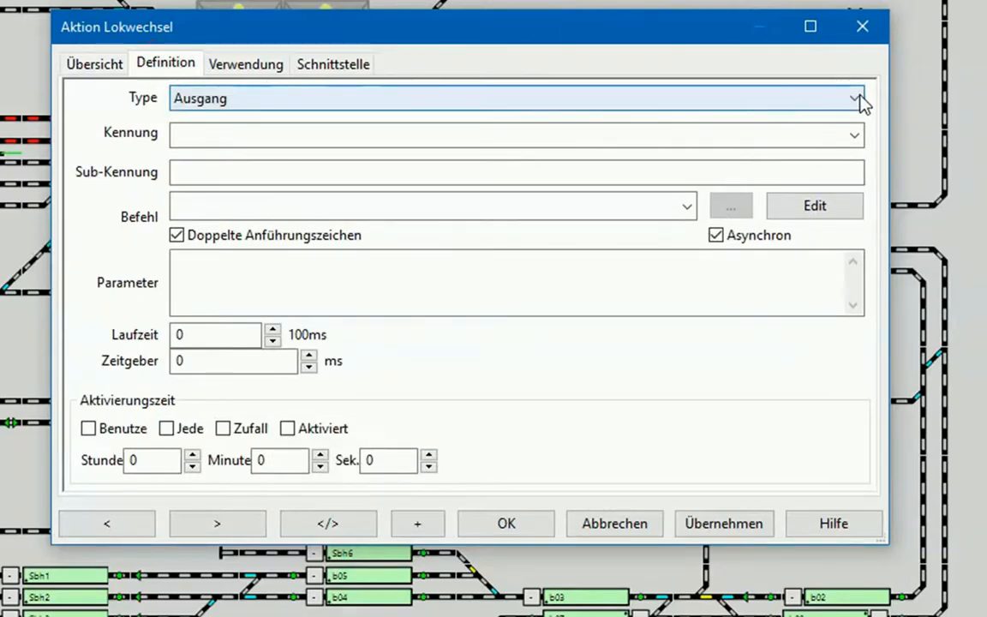
{"action": "left_click", "coordinate": [853, 97]}
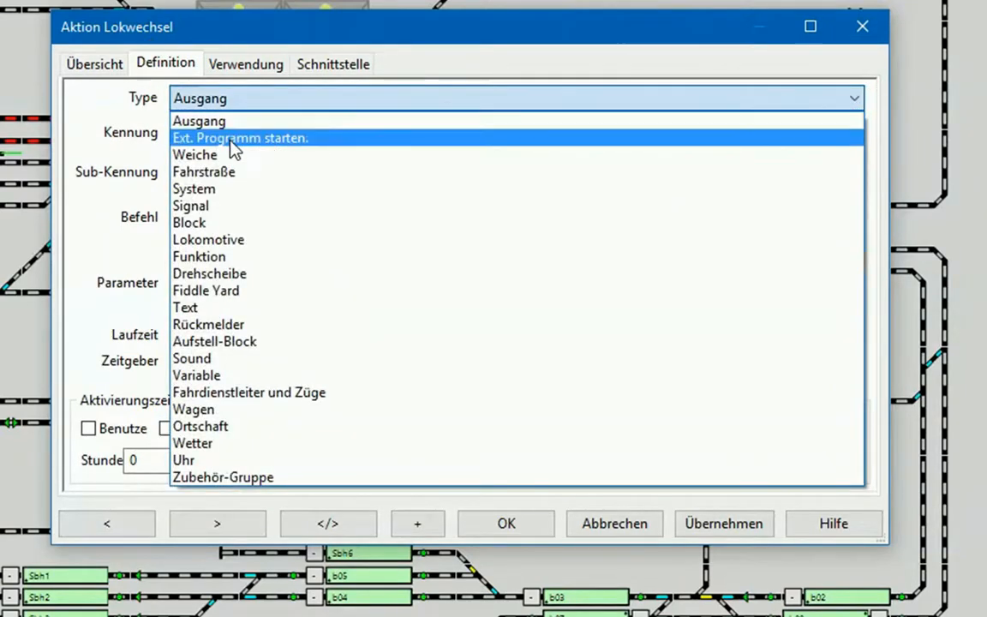
{"action": "left_click", "coordinate": [240, 137]}
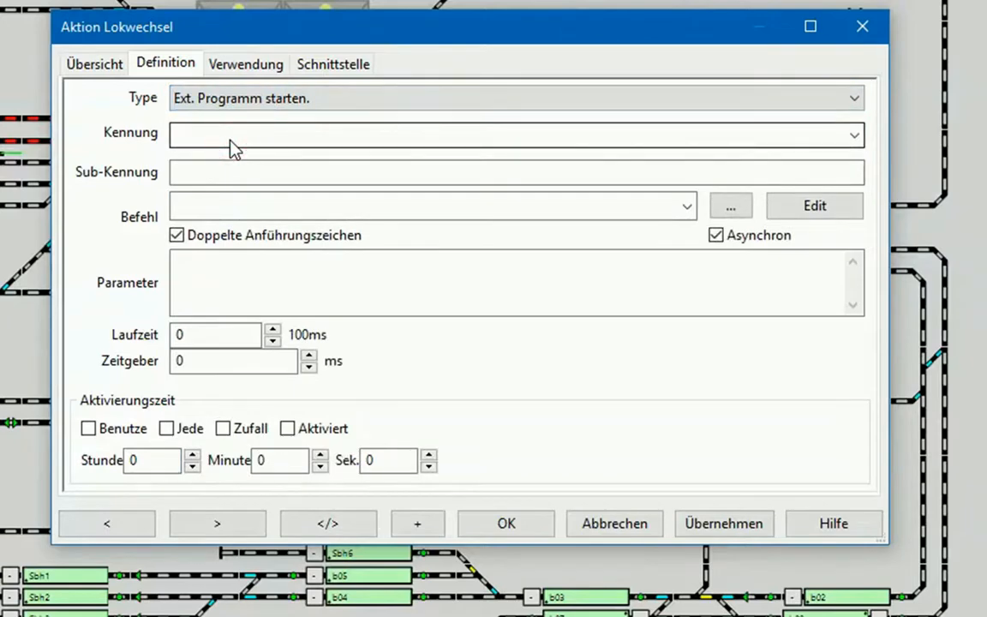
{"action": "mouse_move", "coordinate": [866, 144]}
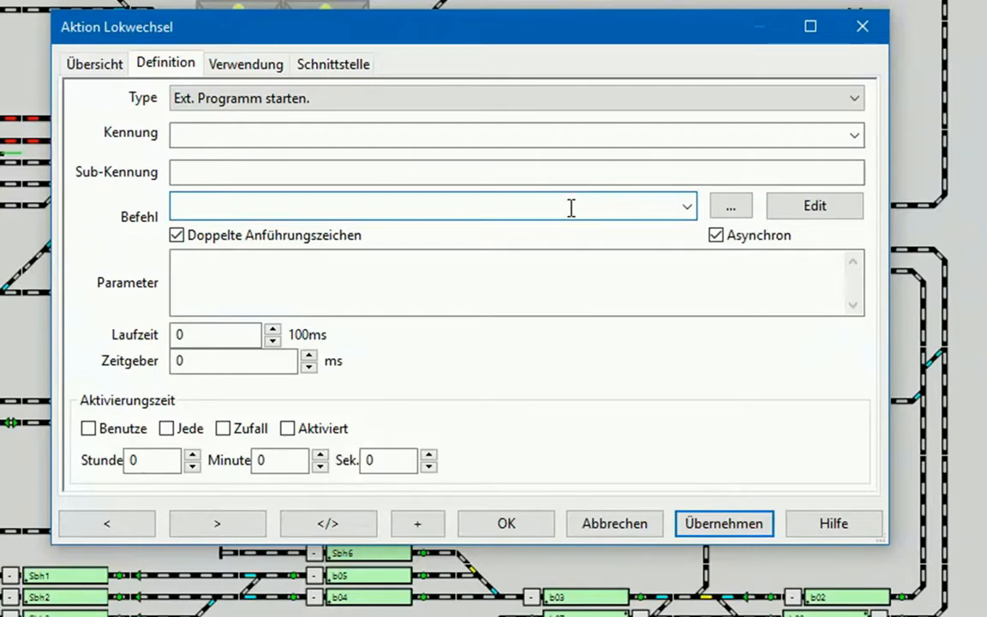
{"action": "type", "text": "Lokwechse"}
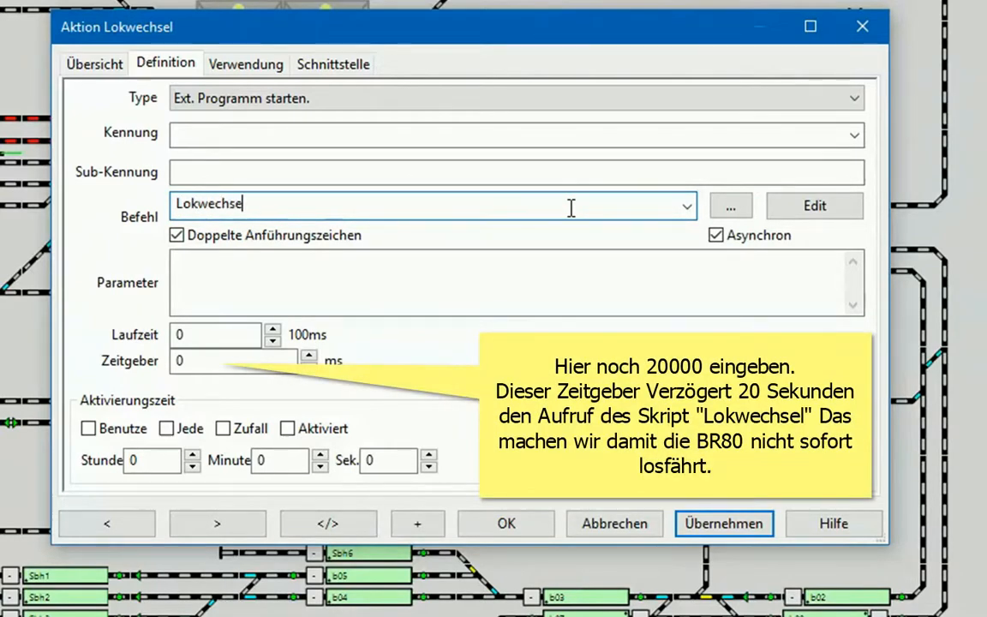
{"action": "type", "text": "l.xm"}
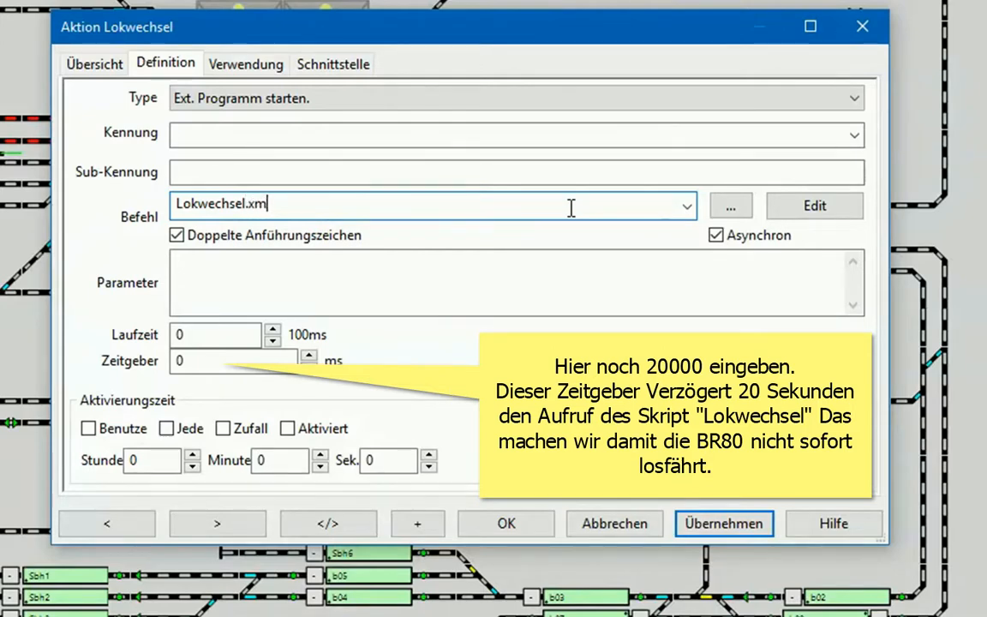
{"action": "type", "text": "l"}
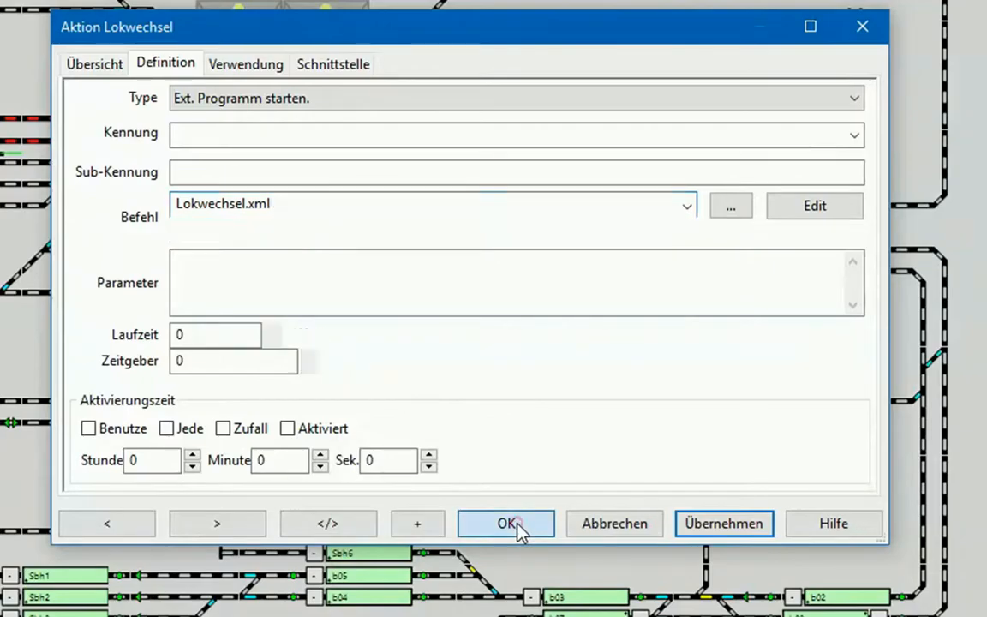
Close the actions table and open the action control settings of block Lks1
{"action": "left_click", "coordinate": [505, 524]}
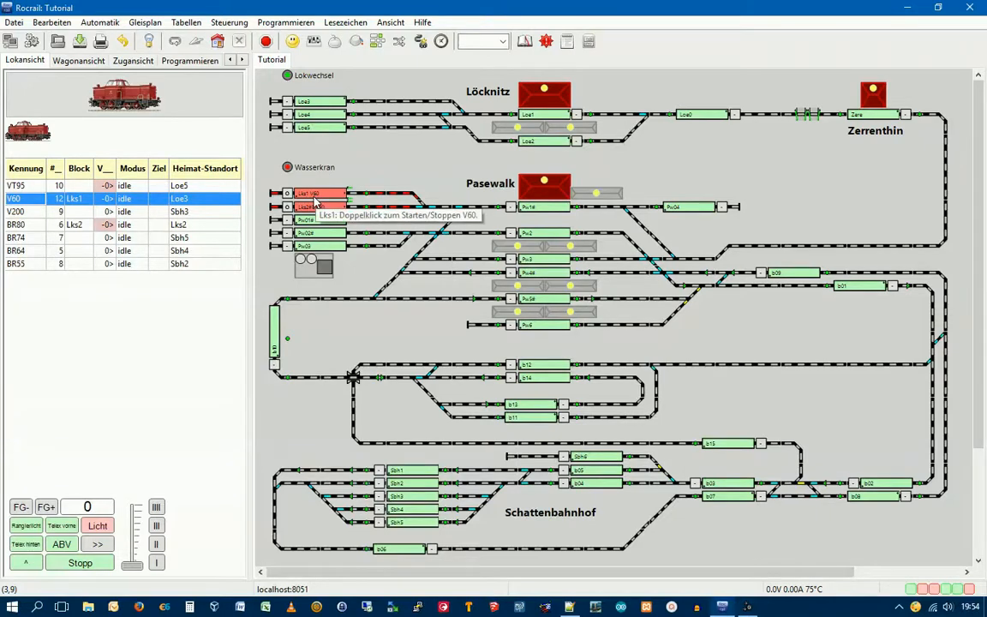
{"action": "right_click", "coordinate": [317, 199]}
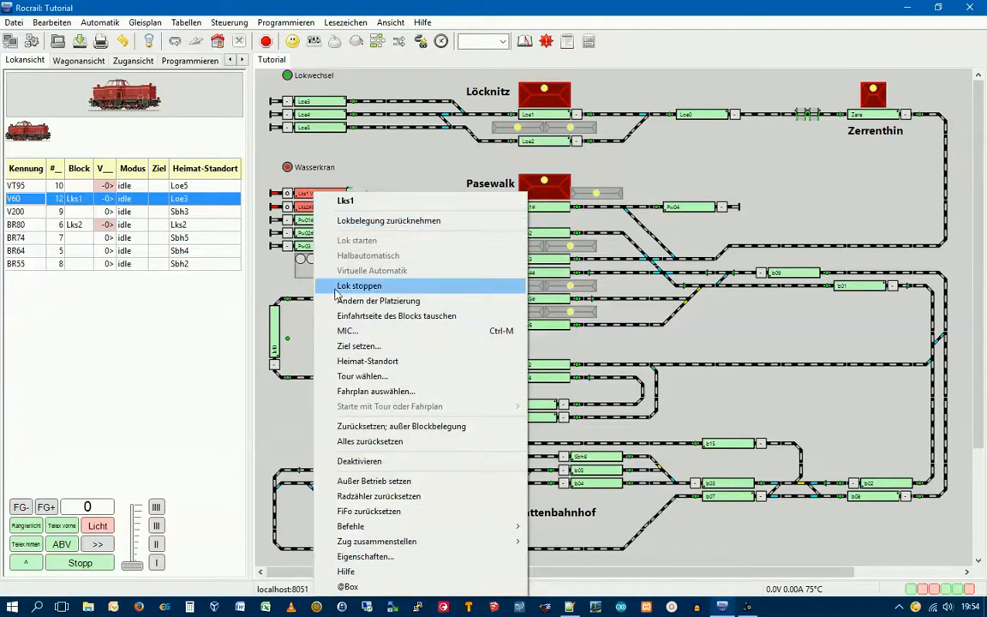
{"action": "mouse_move", "coordinate": [374, 562]}
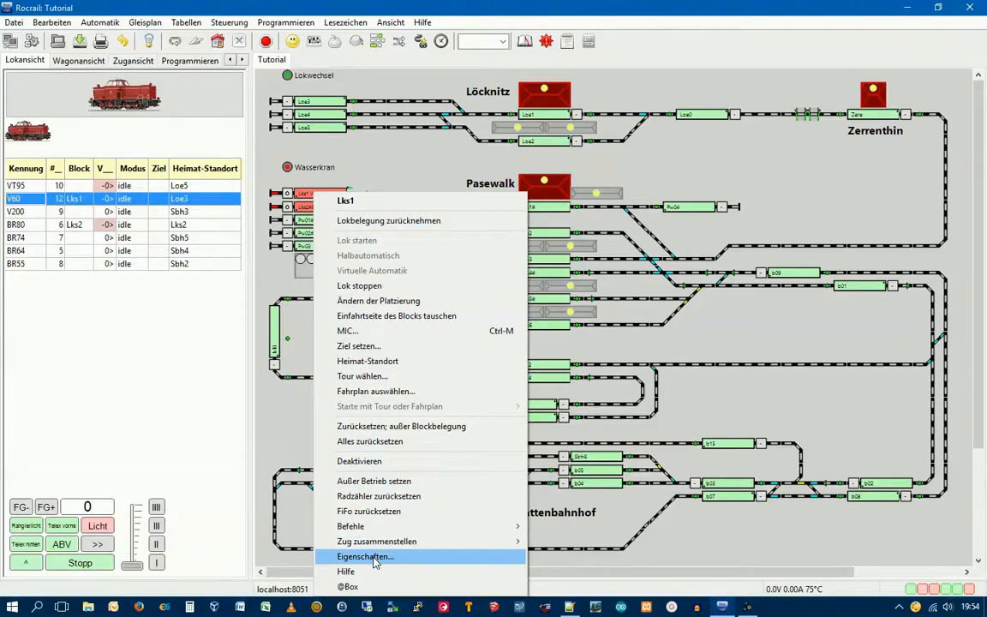
{"action": "left_click", "coordinate": [365, 555]}
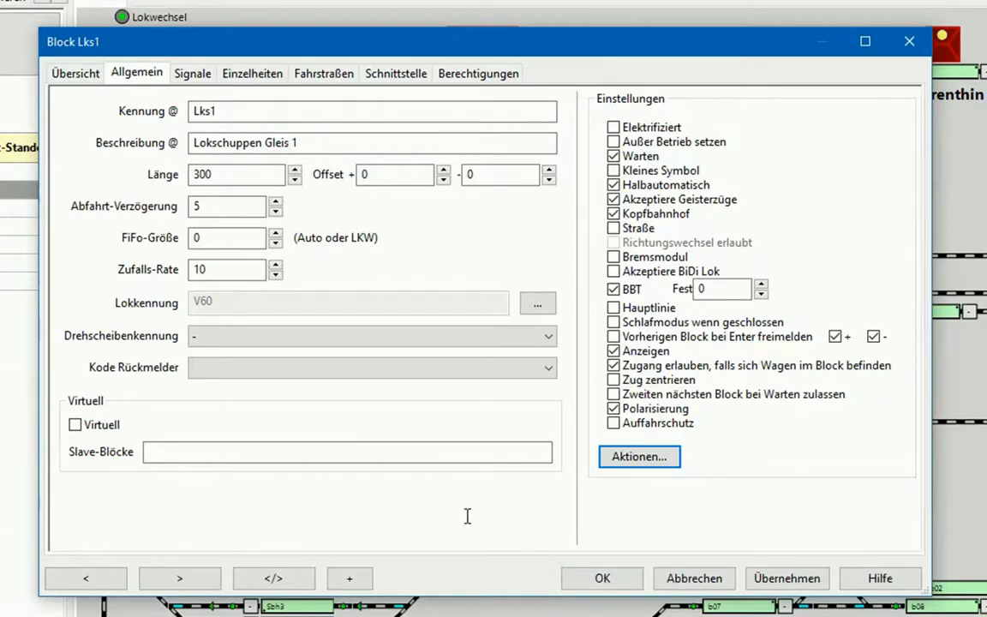
{"action": "left_click", "coordinate": [637, 456]}
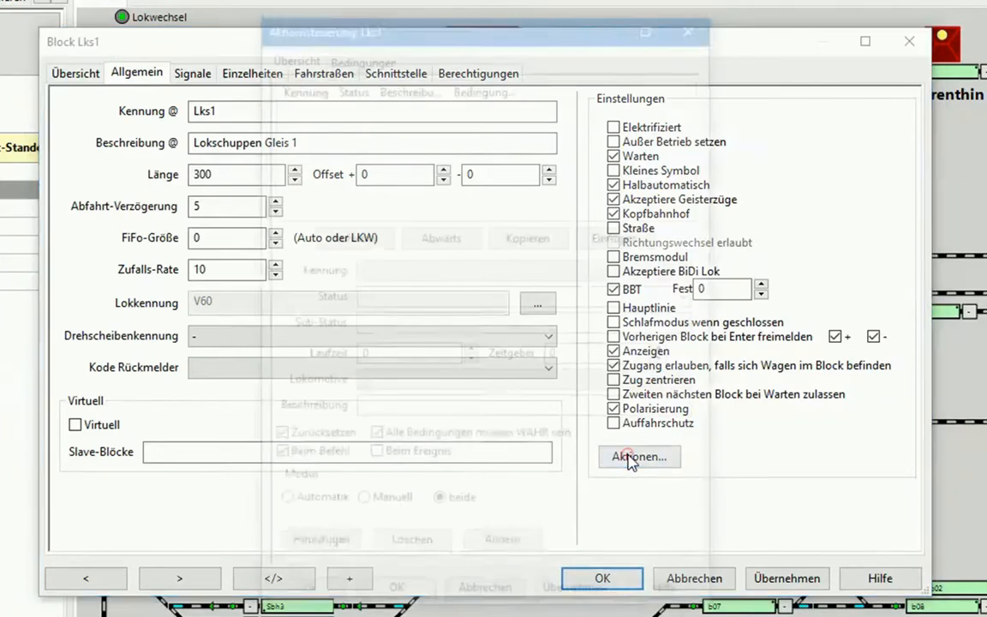
{"action": "left_click", "coordinate": [637, 456]}
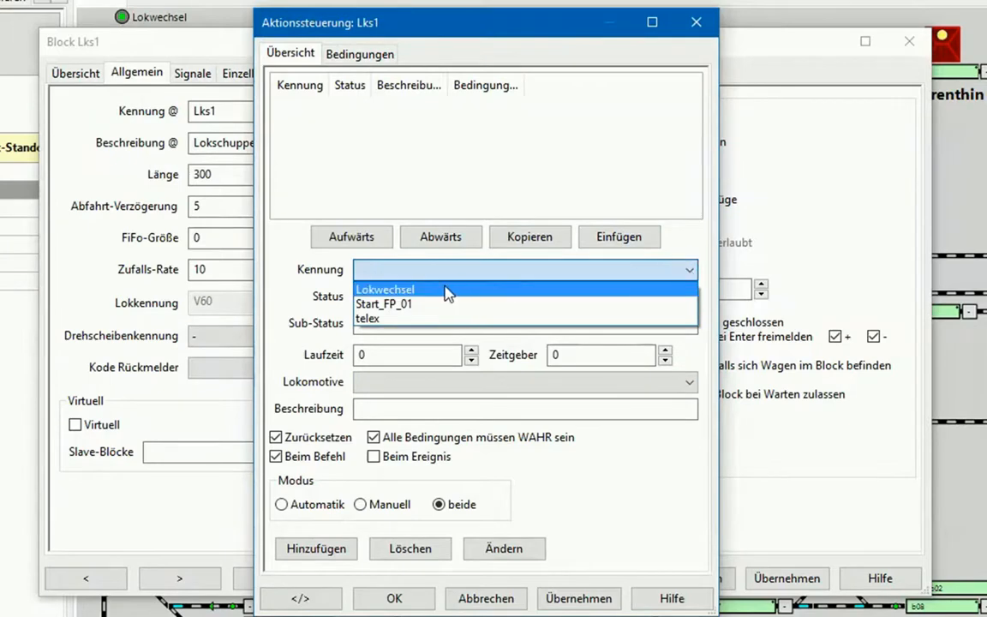
Add the Lokwechsel action to Lks1, triggered when the block becomes occupied
{"action": "left_click", "coordinate": [386, 288]}
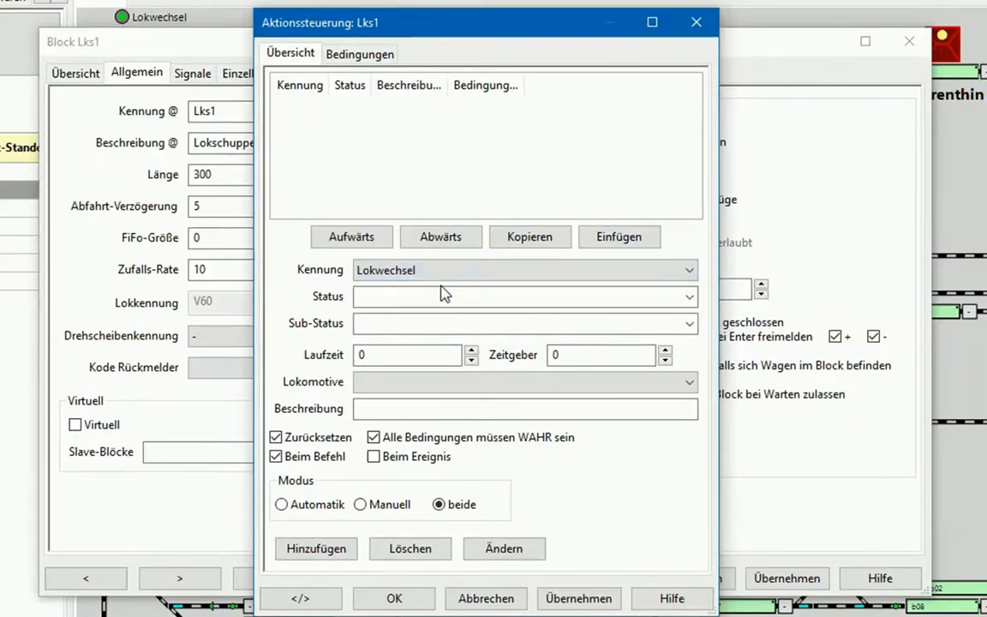
{"action": "left_click", "coordinate": [522, 271]}
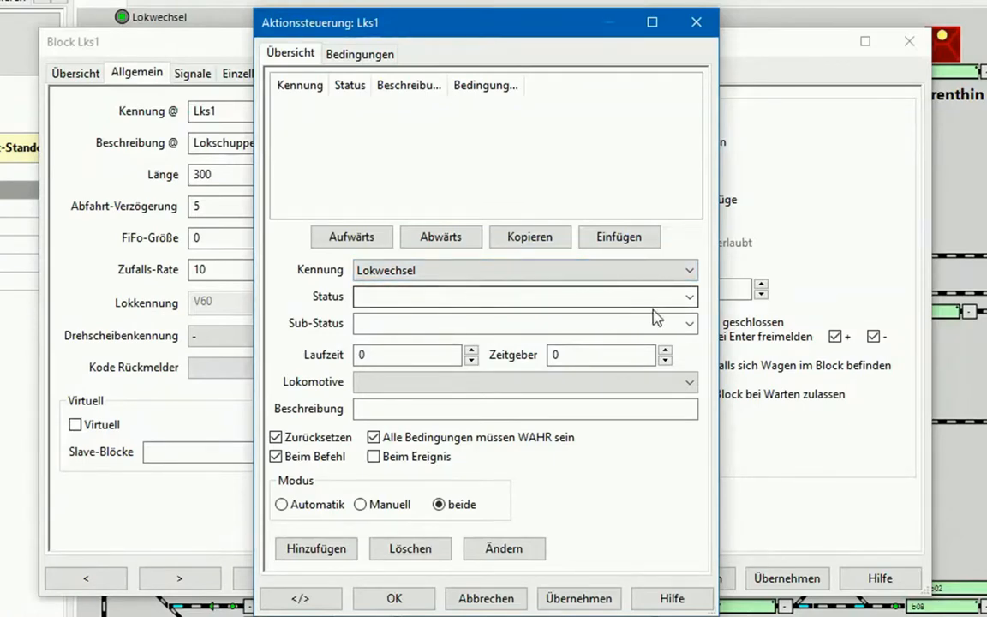
{"action": "left_click", "coordinate": [689, 296]}
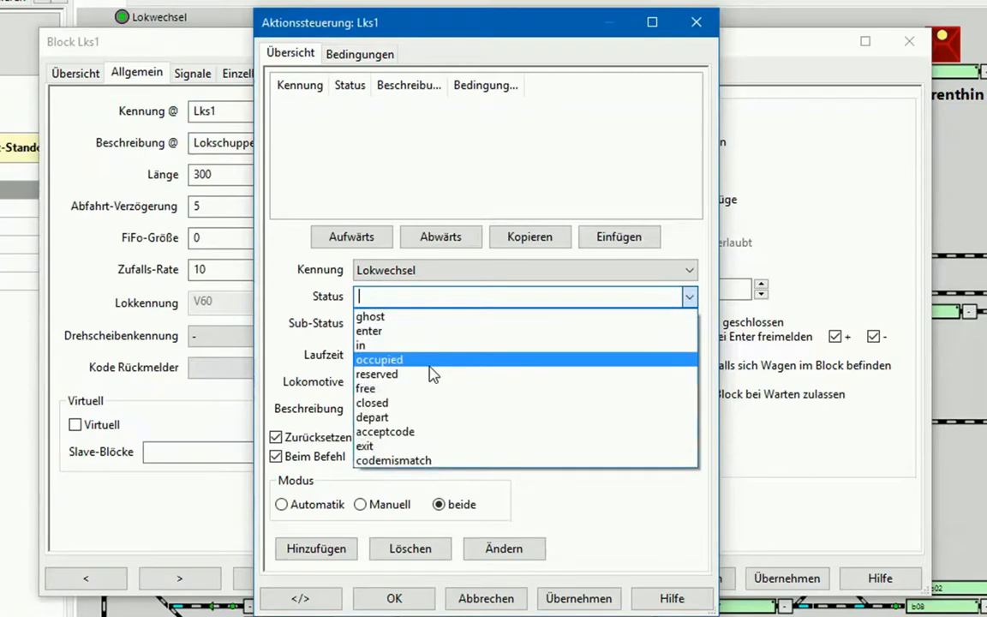
{"action": "left_click", "coordinate": [379, 359]}
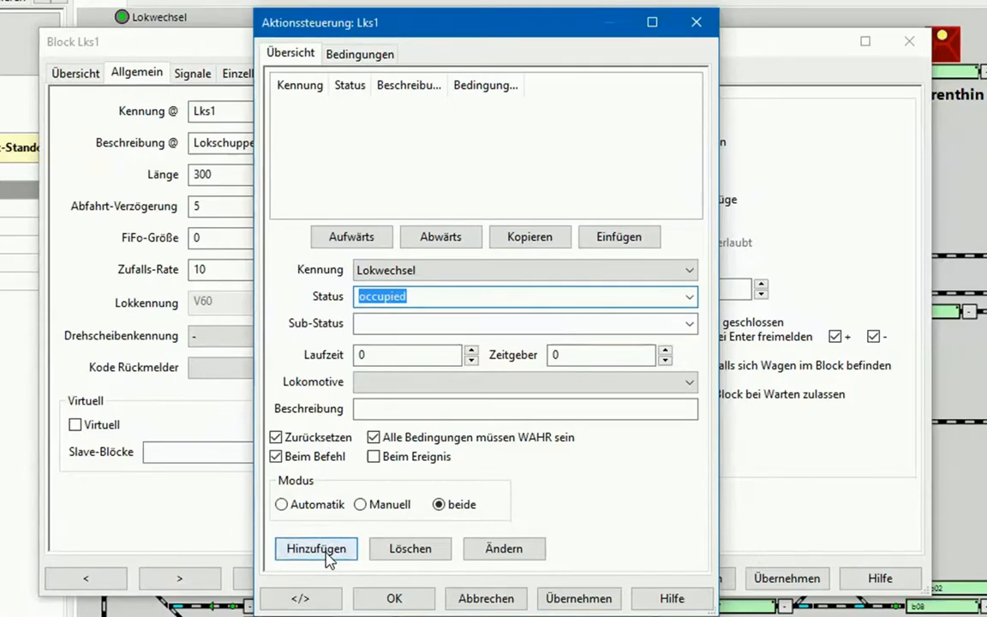
{"action": "left_click", "coordinate": [315, 549]}
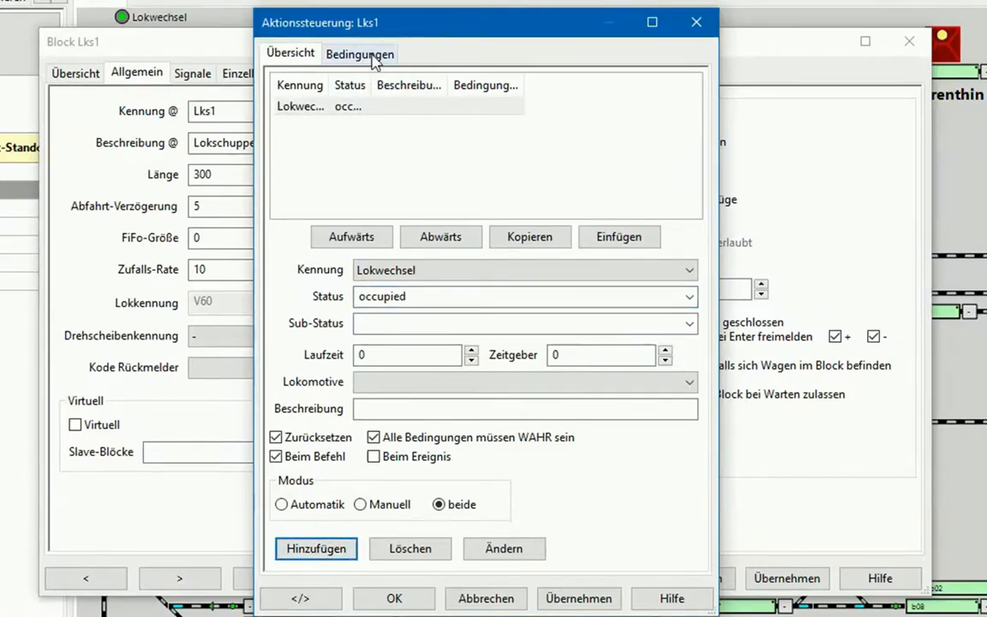
Add a condition that output Lokwechsel must be on for the action to run
{"action": "left_click", "coordinate": [360, 54]}
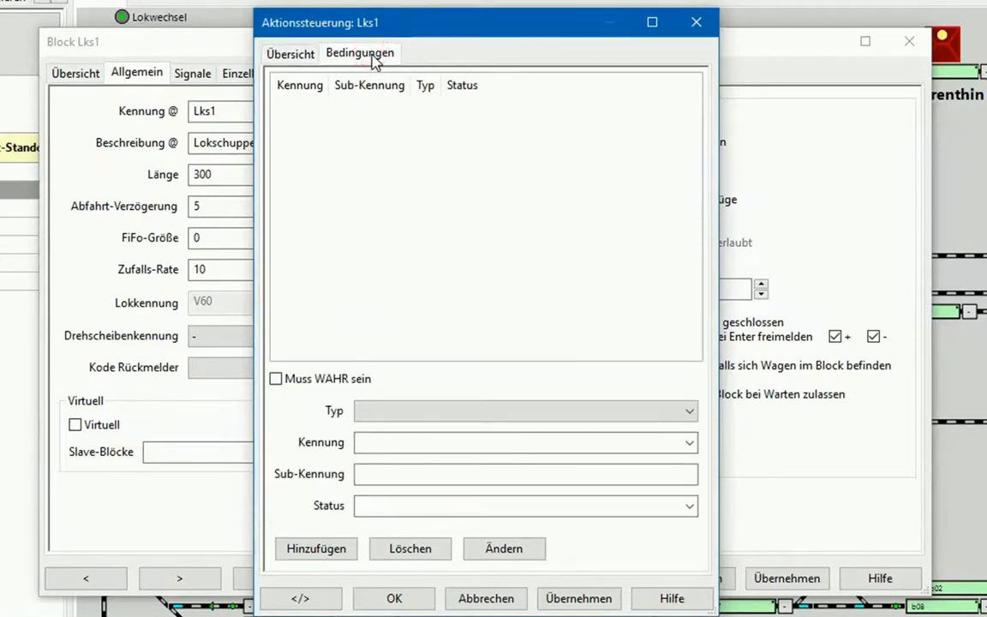
{"action": "left_click", "coordinate": [689, 411]}
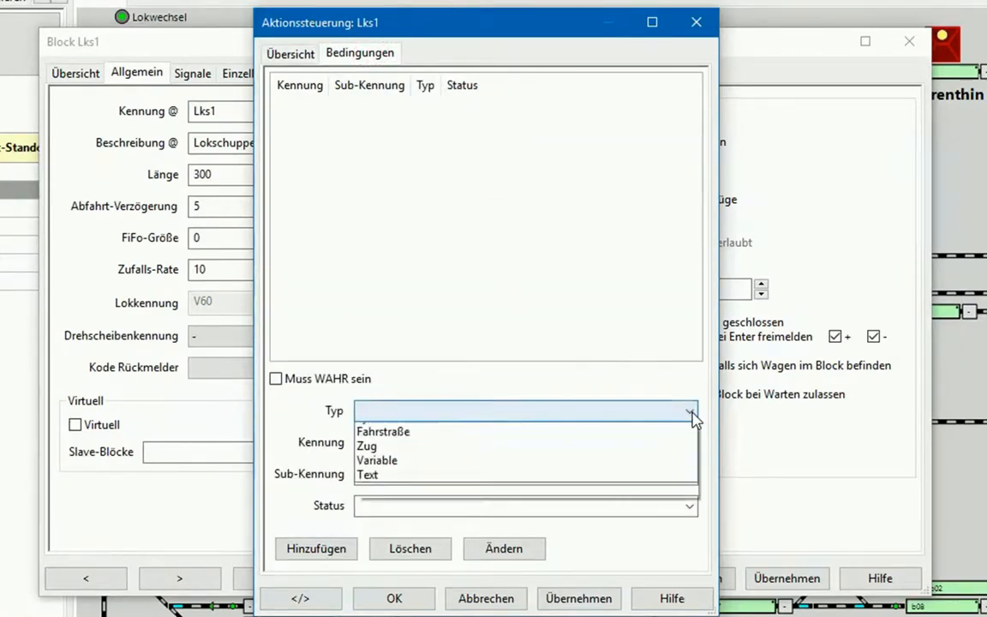
{"action": "left_click", "coordinate": [381, 411]}
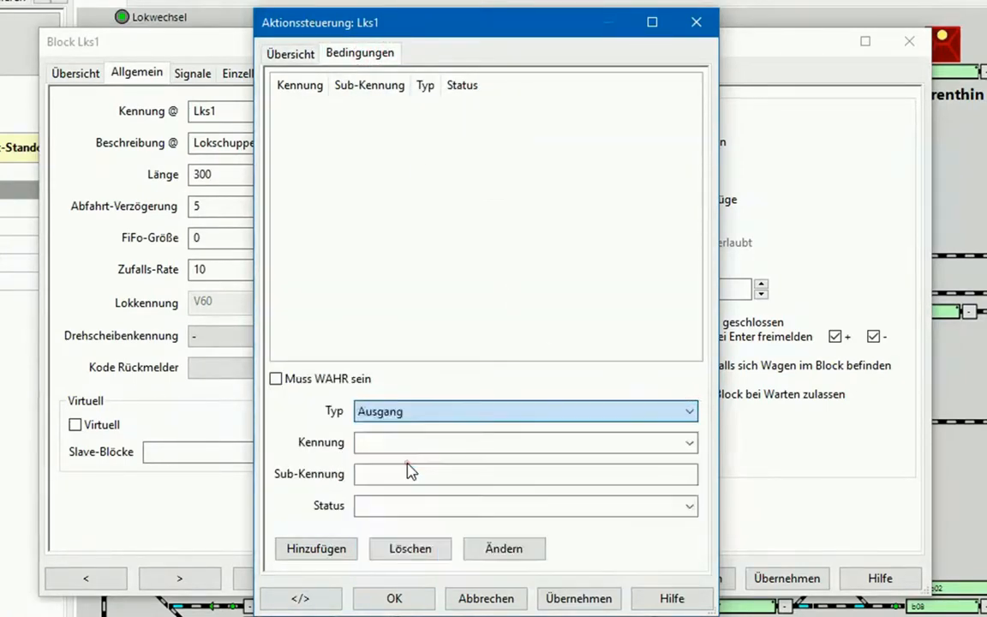
{"action": "left_click", "coordinate": [689, 442]}
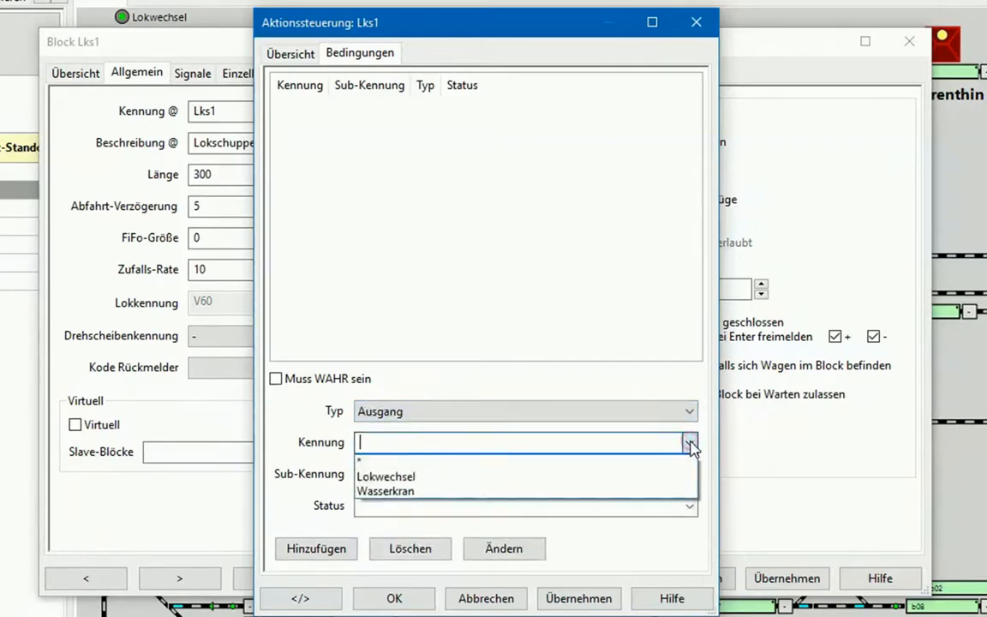
{"action": "left_click", "coordinate": [386, 476]}
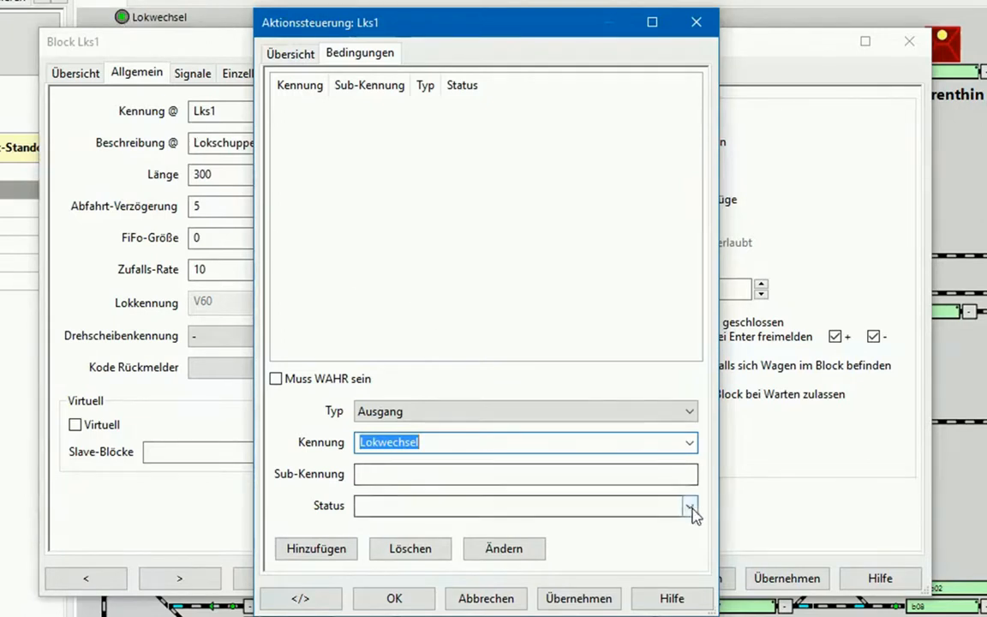
{"action": "left_click", "coordinate": [689, 506]}
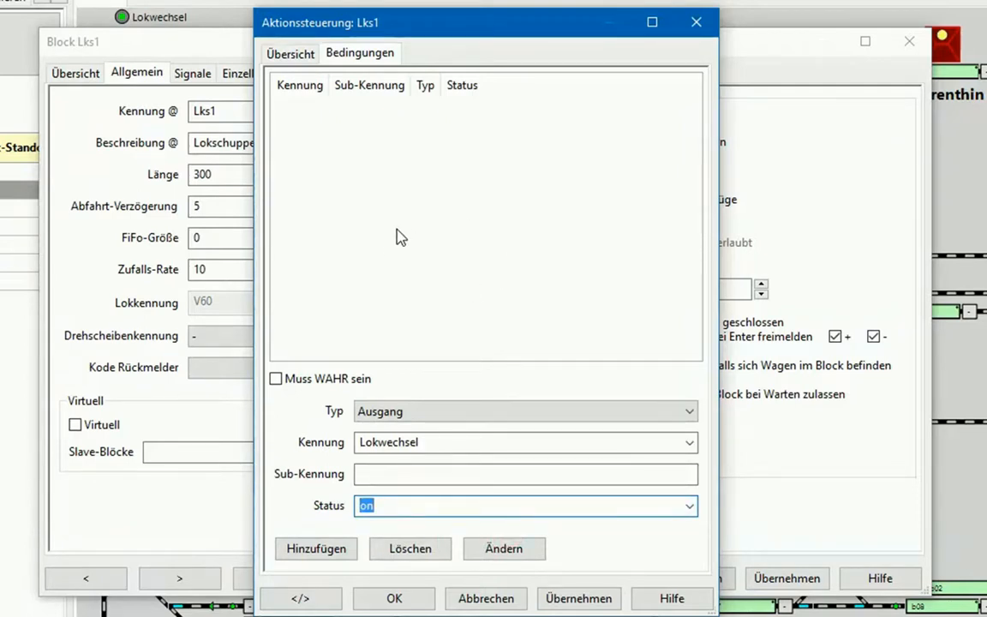
{"action": "mouse_move", "coordinate": [322, 527]}
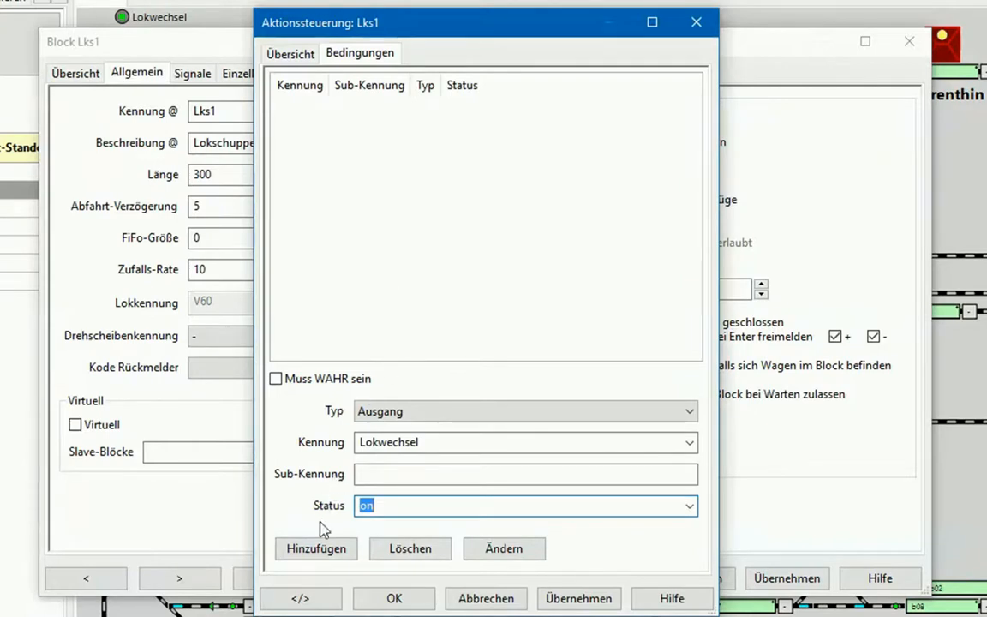
{"action": "left_click", "coordinate": [315, 549]}
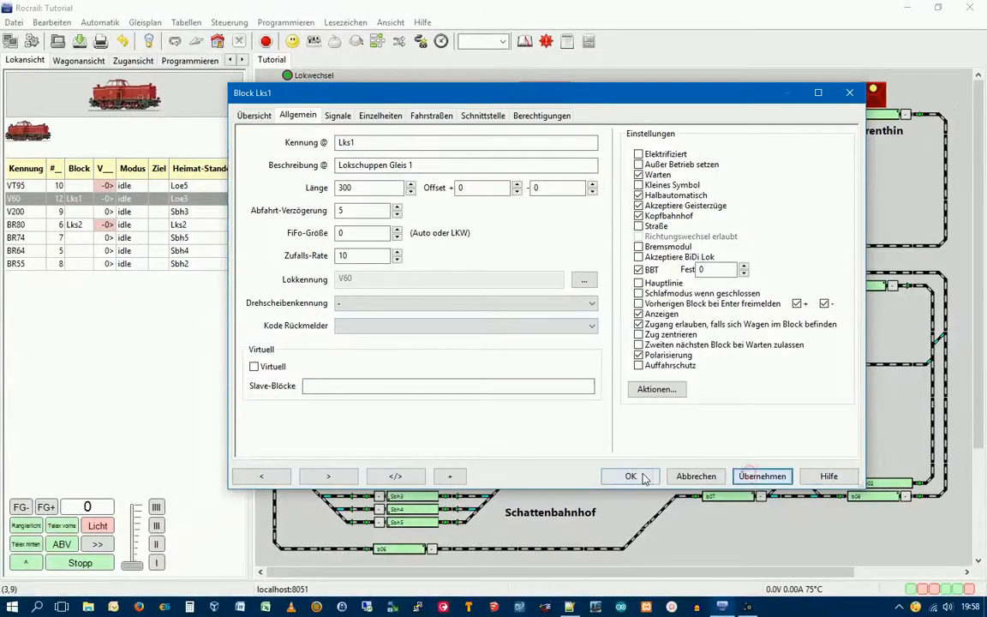
Confirm the Block Lks1 dialog to return to the track plan
{"action": "left_click", "coordinate": [631, 476]}
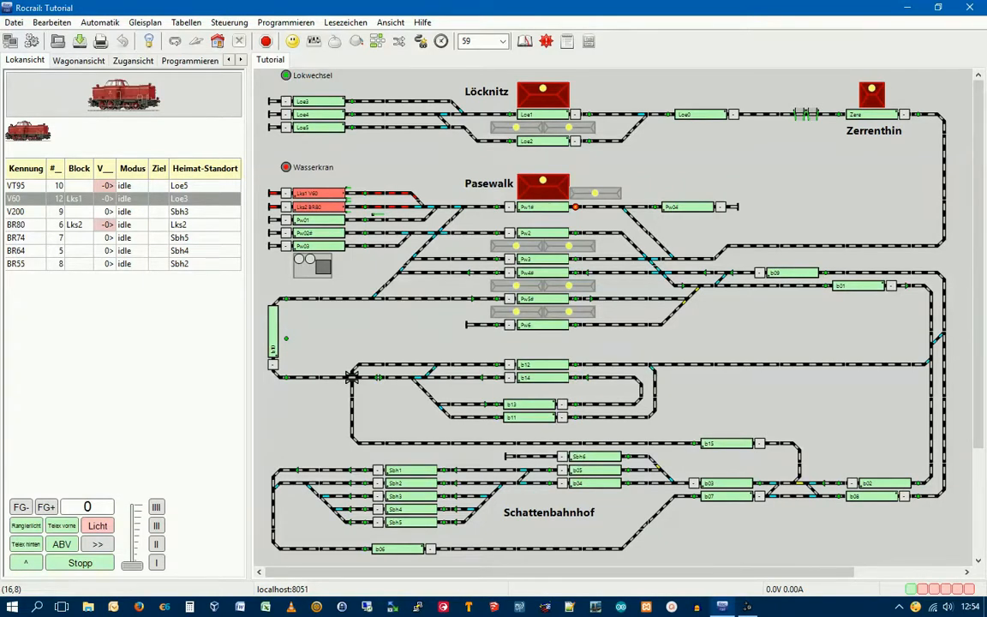
{"action": "mouse_move", "coordinate": [534, 209]}
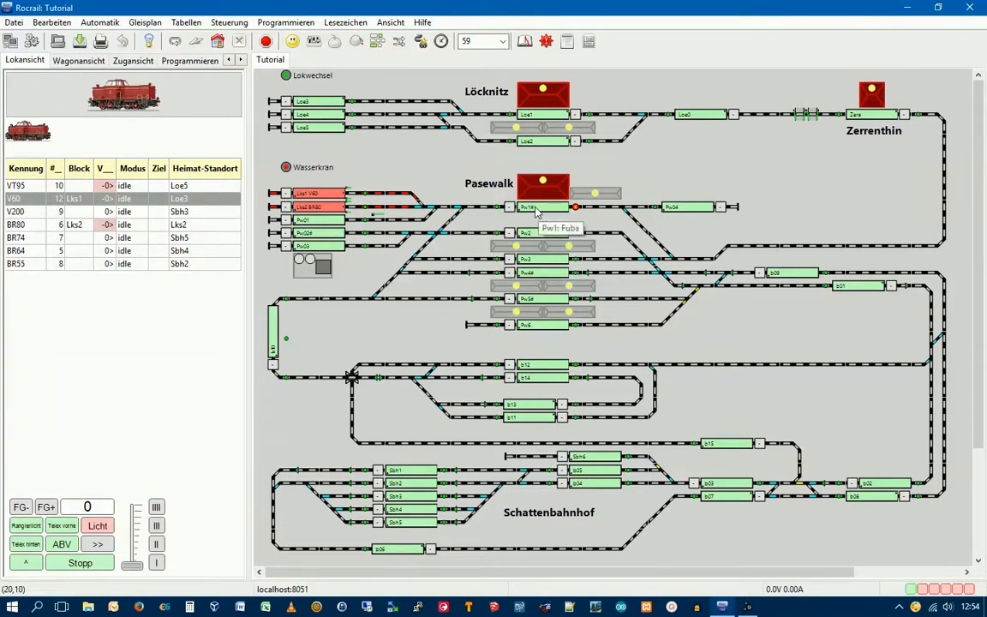
{"action": "mouse_move", "coordinate": [312, 302]}
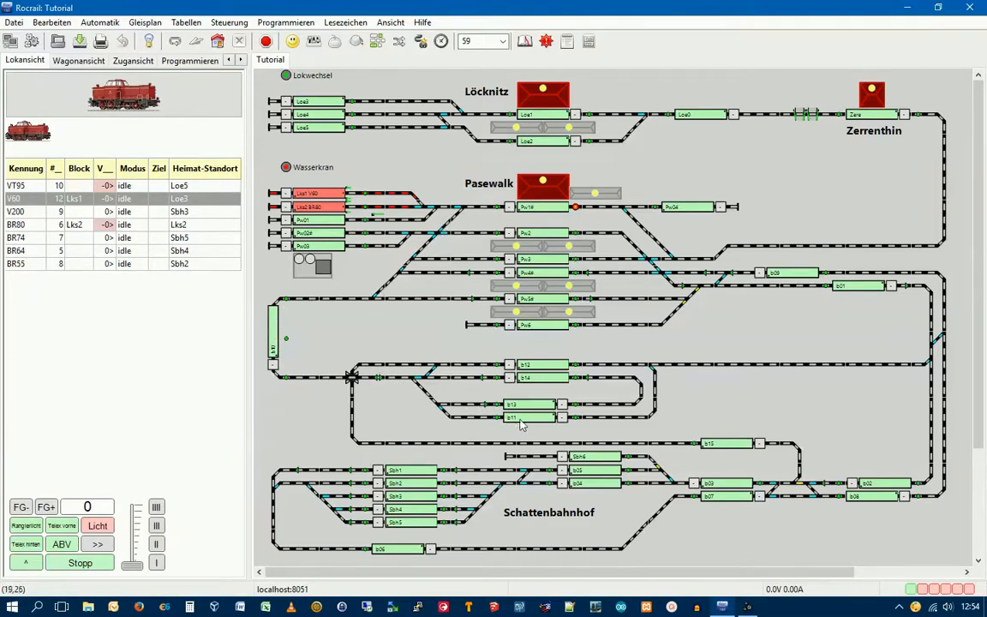
{"action": "mouse_move", "coordinate": [363, 401]}
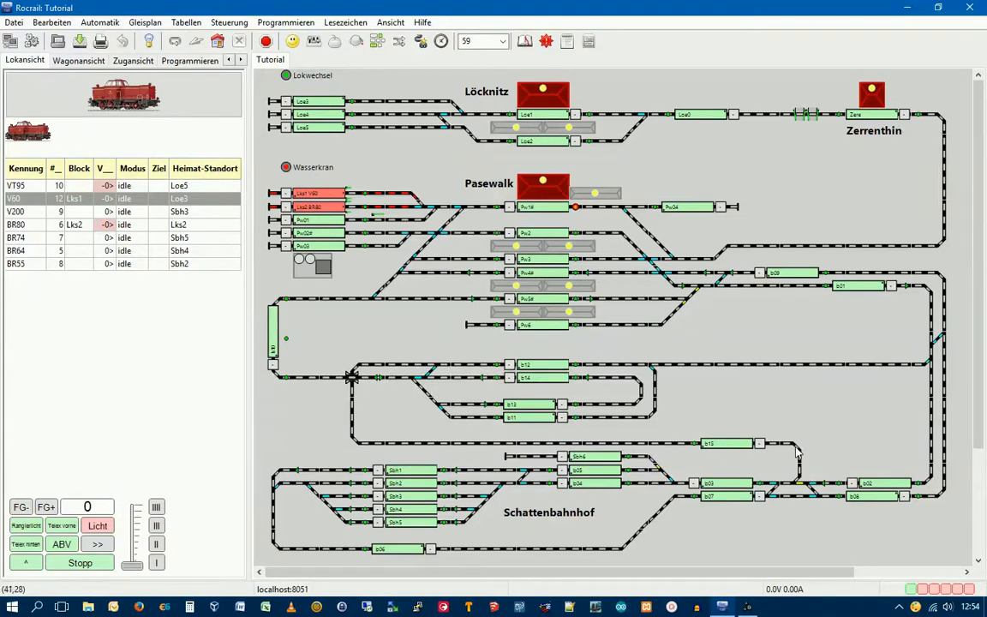
{"action": "mouse_move", "coordinate": [692, 489]}
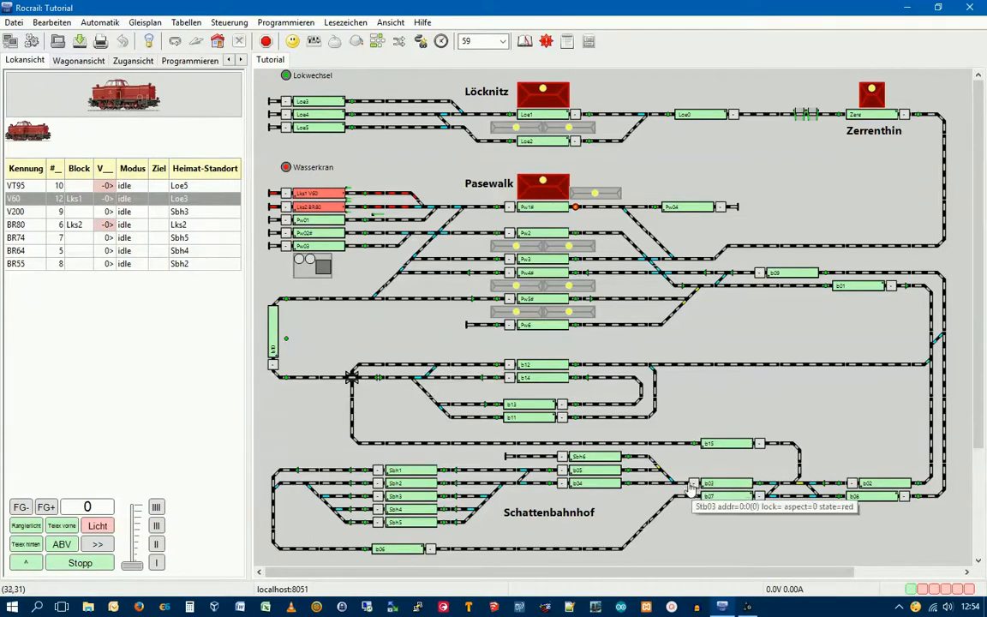
{"action": "mouse_move", "coordinate": [583, 459]}
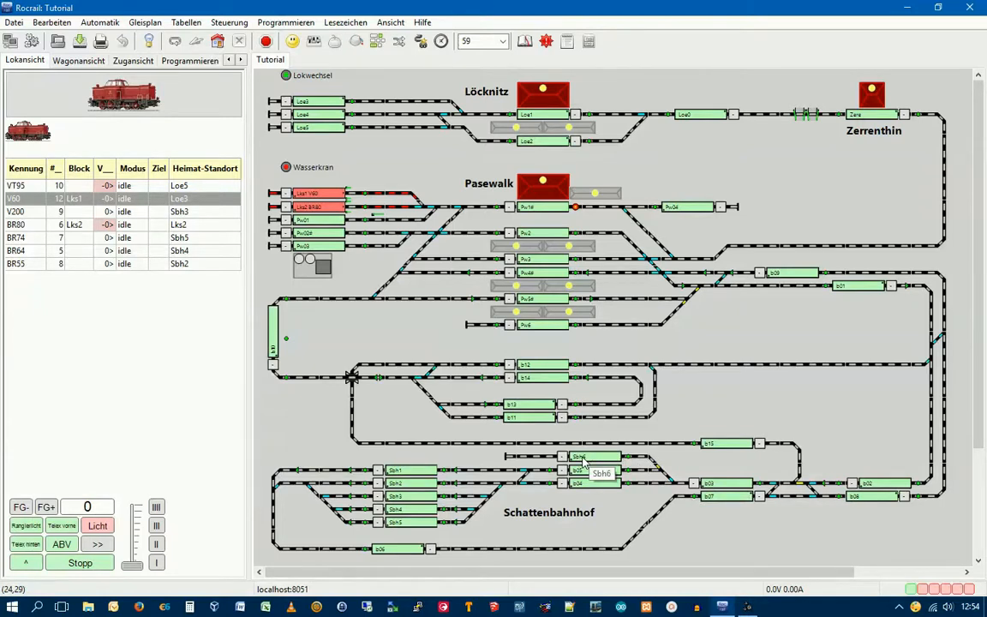
{"action": "mouse_move", "coordinate": [608, 496]}
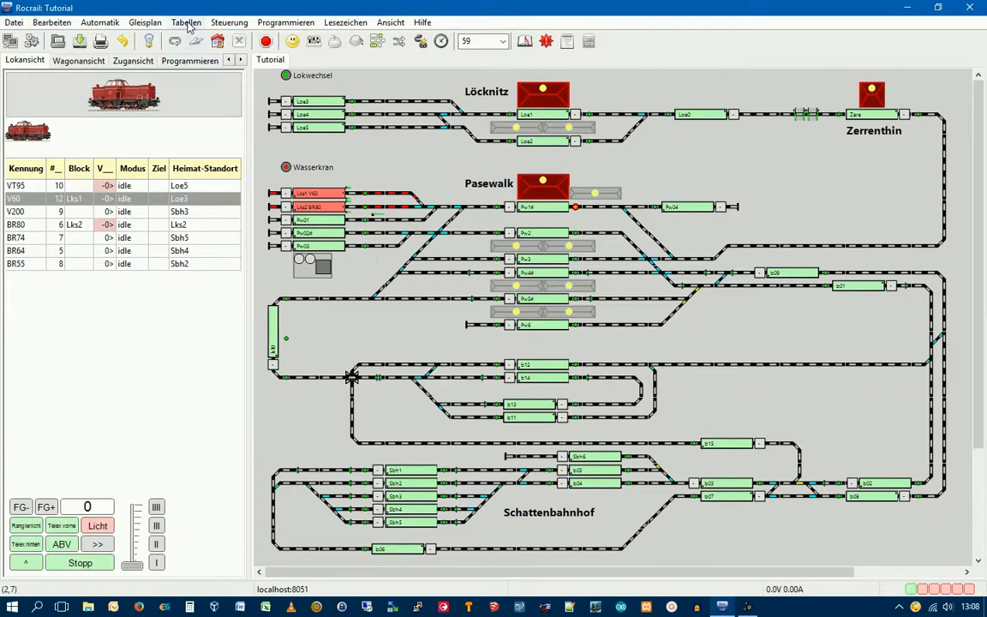
In the Fahrplan dialog enter Kennung FP_02 and Gruppe Lokwechsel for the new schedule
{"action": "left_click", "coordinate": [185, 23]}
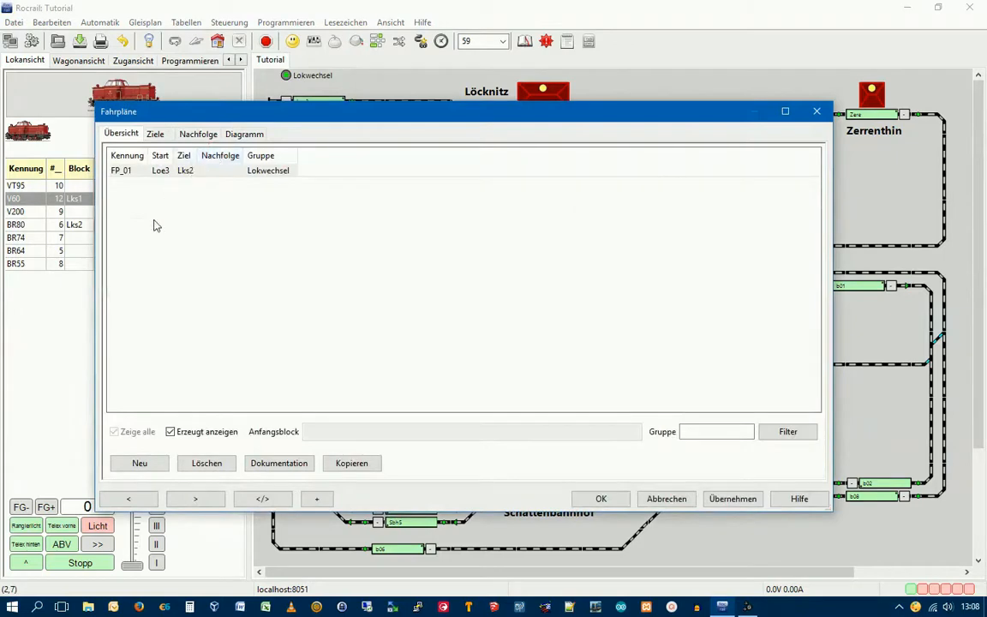
{"action": "left_click", "coordinate": [139, 463]}
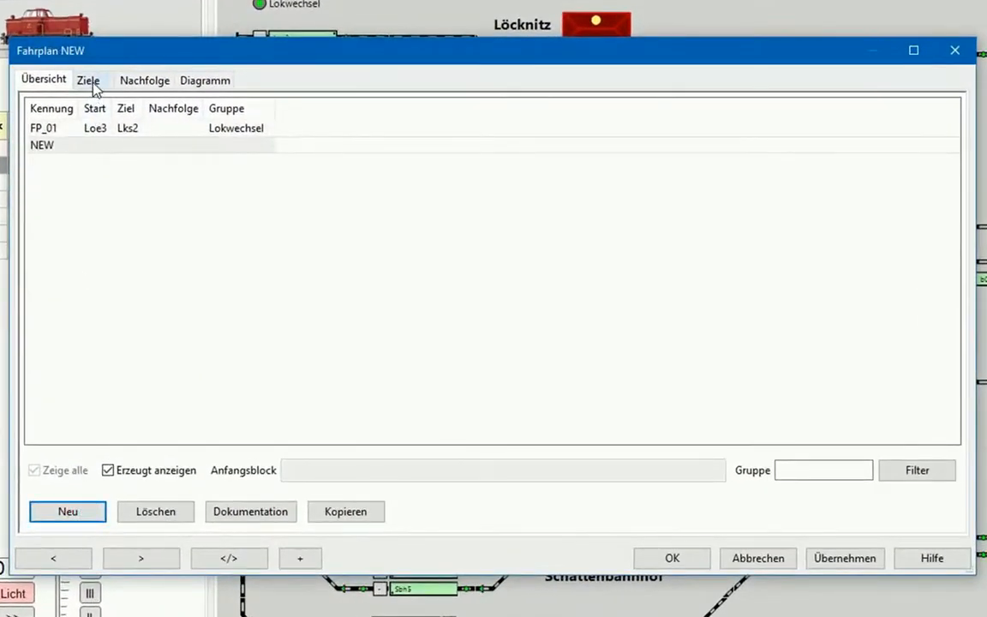
{"action": "left_click", "coordinate": [87, 80]}
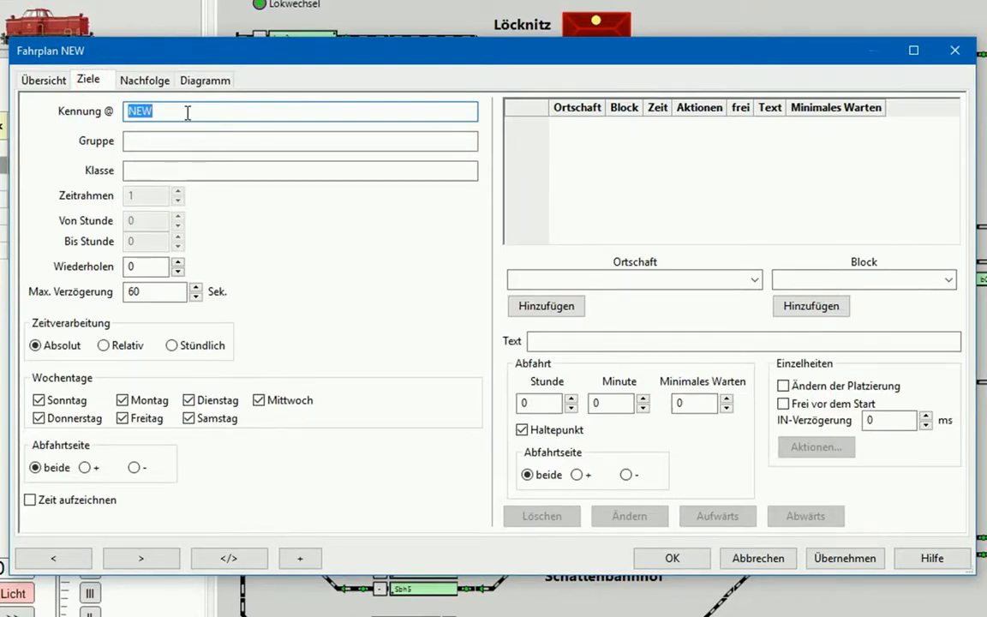
{"action": "type", "text": "F"}
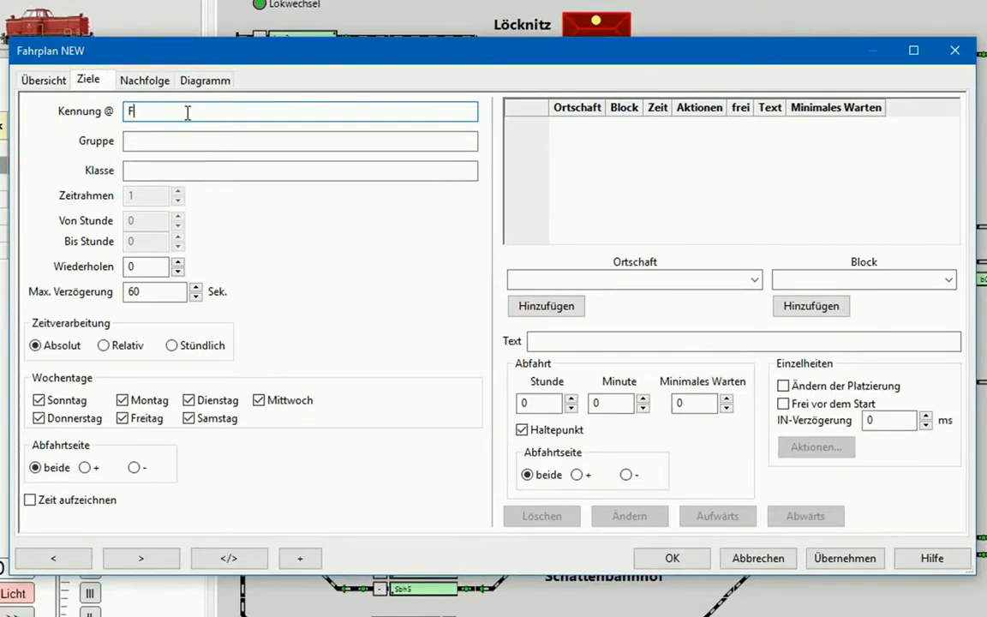
{"action": "type", "text": "P_02"}
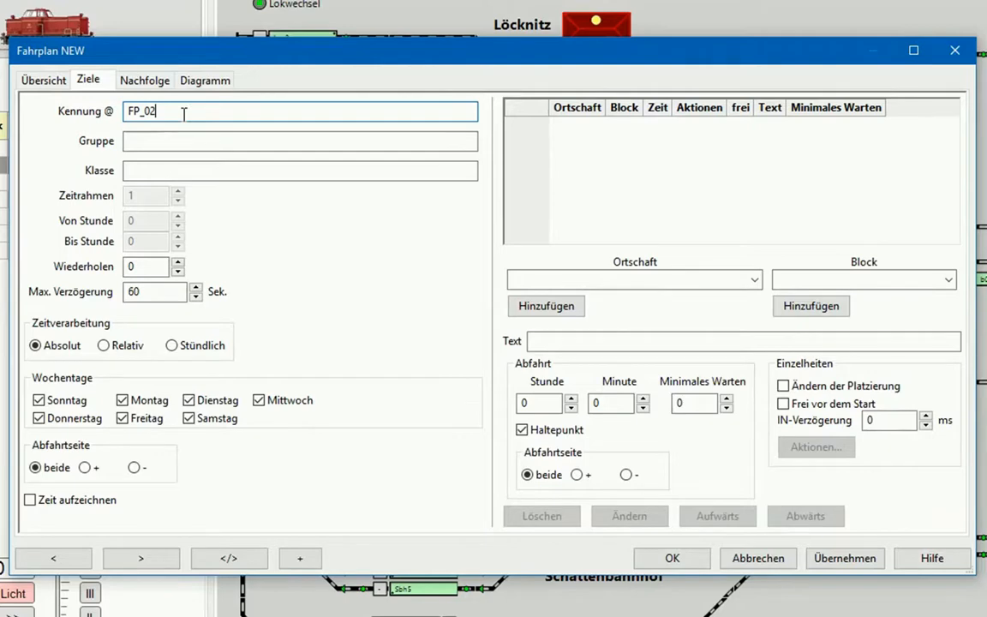
{"action": "left_click", "coordinate": [298, 141]}
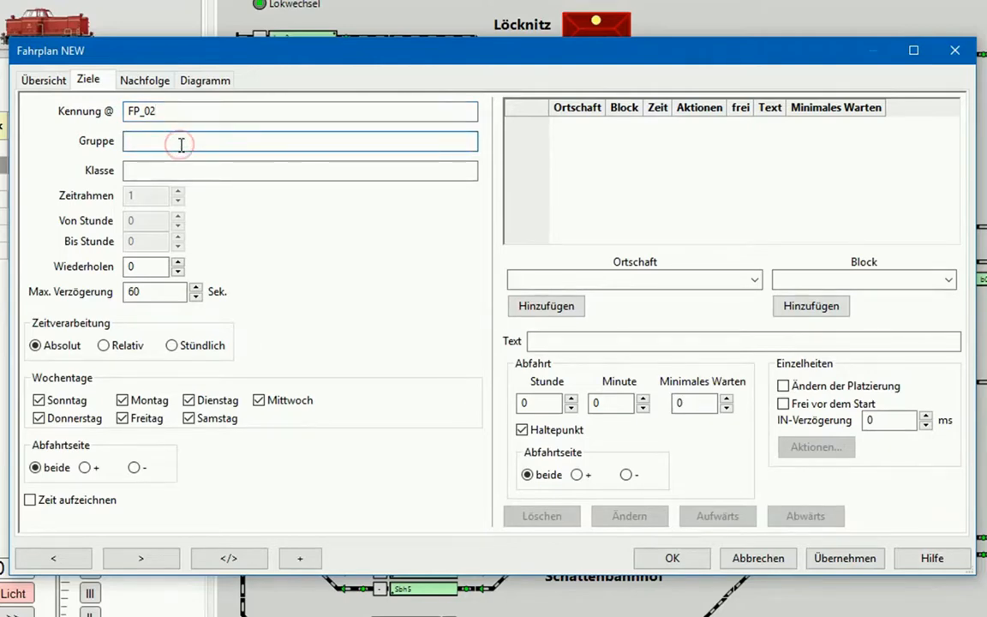
{"action": "type", "text": "L"}
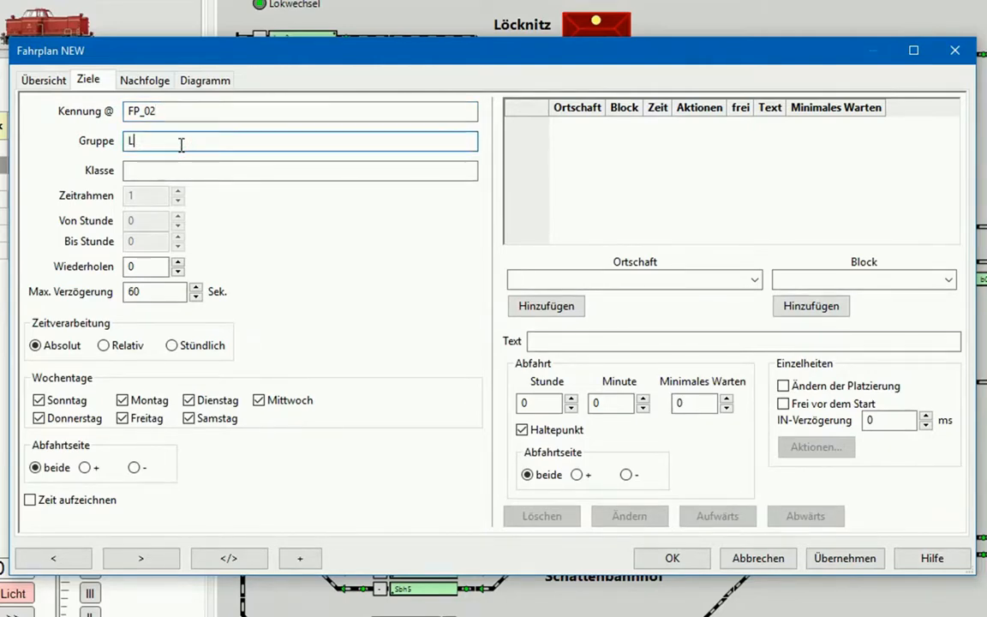
{"action": "type", "text": "okwechsel"}
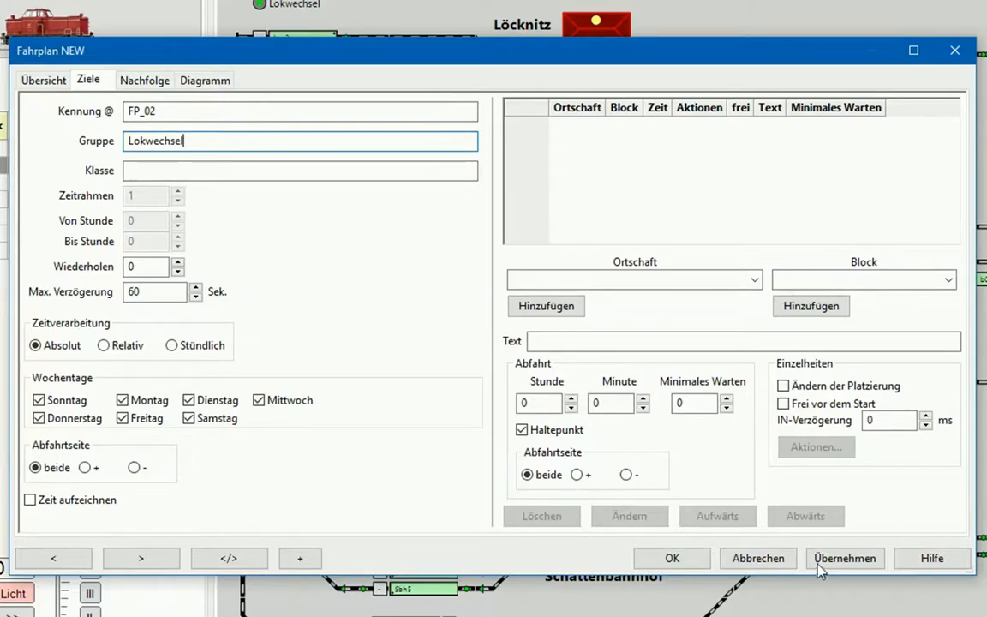
Add destinations Pw1, b10, b11, b12, b03, Sbh6 to FP_02 and confirm the schedule
{"action": "left_click", "coordinate": [843, 559]}
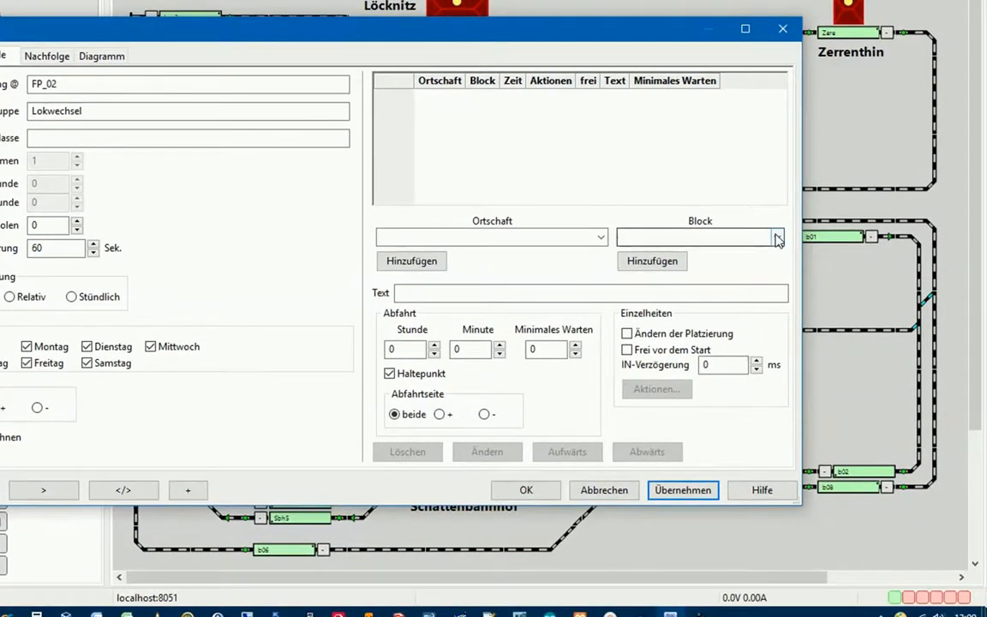
{"action": "left_click", "coordinate": [774, 237]}
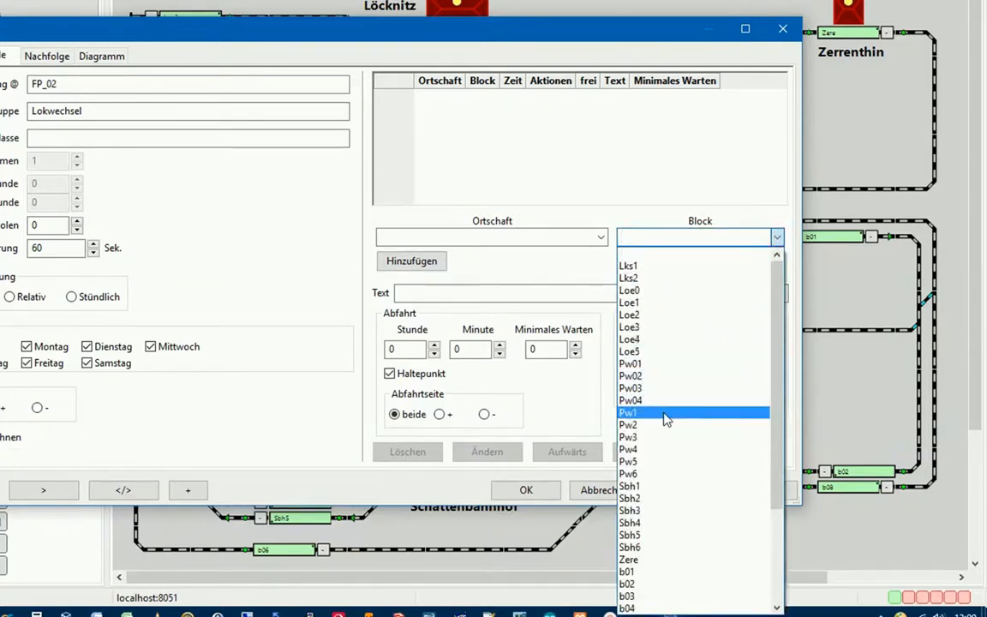
{"action": "left_click", "coordinate": [627, 411]}
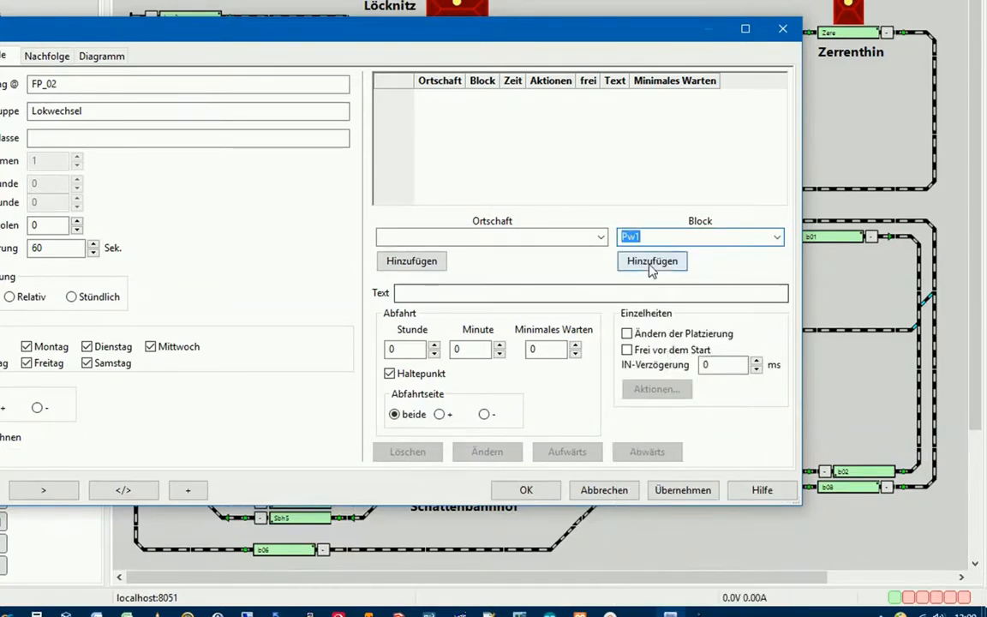
{"action": "left_click", "coordinate": [651, 260]}
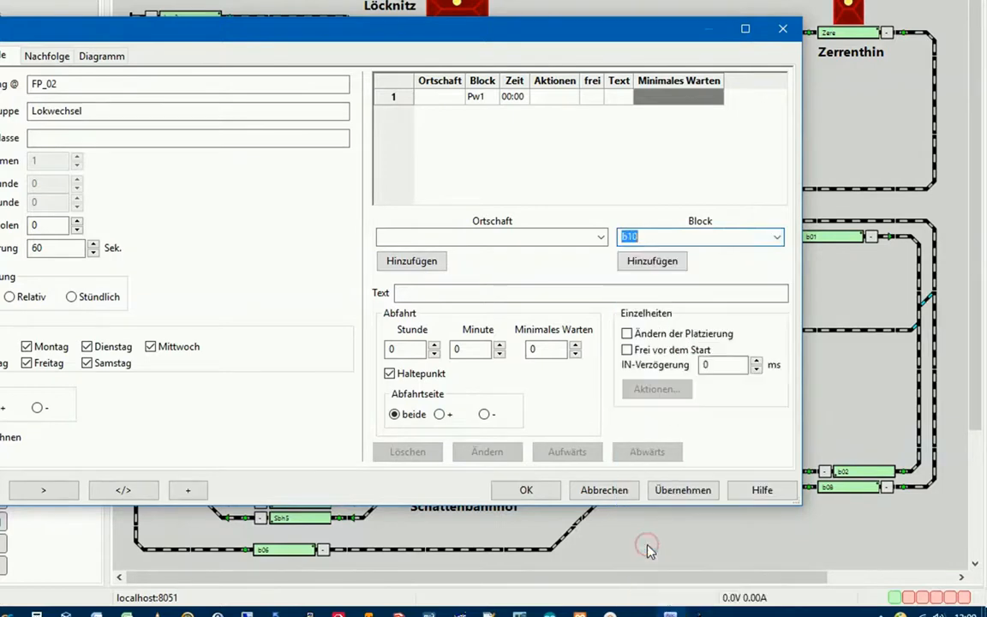
{"action": "left_click", "coordinate": [651, 260]}
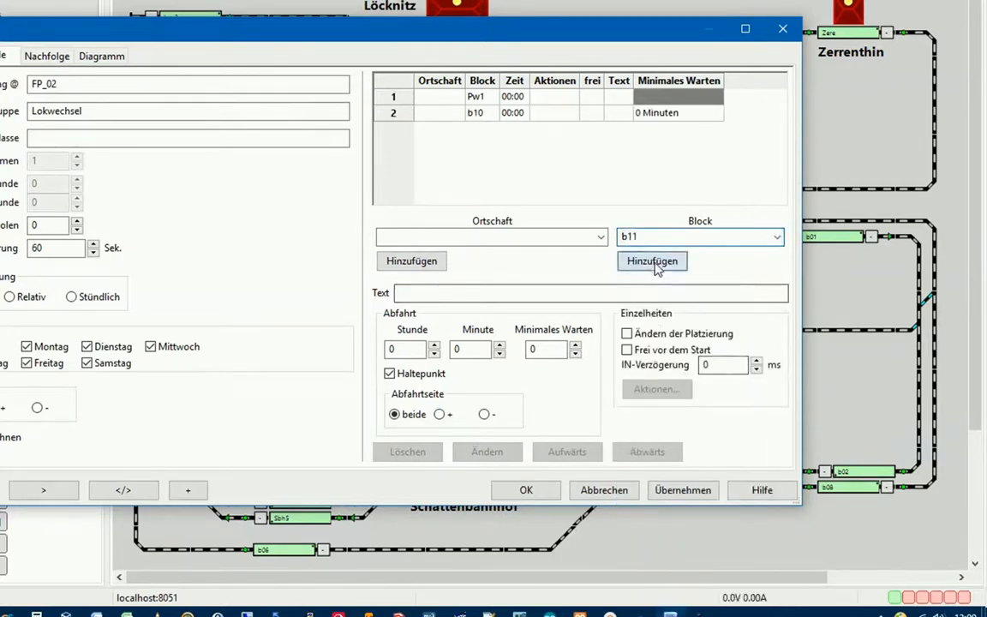
{"action": "left_click", "coordinate": [651, 261]}
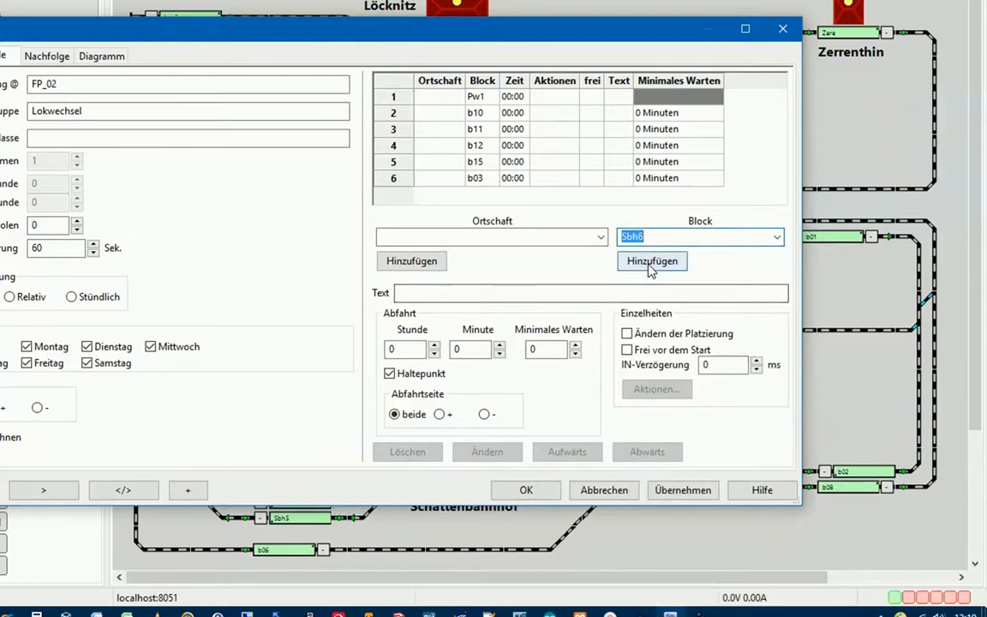
{"action": "left_click", "coordinate": [651, 260]}
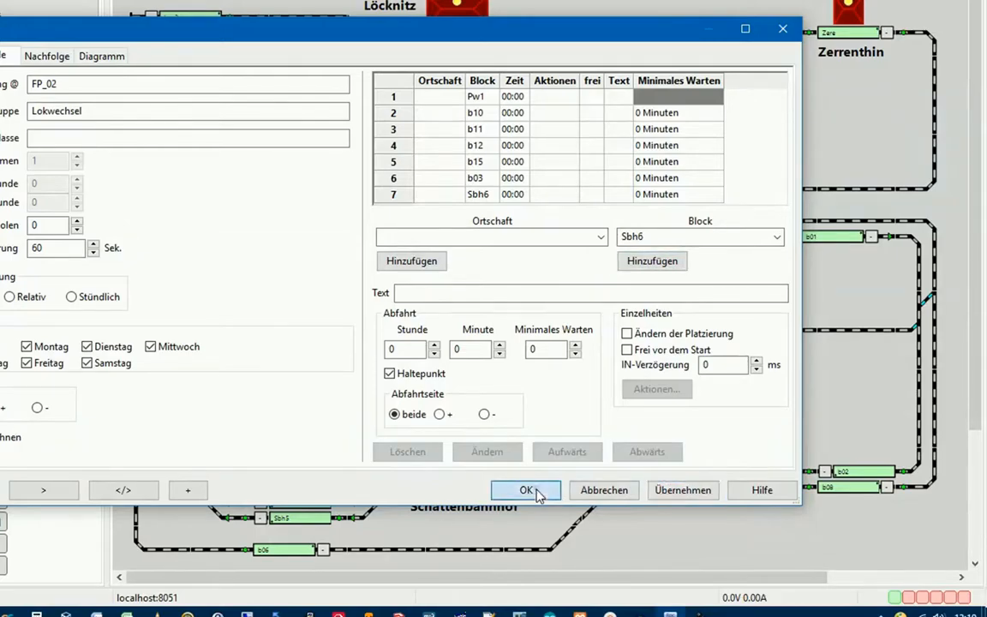
{"action": "left_click", "coordinate": [526, 490]}
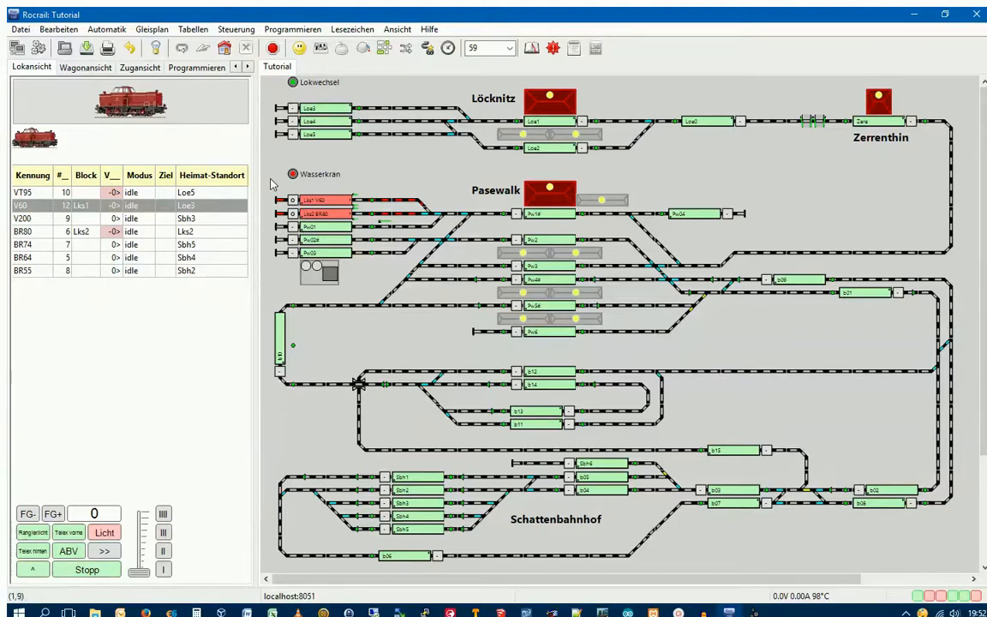
In the Variablen table create a new variable named id_Lok and confirm it
{"action": "left_click", "coordinate": [192, 27]}
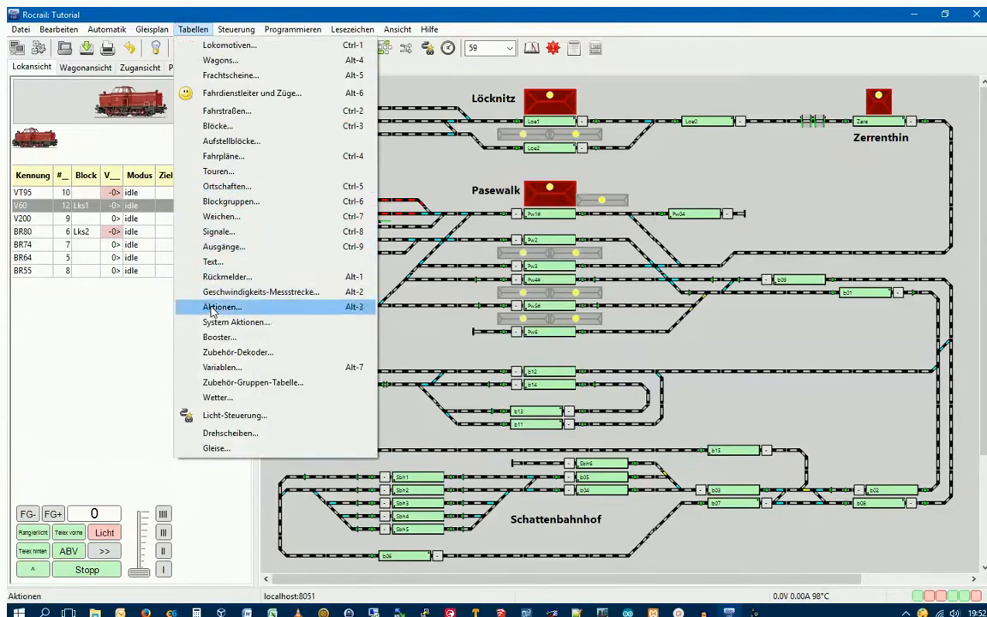
{"action": "left_click", "coordinate": [221, 366]}
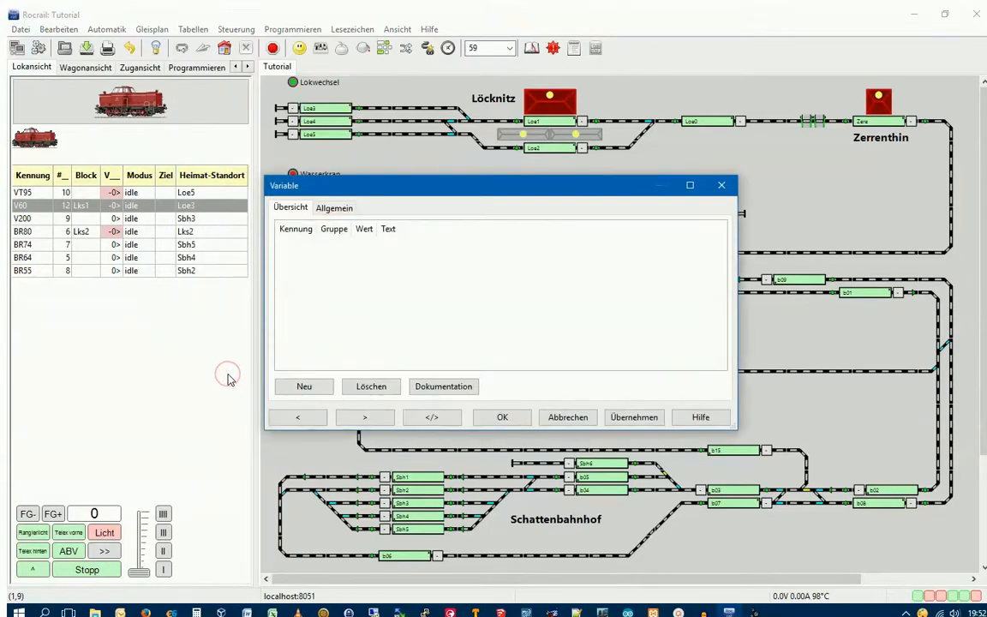
{"action": "left_click", "coordinate": [305, 385]}
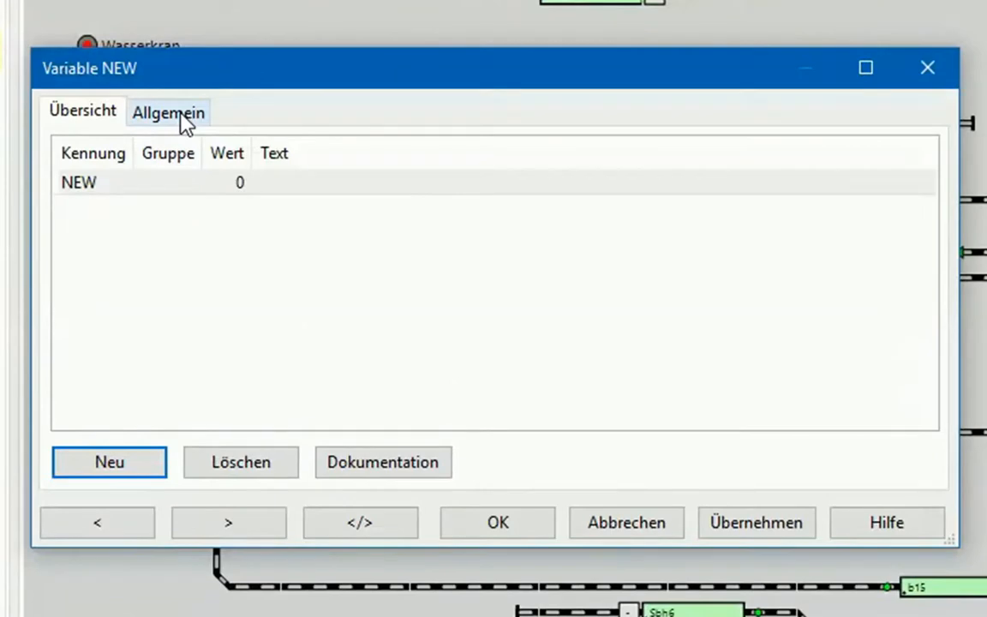
{"action": "left_click", "coordinate": [168, 113]}
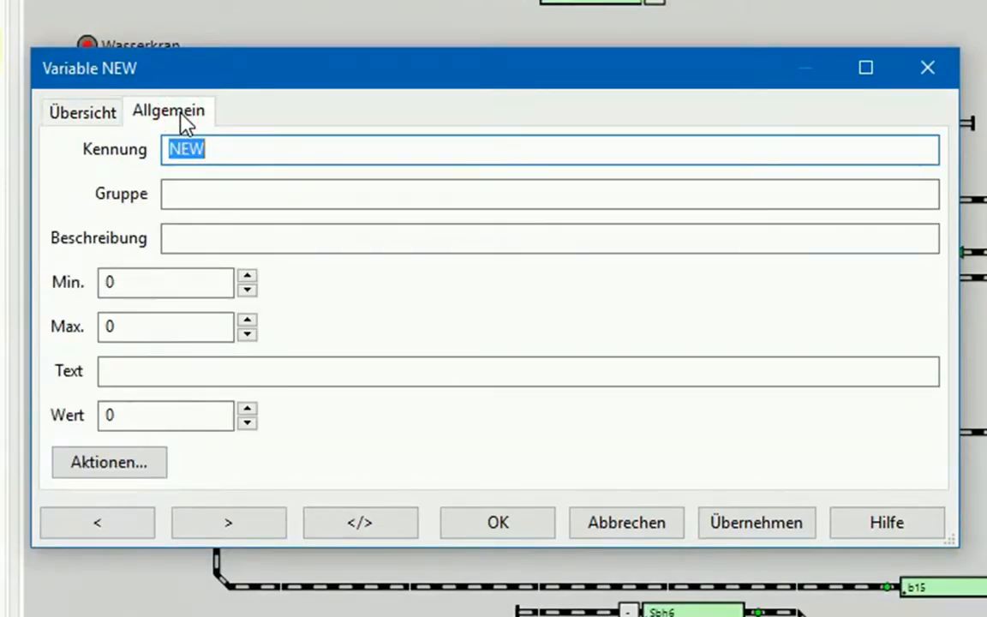
{"action": "type", "text": "i"}
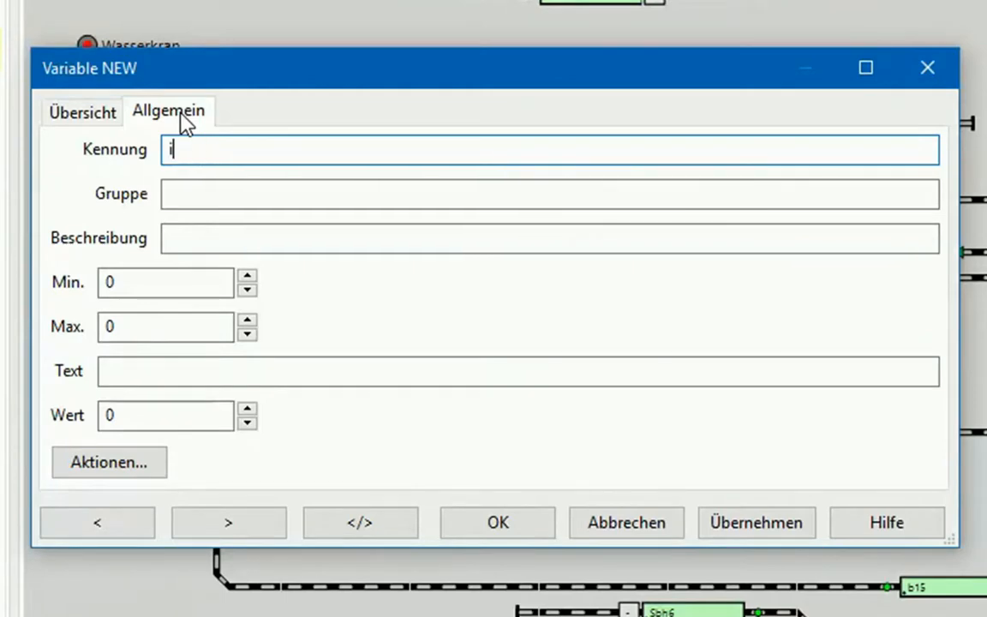
{"action": "type", "text": "d_Lok"}
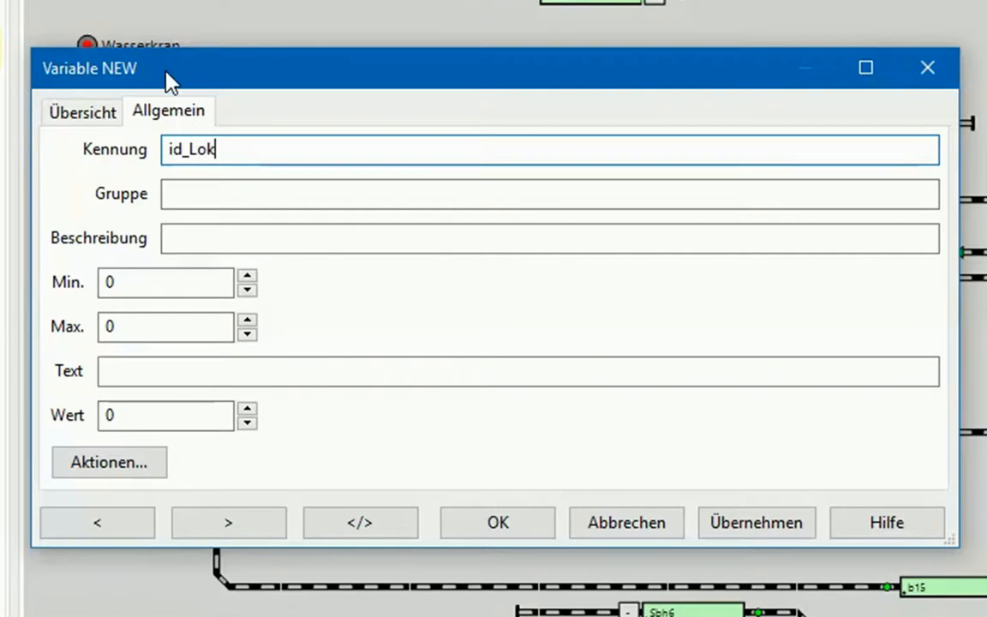
{"action": "left_click", "coordinate": [497, 523]}
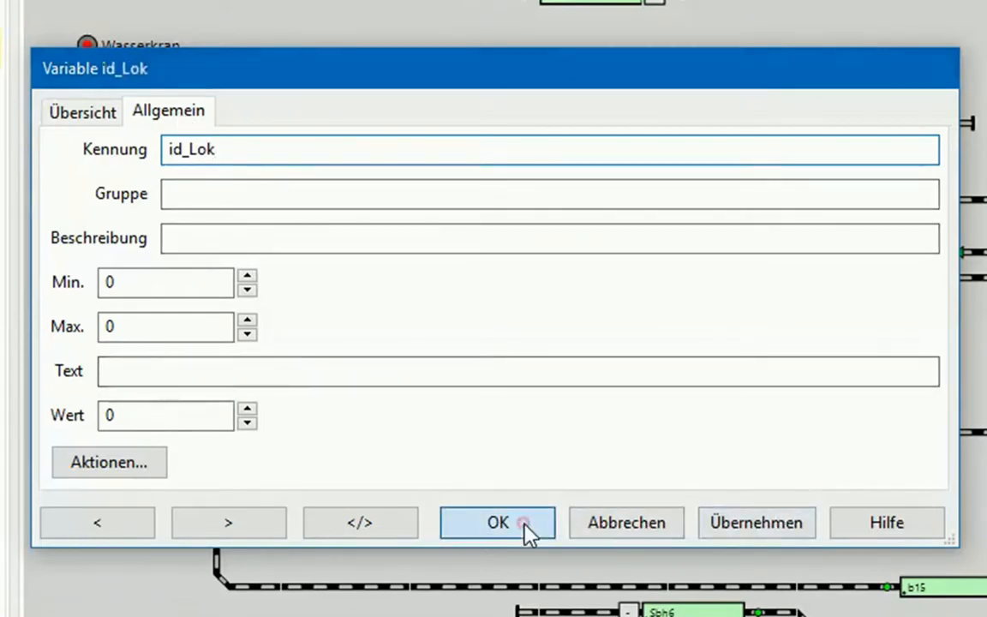
{"action": "left_click", "coordinate": [497, 523]}
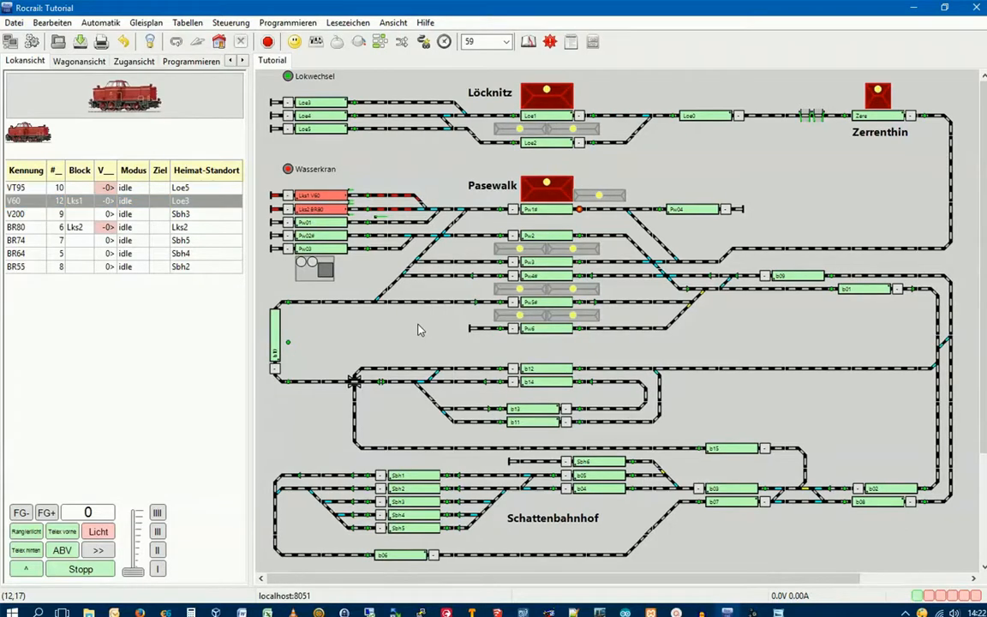
{"action": "mouse_move", "coordinate": [188, 31]}
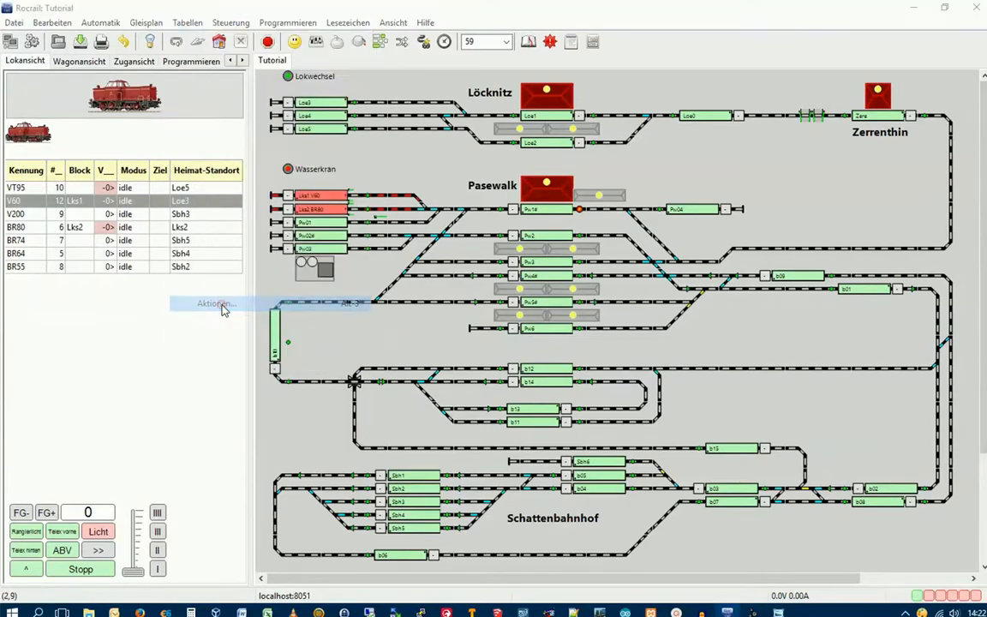
From the Lokwechsel action definition open the XmlScript editor for Lokwechsel.xml, then close it
{"action": "left_click", "coordinate": [214, 303]}
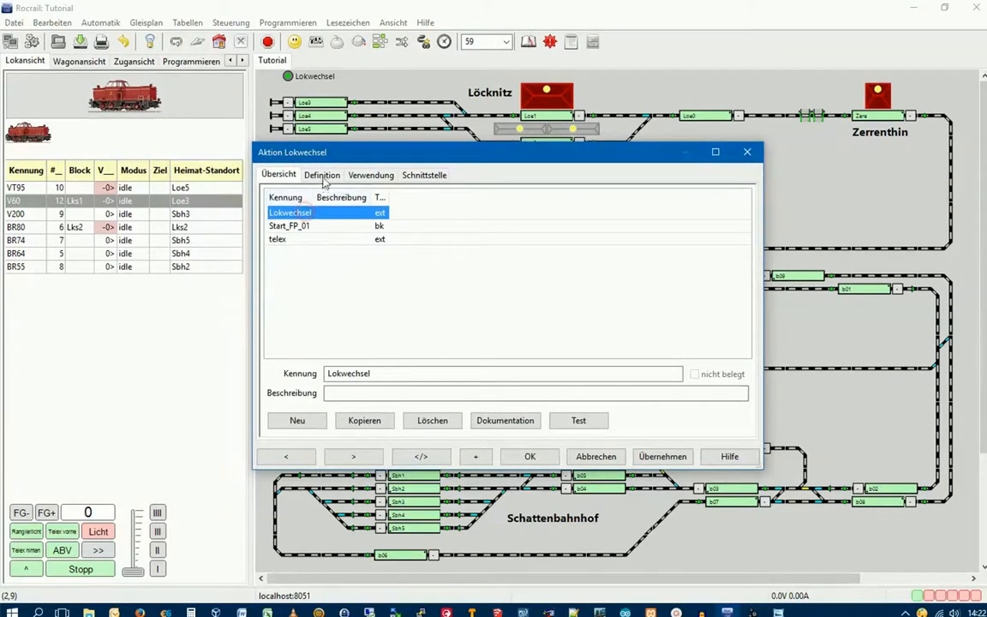
{"action": "left_click", "coordinate": [323, 175]}
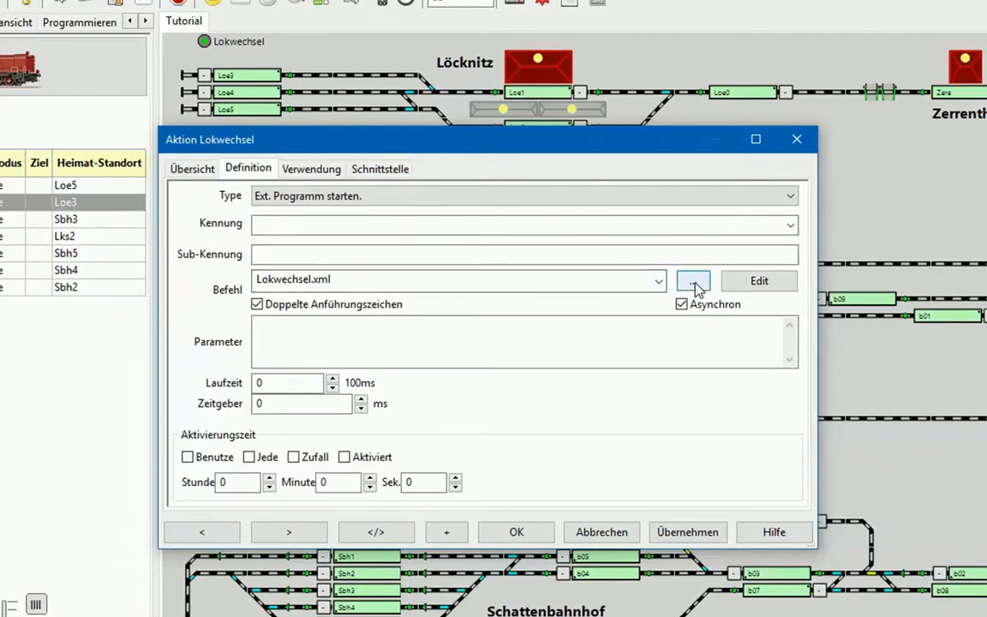
{"action": "left_click", "coordinate": [694, 281]}
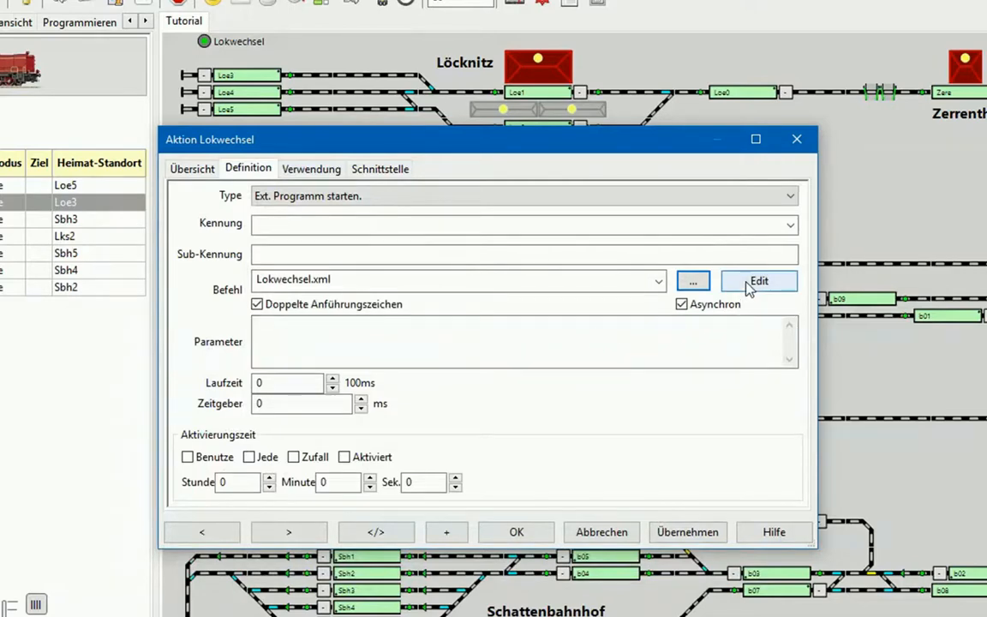
{"action": "left_click", "coordinate": [757, 281]}
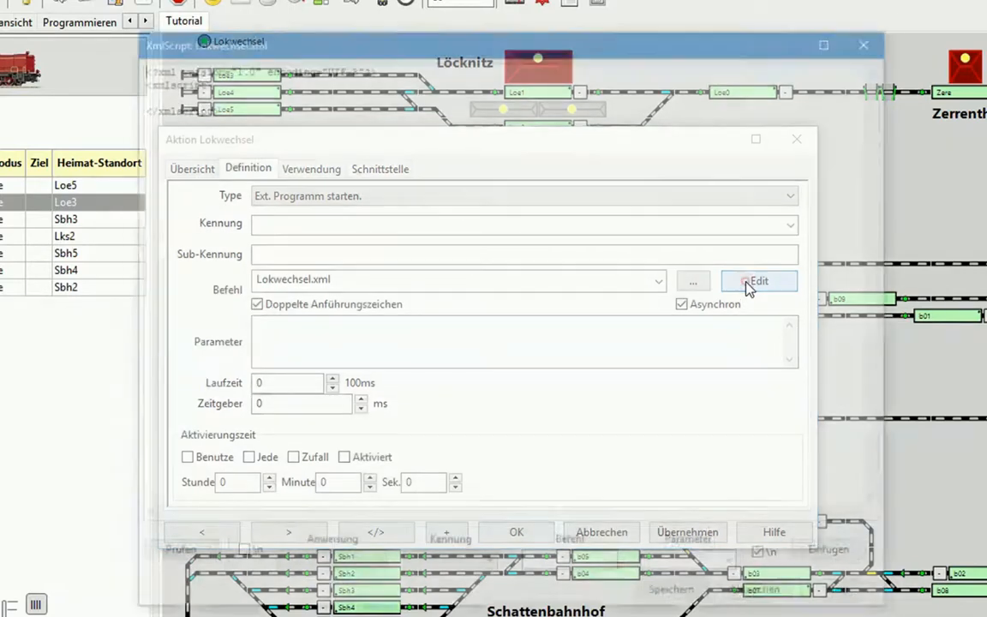
{"action": "left_click", "coordinate": [757, 281]}
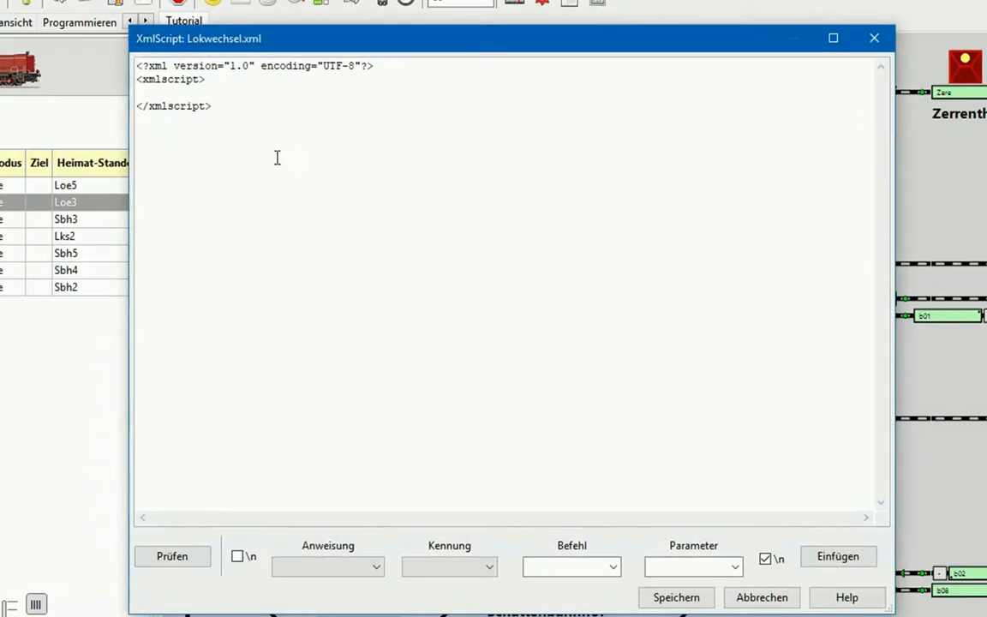
{"action": "mouse_move", "coordinate": [256, 127]}
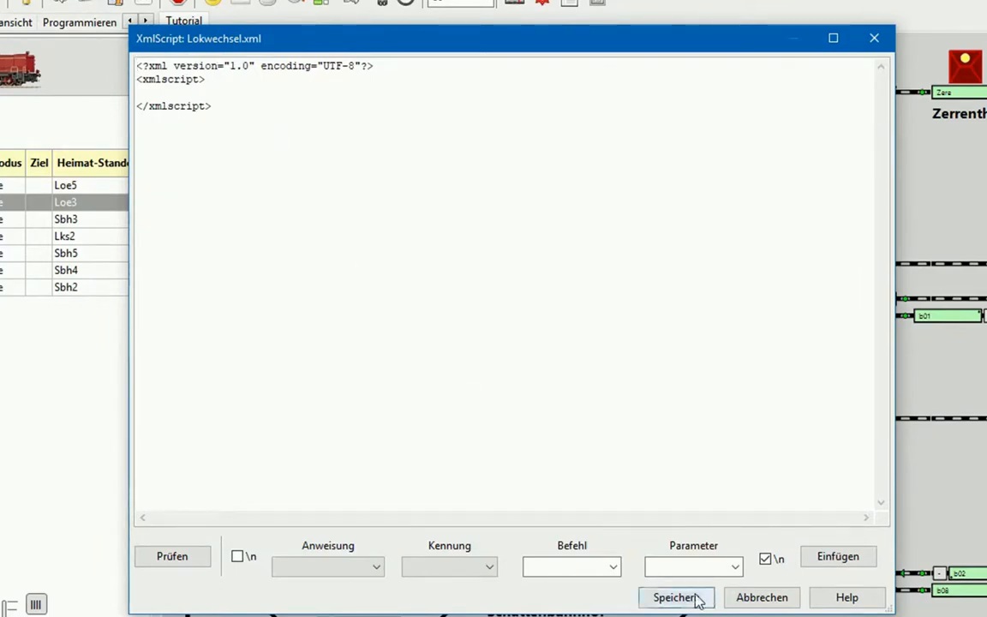
{"action": "left_click", "coordinate": [675, 596]}
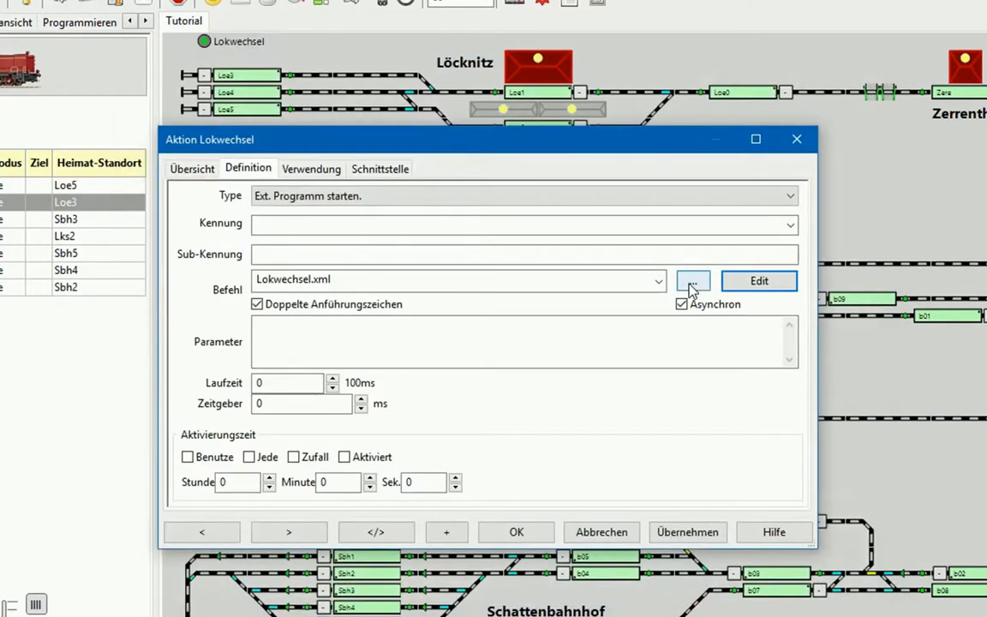
{"action": "left_click", "coordinate": [692, 281]}
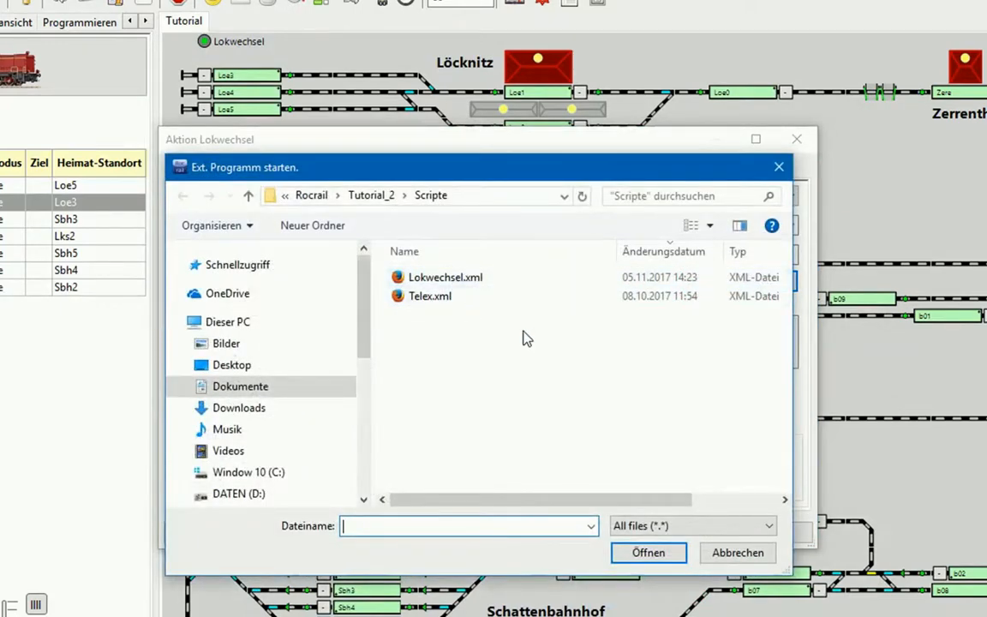
{"action": "mouse_move", "coordinate": [555, 427]}
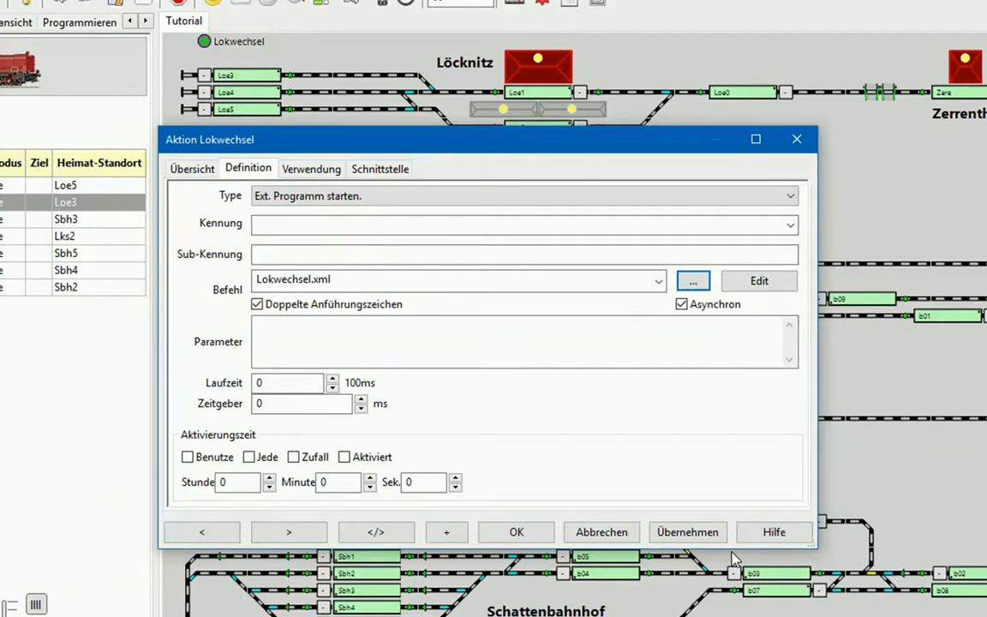
{"action": "left_click", "coordinate": [758, 281]}
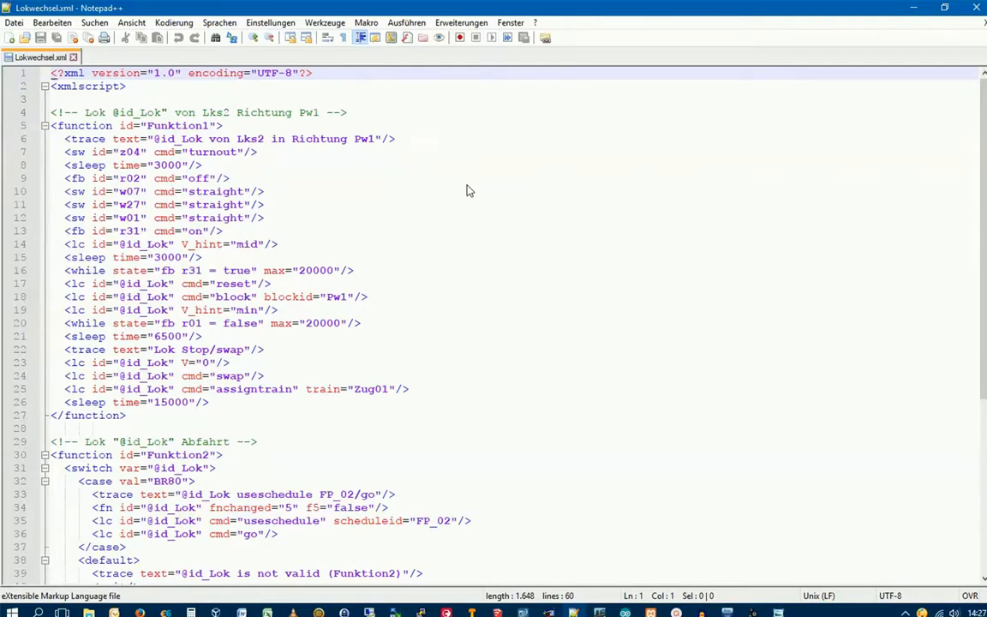
{"action": "mouse_move", "coordinate": [463, 213]}
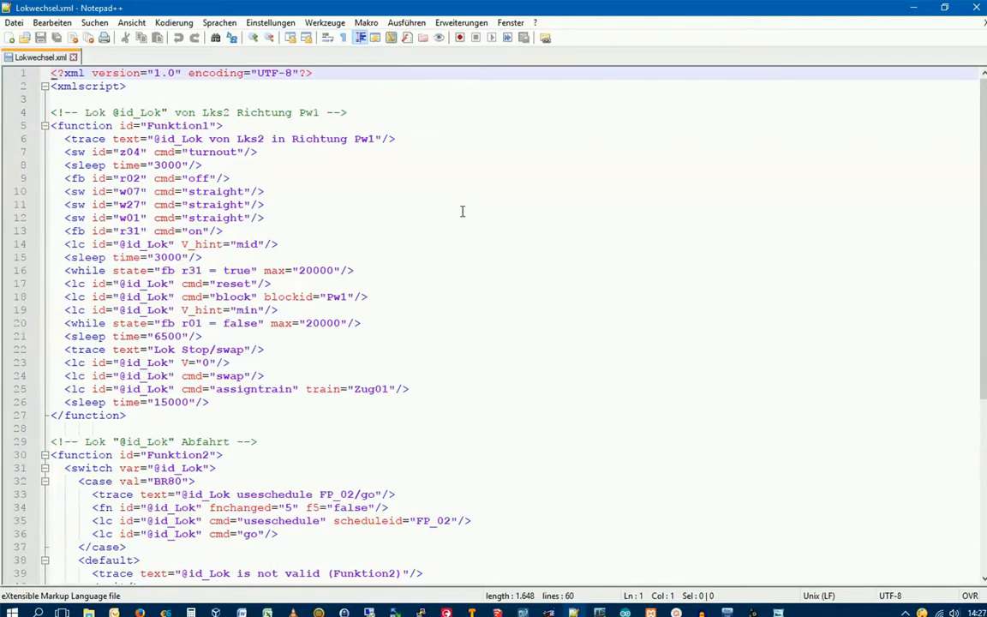
{"action": "mouse_move", "coordinate": [504, 226]}
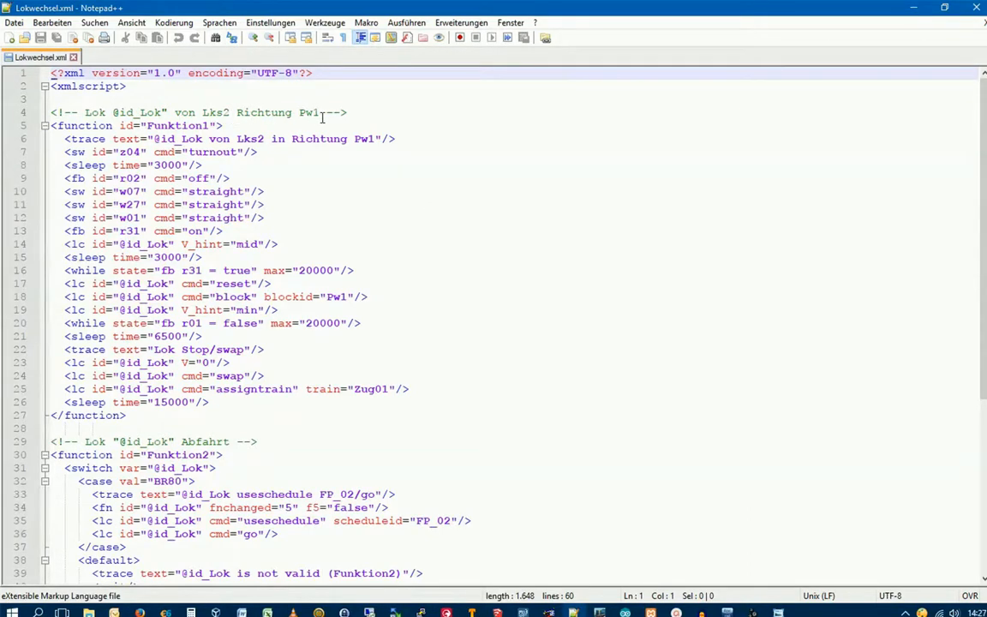
Scroll down Lokwechsel.xml to Funktion2 and the if block where the script starts
{"action": "scroll", "scroll_direction": "down", "scroll_amount": 3}
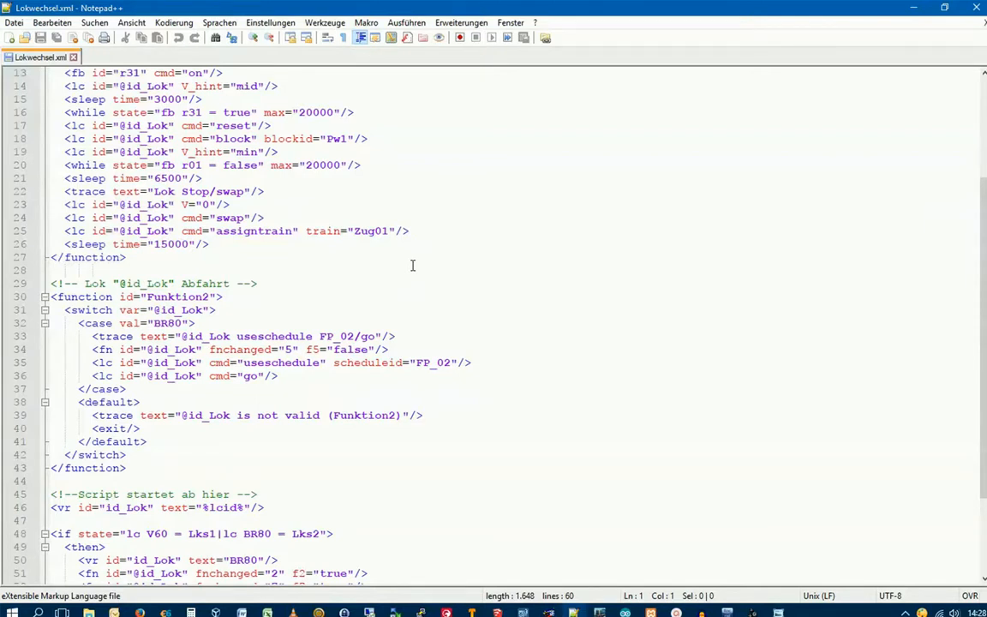
{"action": "scroll", "scroll_direction": "down", "scroll_amount": 3}
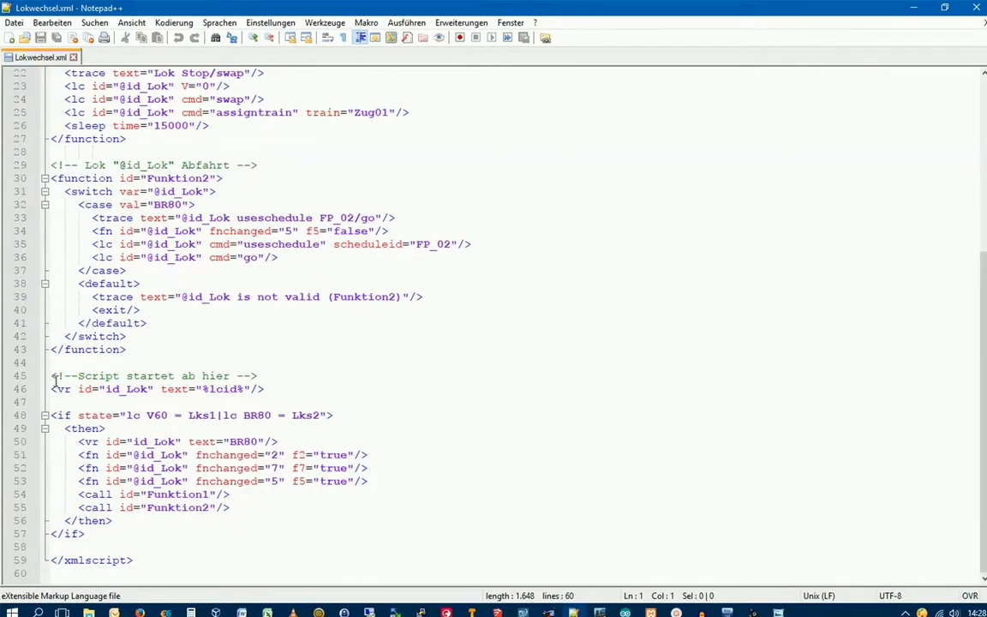
{"action": "mouse_move", "coordinate": [134, 387]}
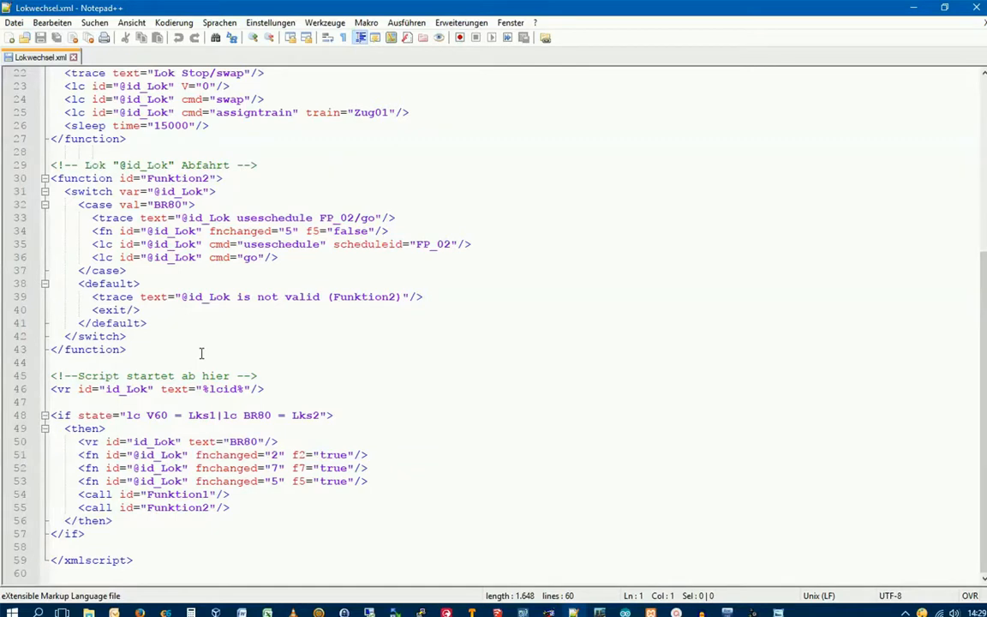
{"action": "mouse_move", "coordinate": [85, 380]}
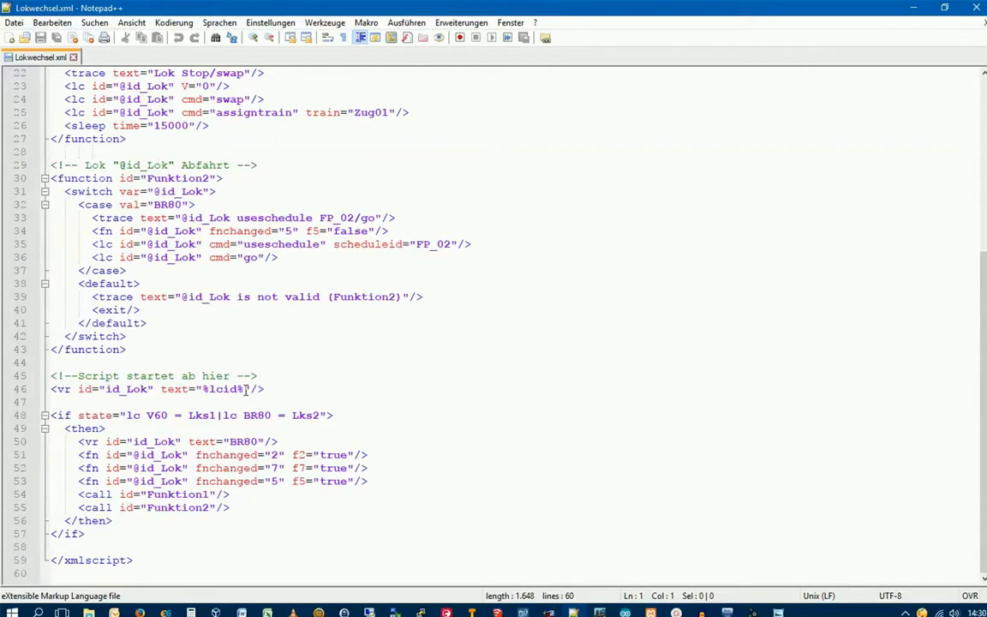
{"action": "mouse_move", "coordinate": [334, 360]}
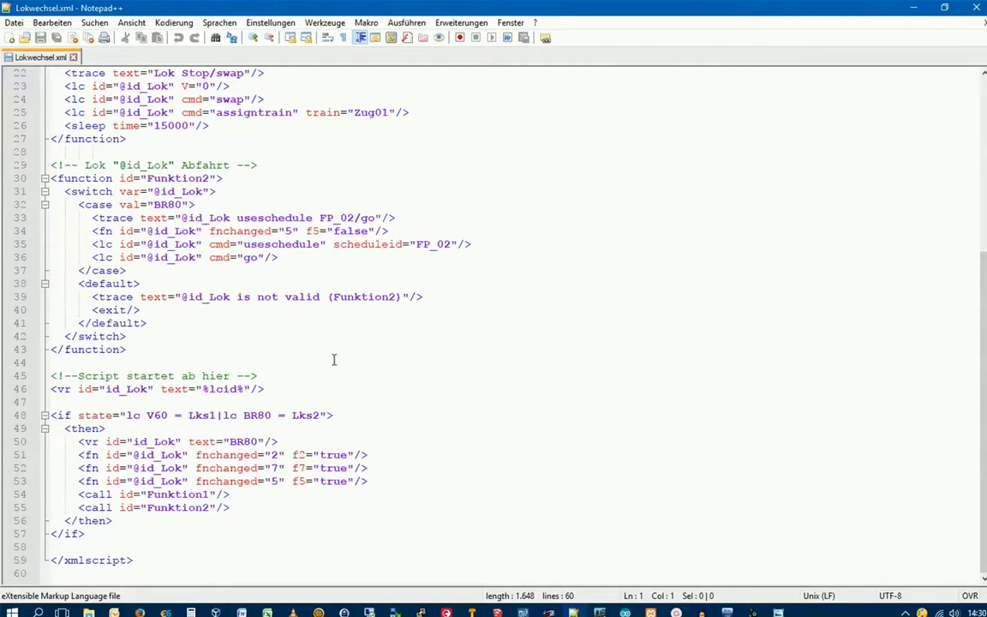
{"action": "mouse_move", "coordinate": [499, 332]}
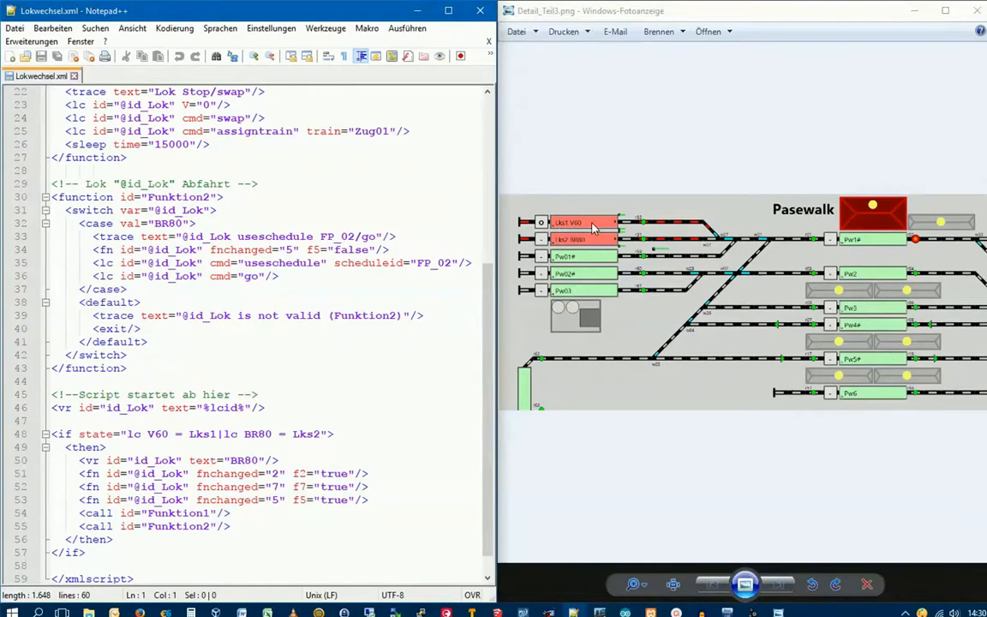
{"action": "mouse_move", "coordinate": [497, 247]}
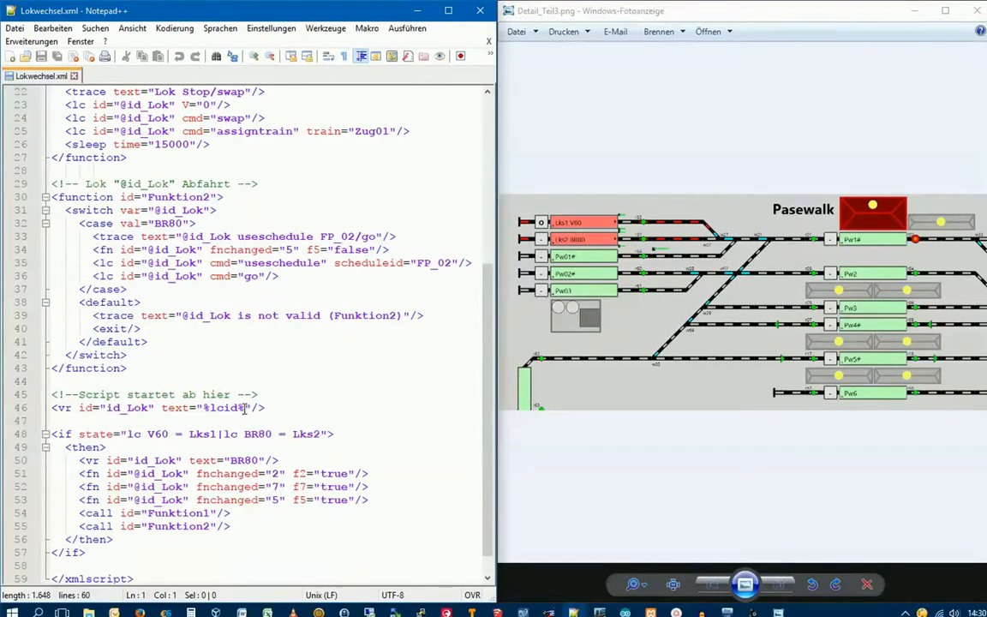
{"action": "mouse_move", "coordinate": [244, 408]}
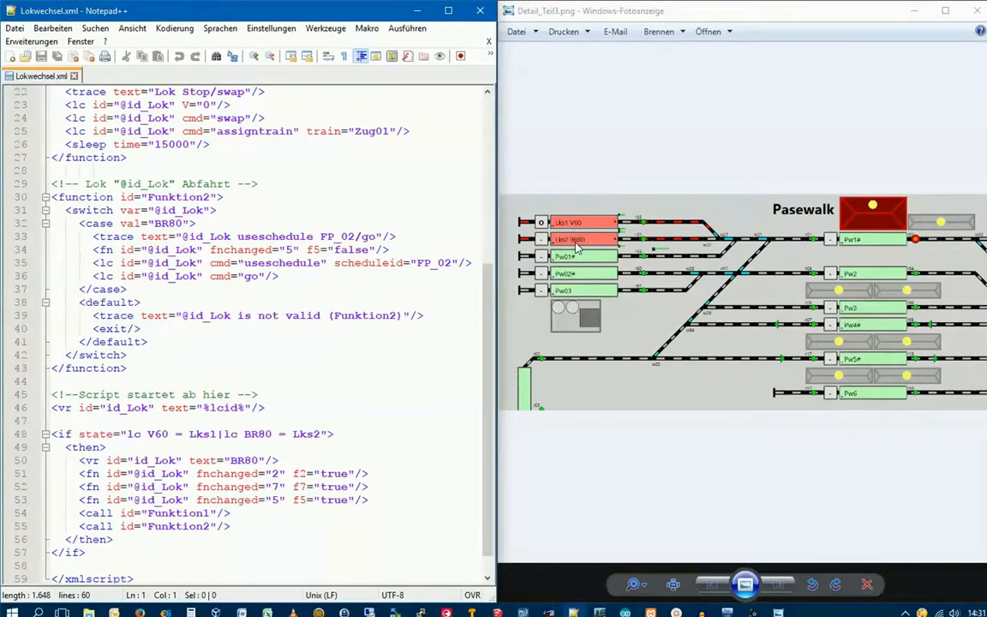
{"action": "mouse_move", "coordinate": [620, 243]}
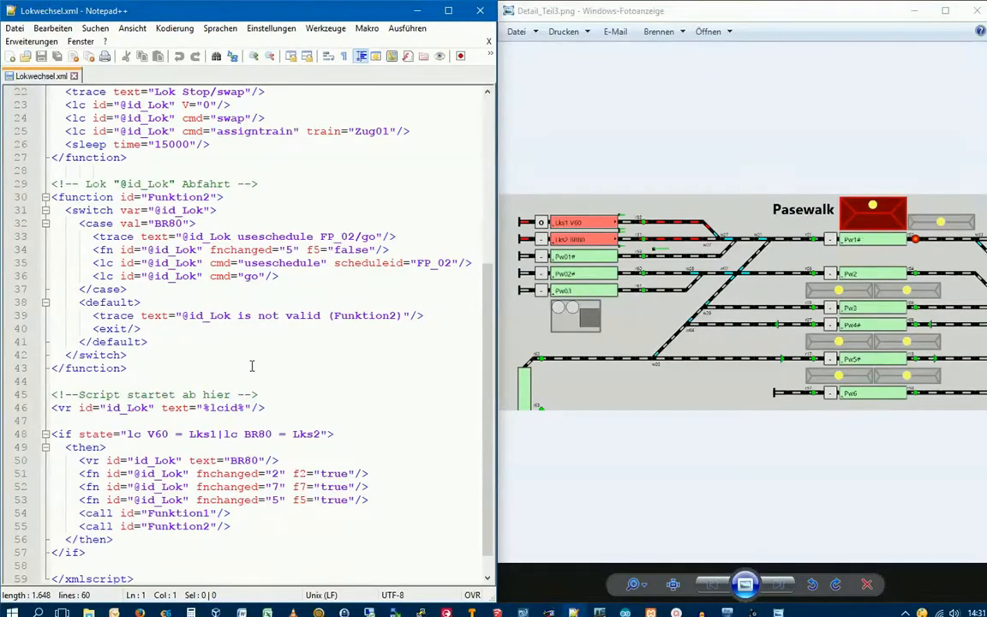
{"action": "mouse_move", "coordinate": [247, 359]}
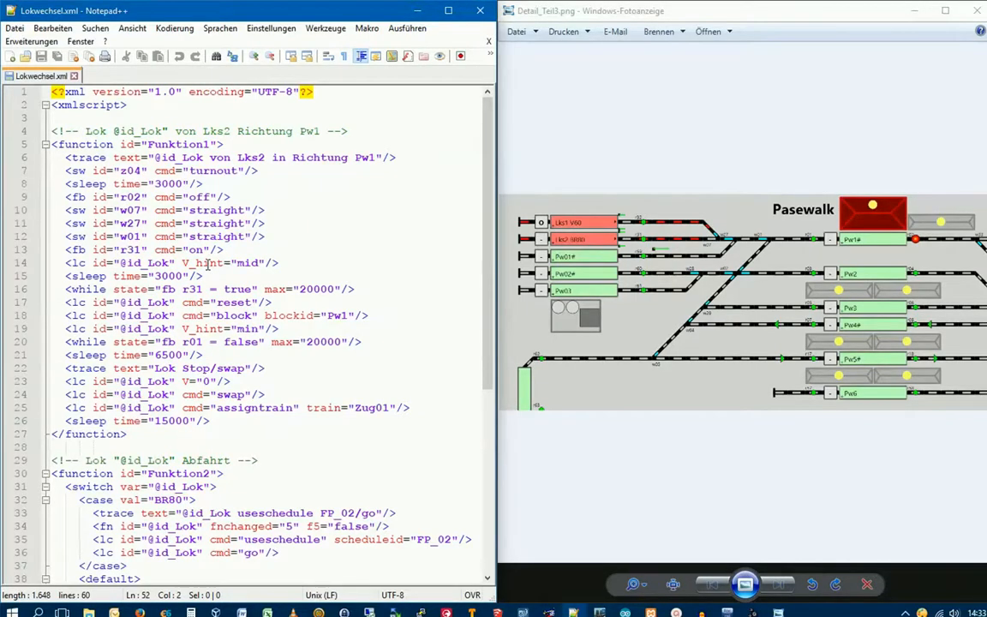
Scroll down Lokwechsel.xml to the Funktion2 section and its if block
{"action": "scroll", "scroll_direction": "down", "scroll_amount": 3}
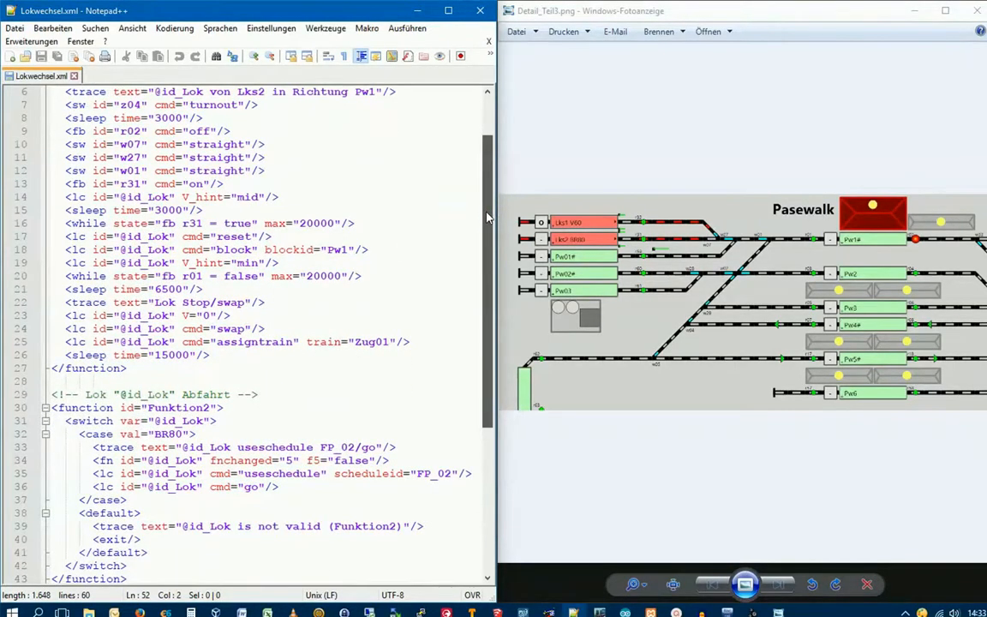
{"action": "scroll", "scroll_direction": "down", "scroll_amount": 3}
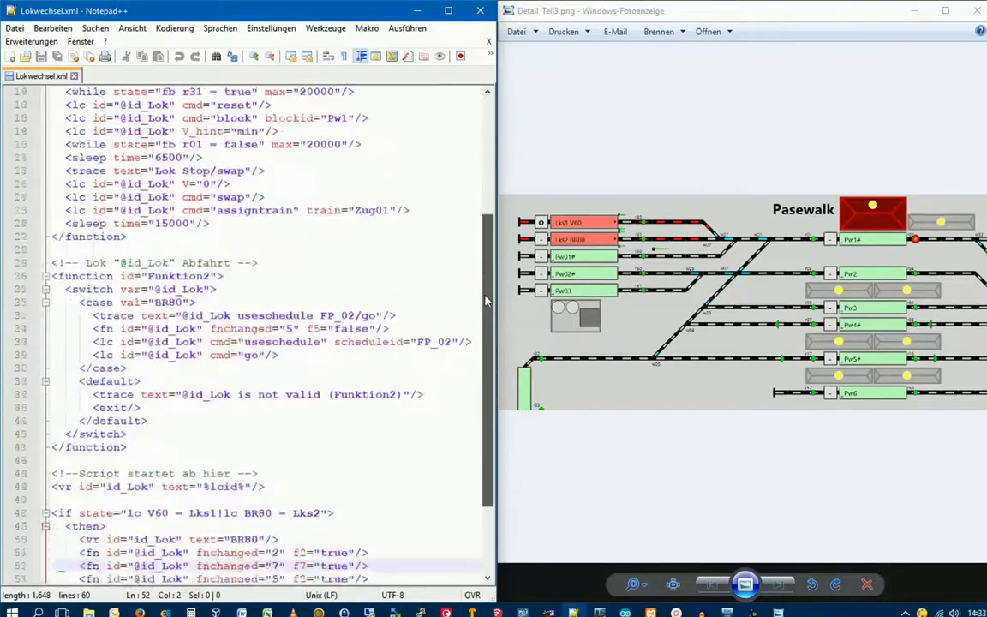
{"action": "scroll", "scroll_direction": "down", "scroll_amount": 3}
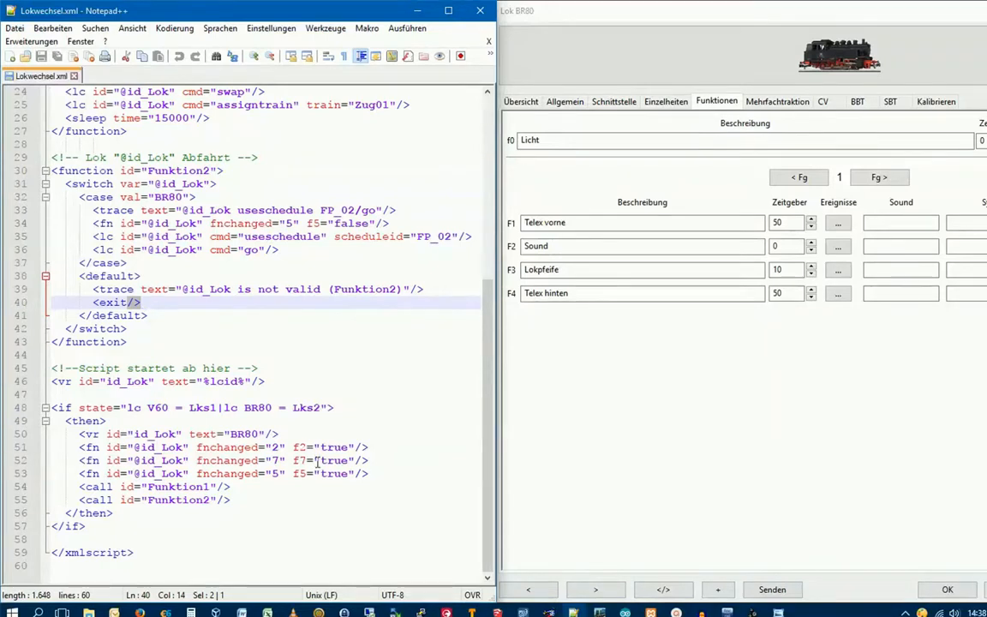
Show the loco's second function page with F5 to F8, then scroll the script back up
{"action": "left_click", "coordinate": [877, 176]}
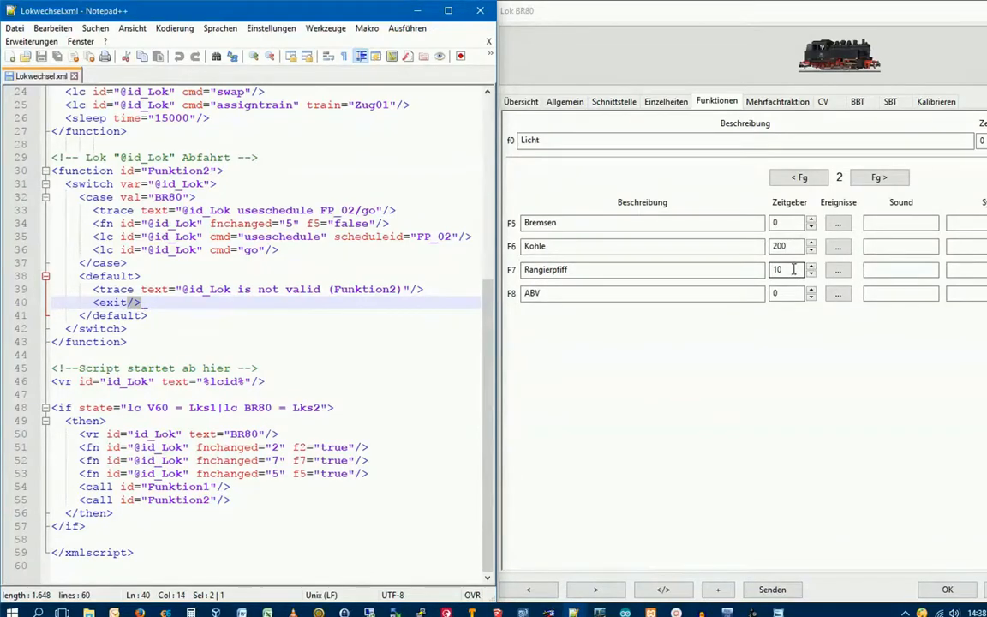
{"action": "mouse_move", "coordinate": [788, 269]}
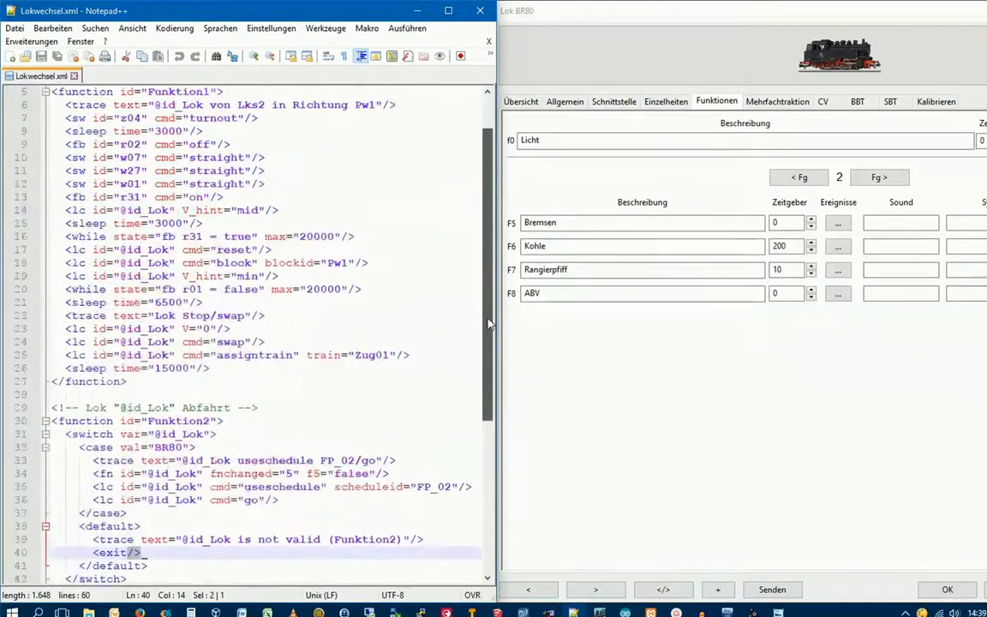
{"action": "scroll", "scroll_direction": "up", "scroll_amount": 3}
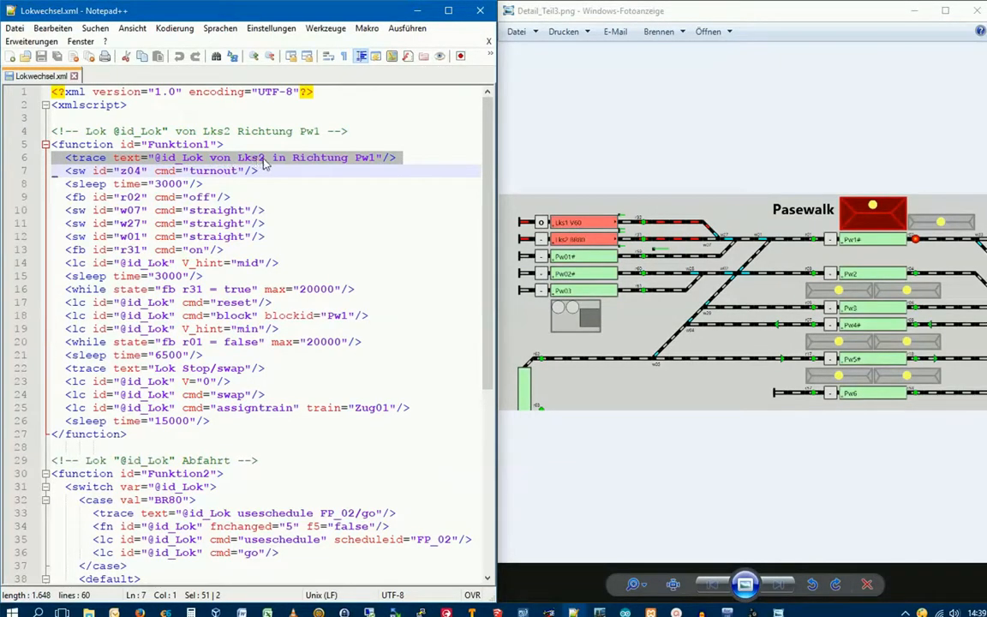
{"action": "mouse_move", "coordinate": [374, 167]}
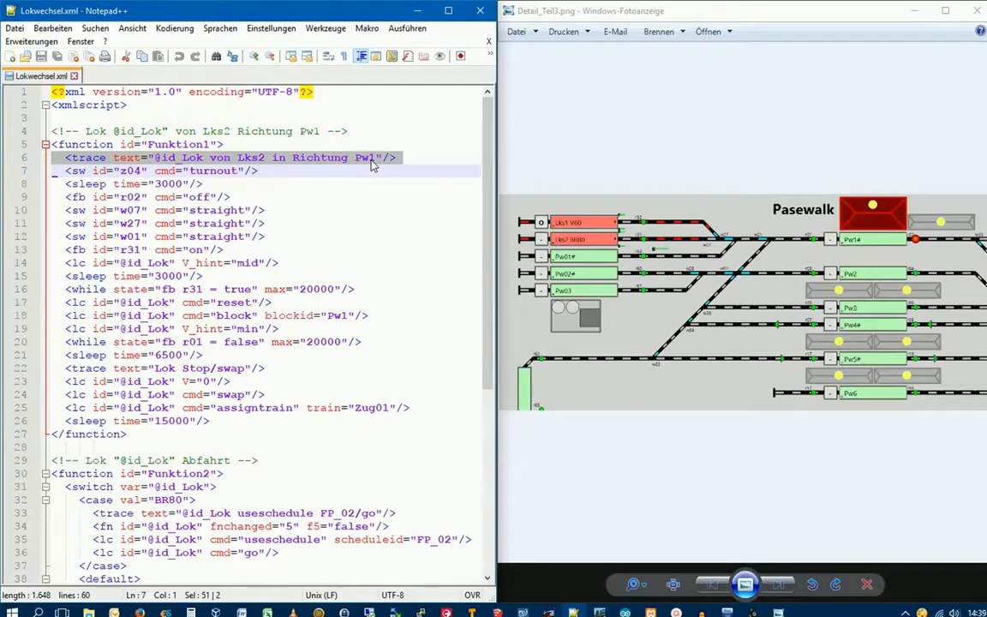
{"action": "mouse_move", "coordinate": [333, 165]}
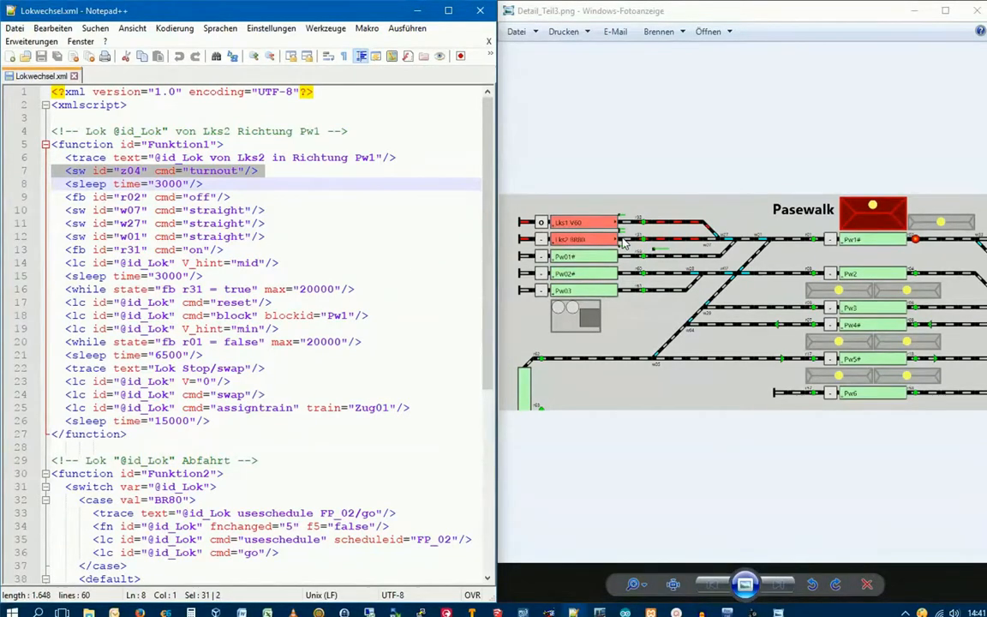
{"action": "mouse_move", "coordinate": [615, 247]}
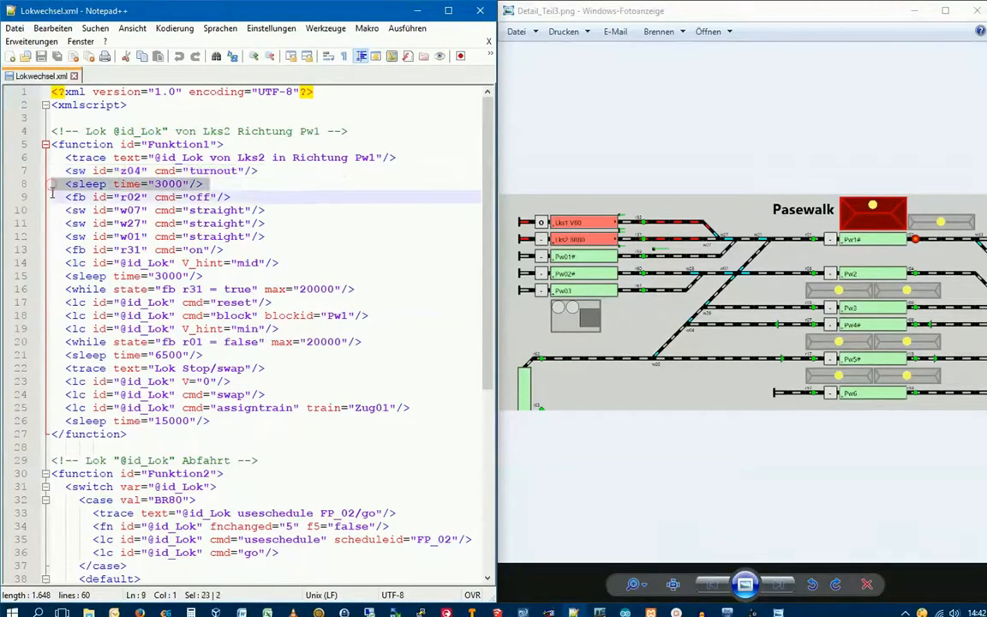
Point out the first sleep line in Funktion1 at the top of Lokwechsel.xml
{"action": "left_click", "coordinate": [127, 197]}
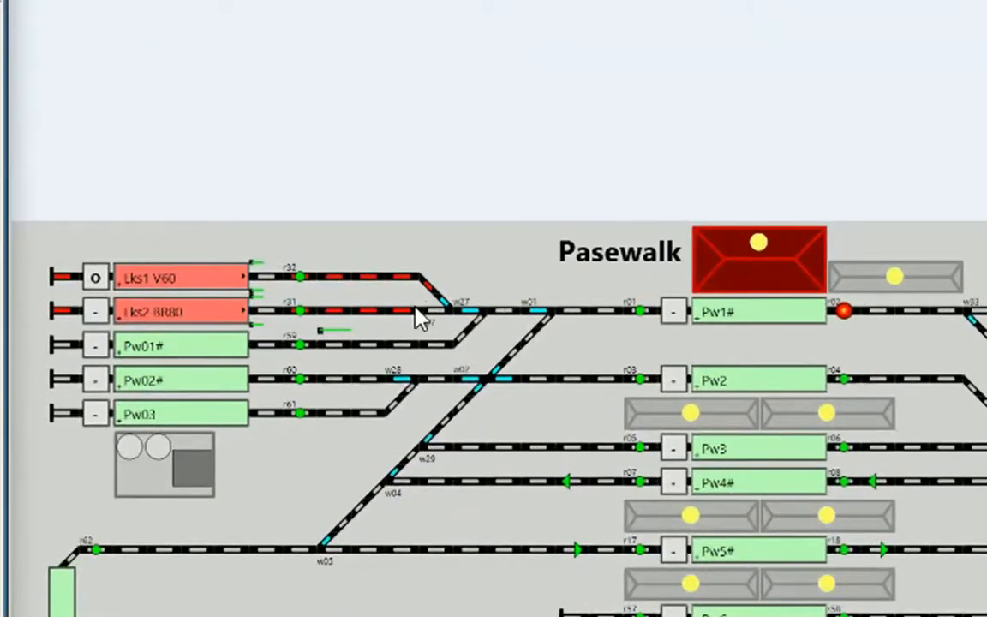
{"action": "mouse_move", "coordinate": [394, 322]}
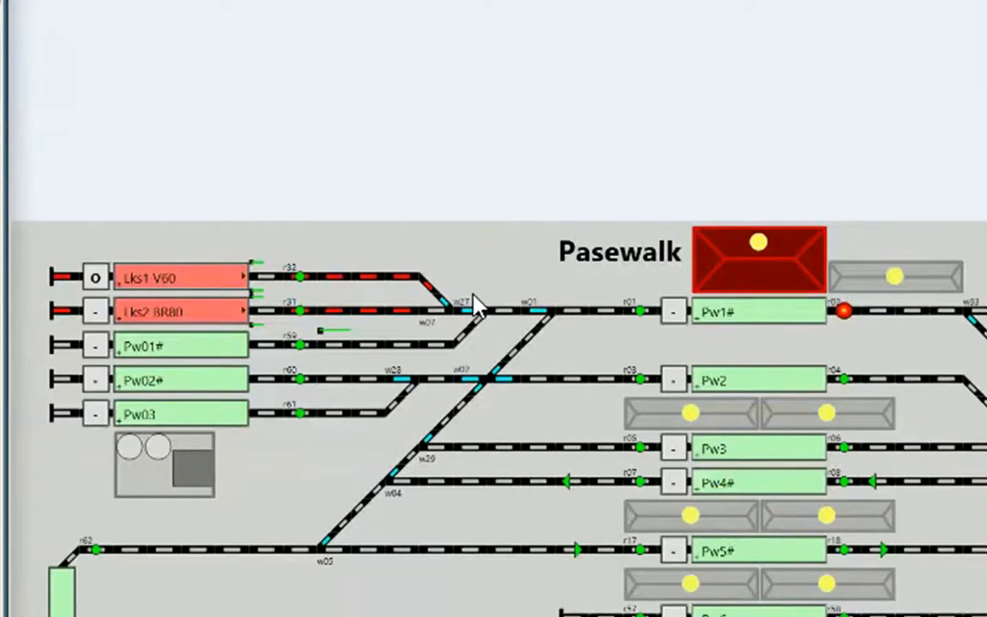
{"action": "mouse_move", "coordinate": [534, 324]}
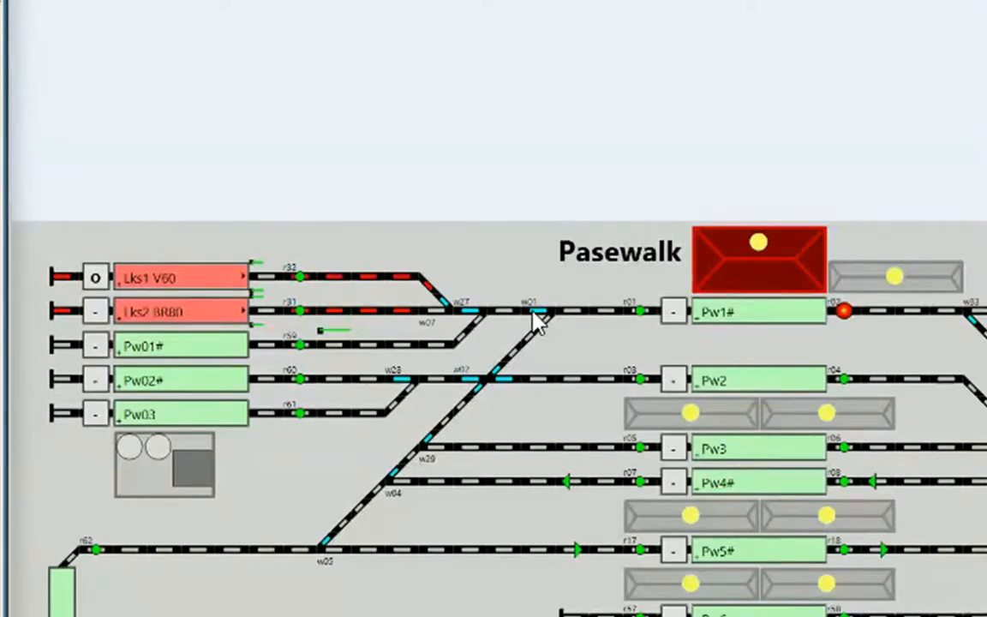
{"action": "mouse_move", "coordinate": [548, 322]}
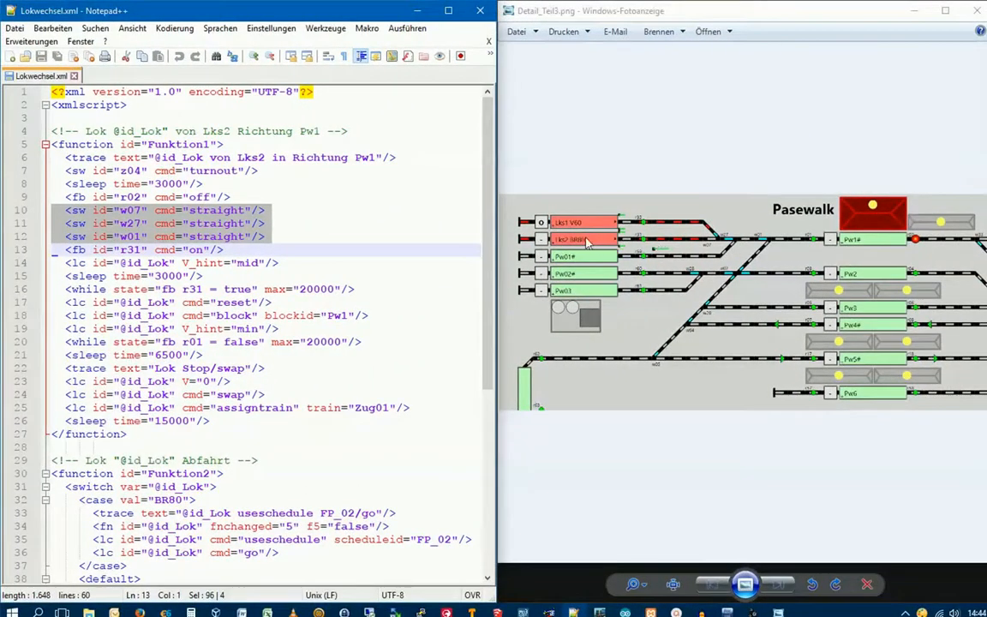
{"action": "mouse_move", "coordinate": [836, 249]}
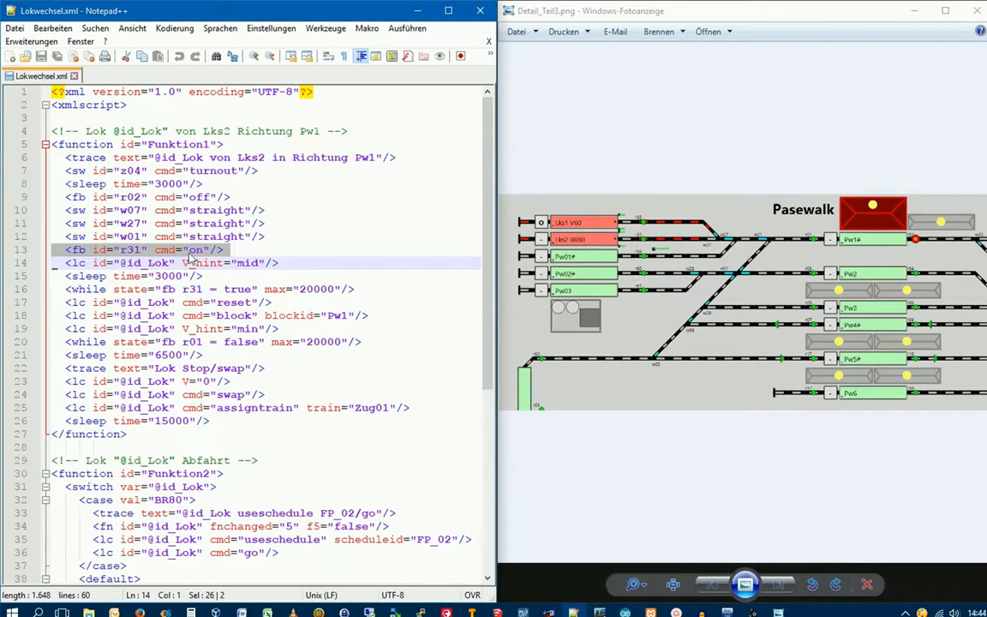
{"action": "mouse_move", "coordinate": [627, 266]}
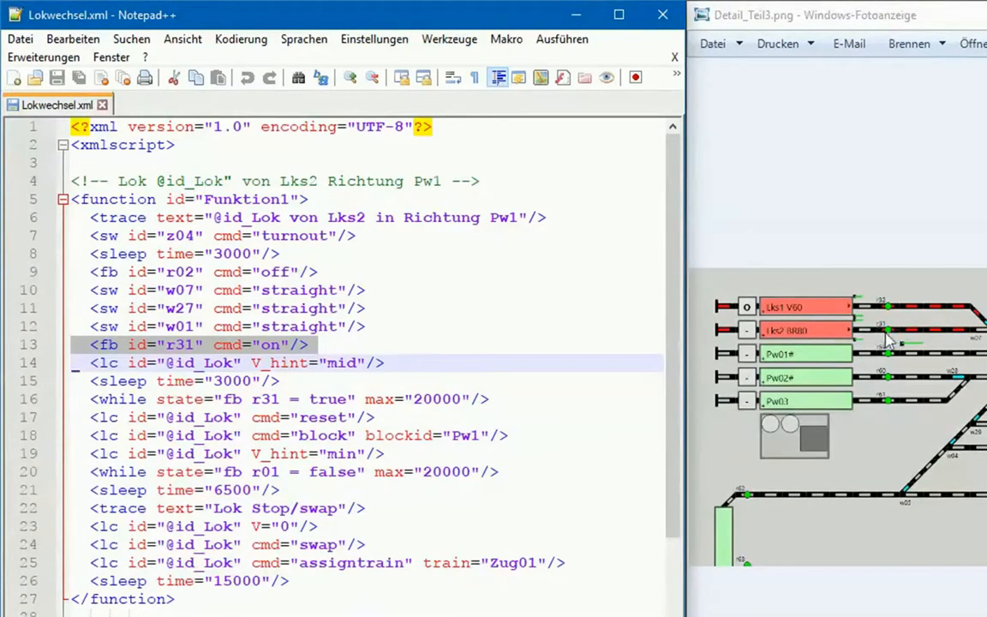
{"action": "mouse_move", "coordinate": [884, 334]}
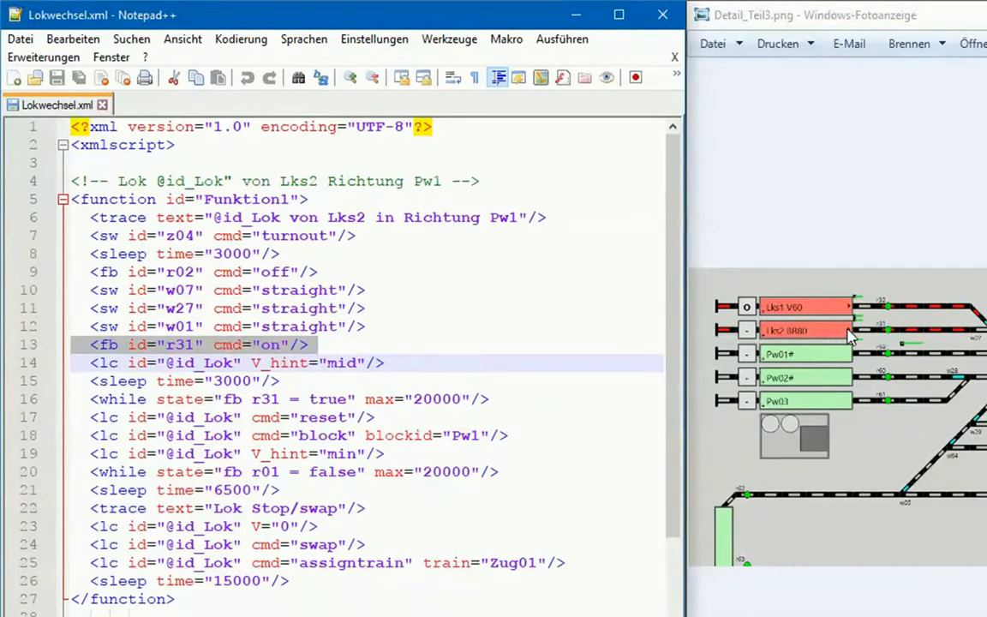
{"action": "mouse_move", "coordinate": [894, 335]}
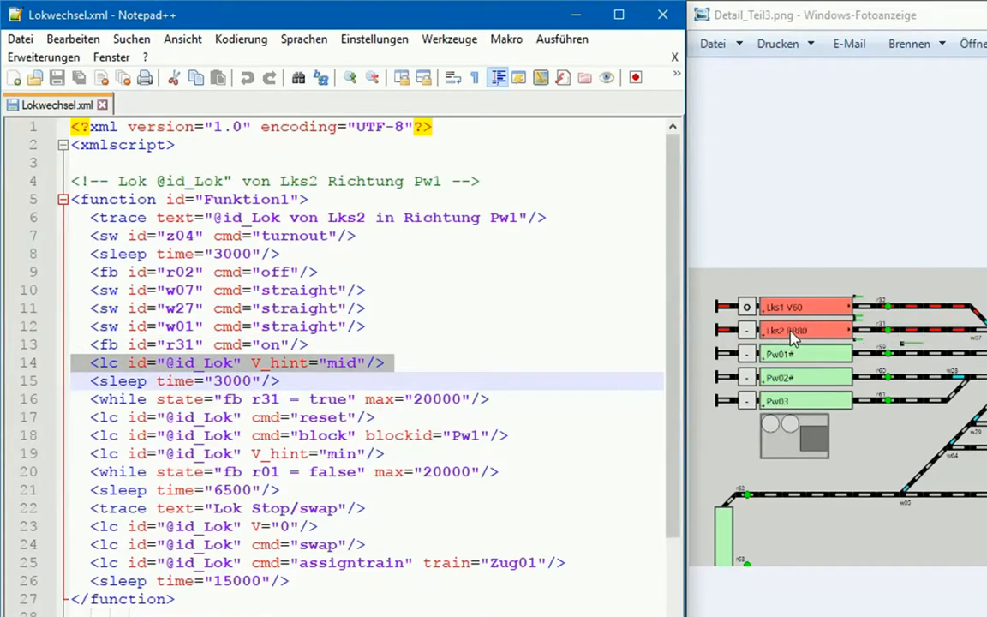
{"action": "mouse_move", "coordinate": [171, 374]}
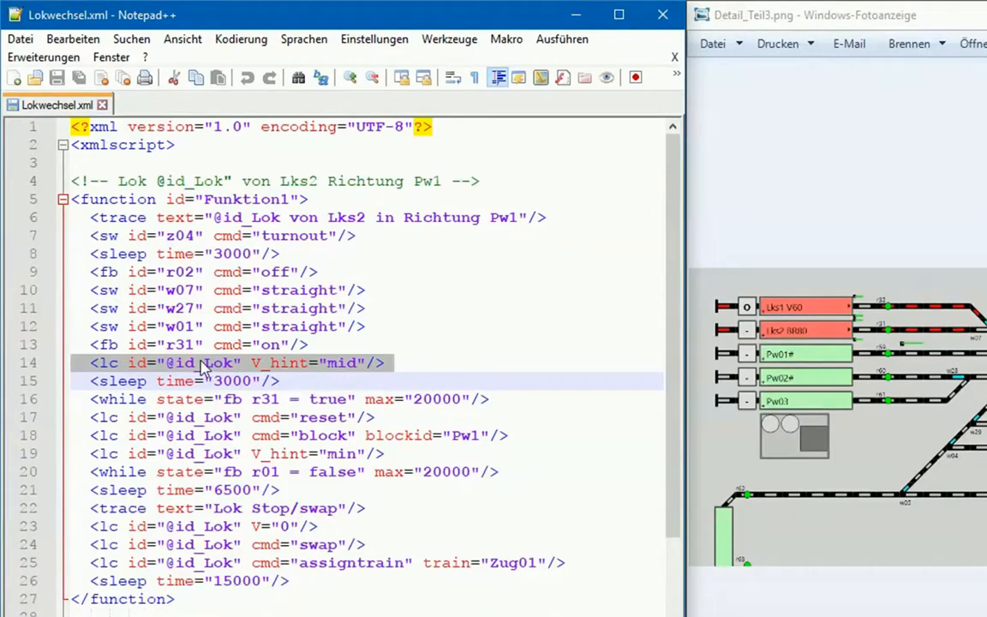
{"action": "mouse_move", "coordinate": [205, 367]}
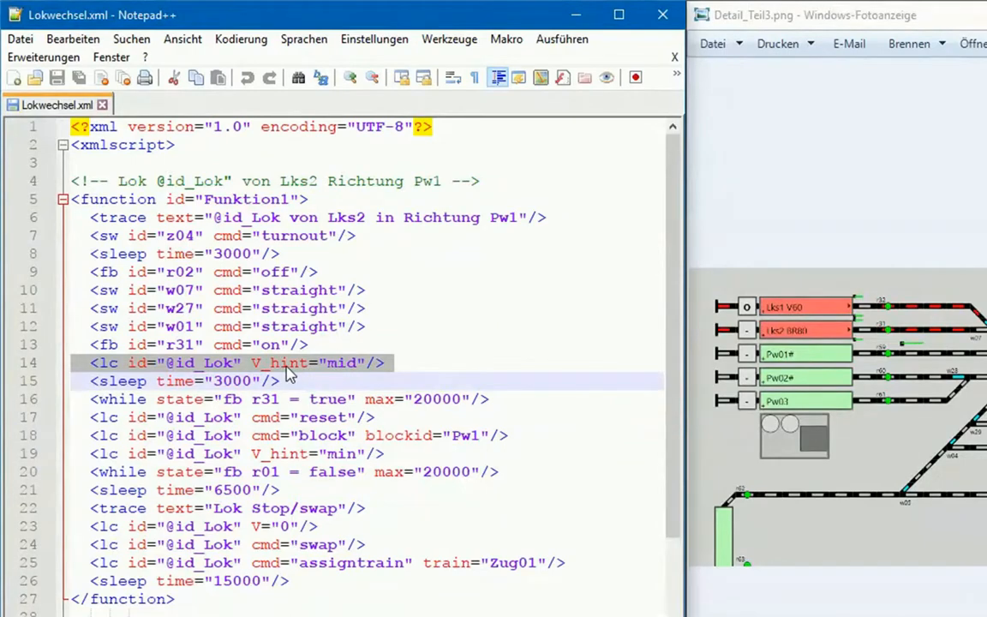
{"action": "mouse_move", "coordinate": [346, 370]}
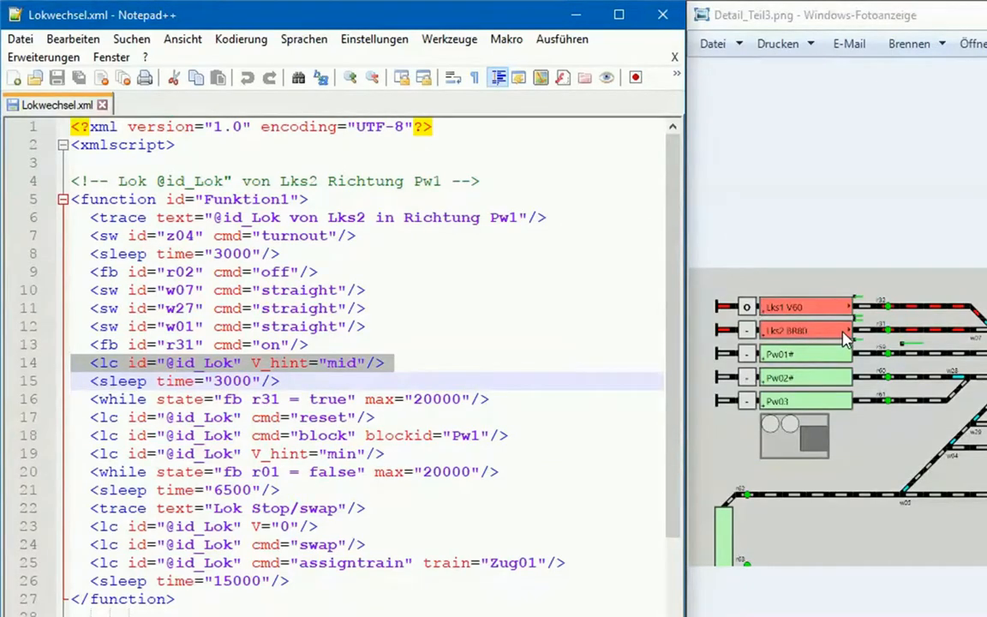
{"action": "mouse_move", "coordinate": [894, 336]}
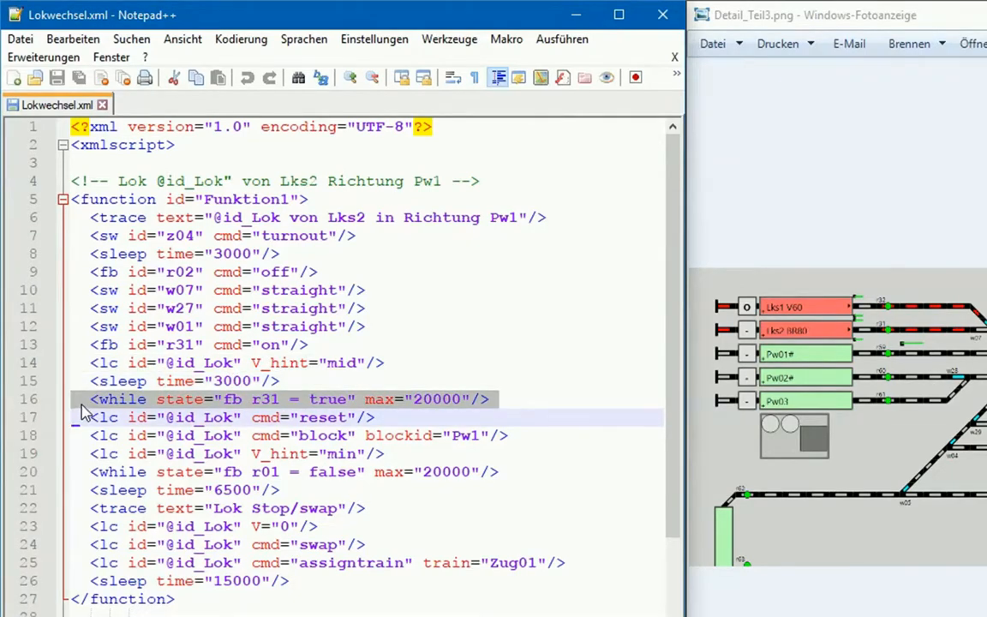
{"action": "mouse_move", "coordinate": [133, 404]}
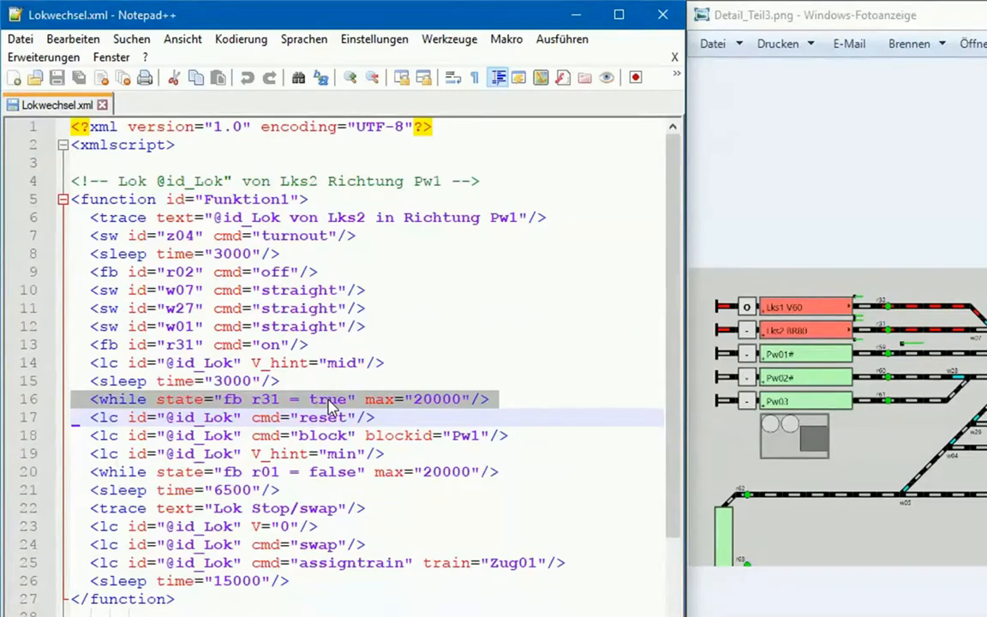
{"action": "mouse_move", "coordinate": [117, 413]}
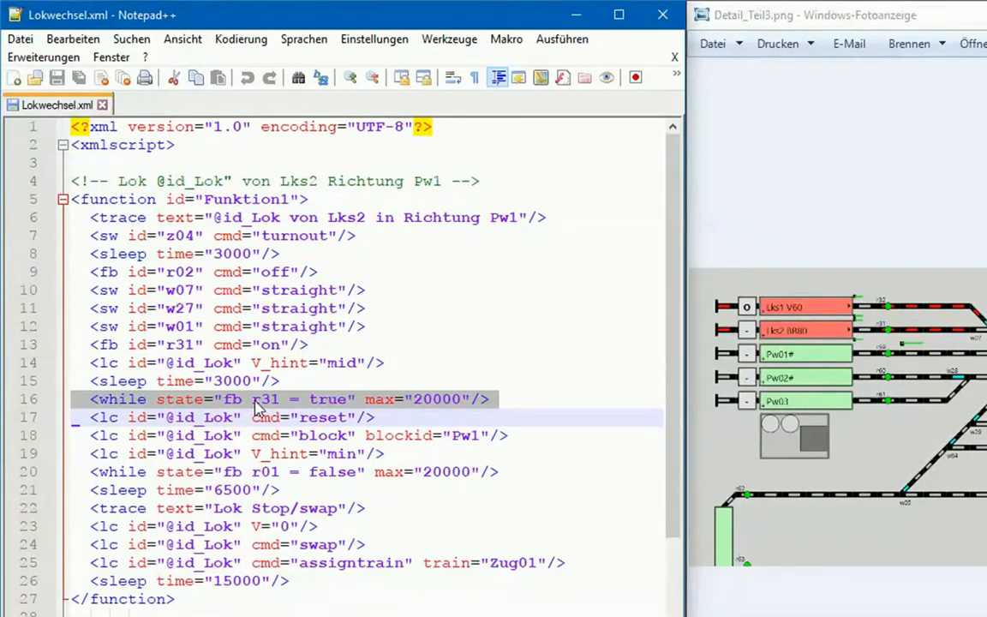
{"action": "mouse_move", "coordinate": [240, 399]}
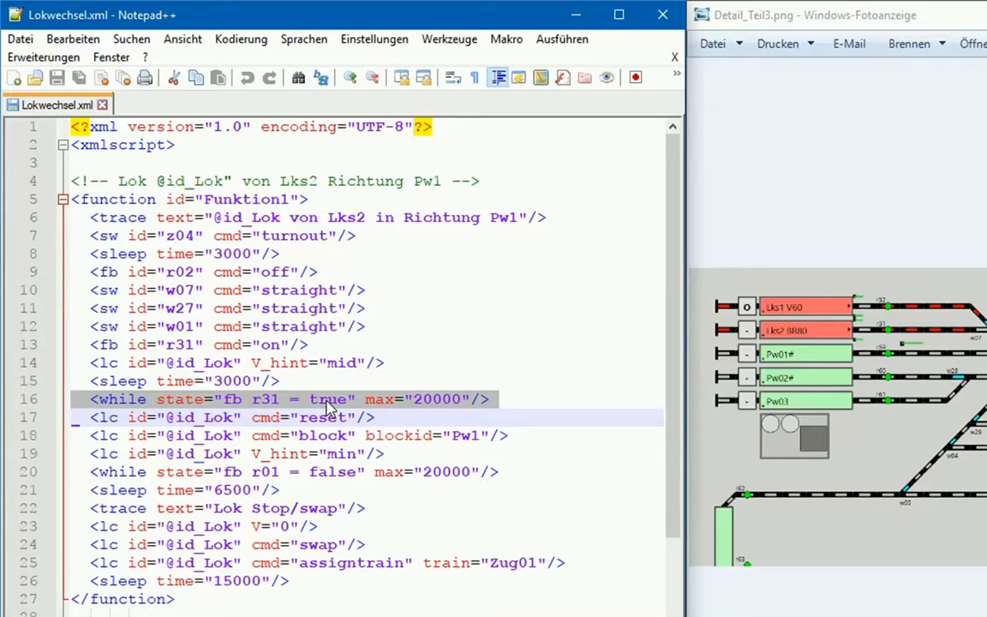
{"action": "mouse_move", "coordinate": [391, 409]}
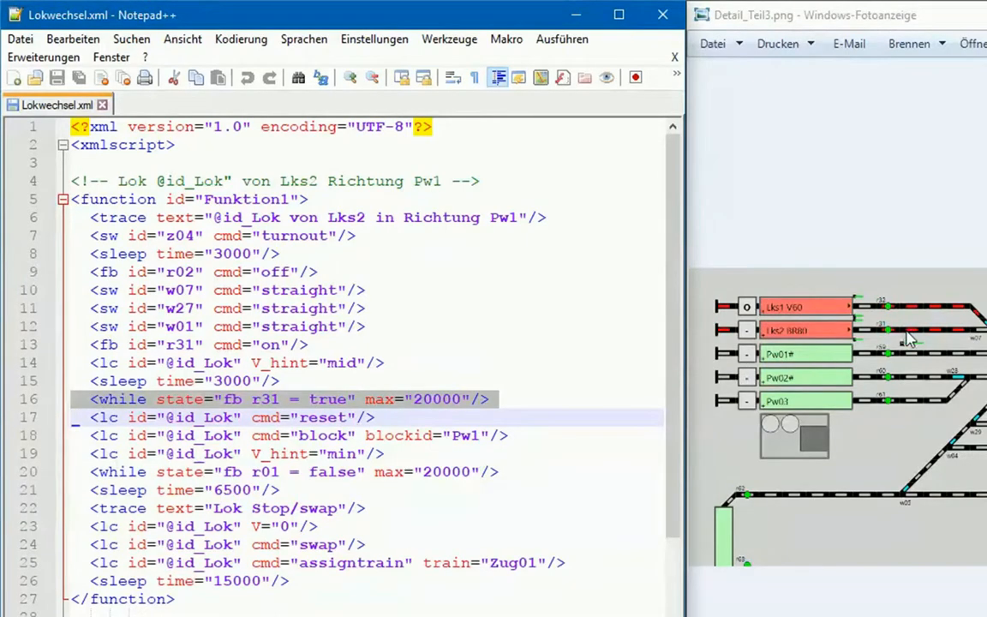
{"action": "mouse_move", "coordinate": [946, 336]}
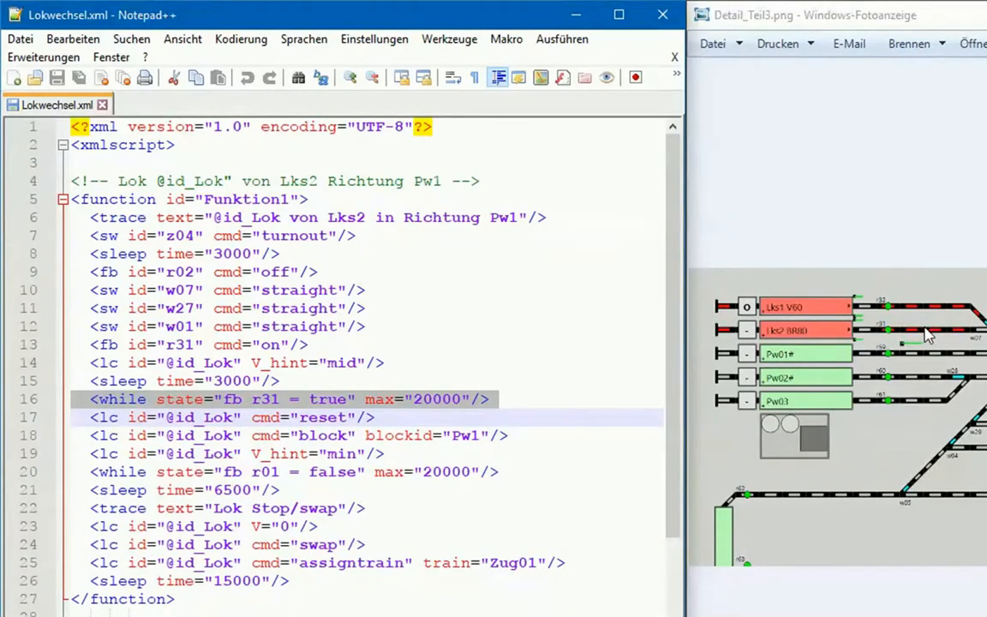
{"action": "mouse_move", "coordinate": [894, 336]}
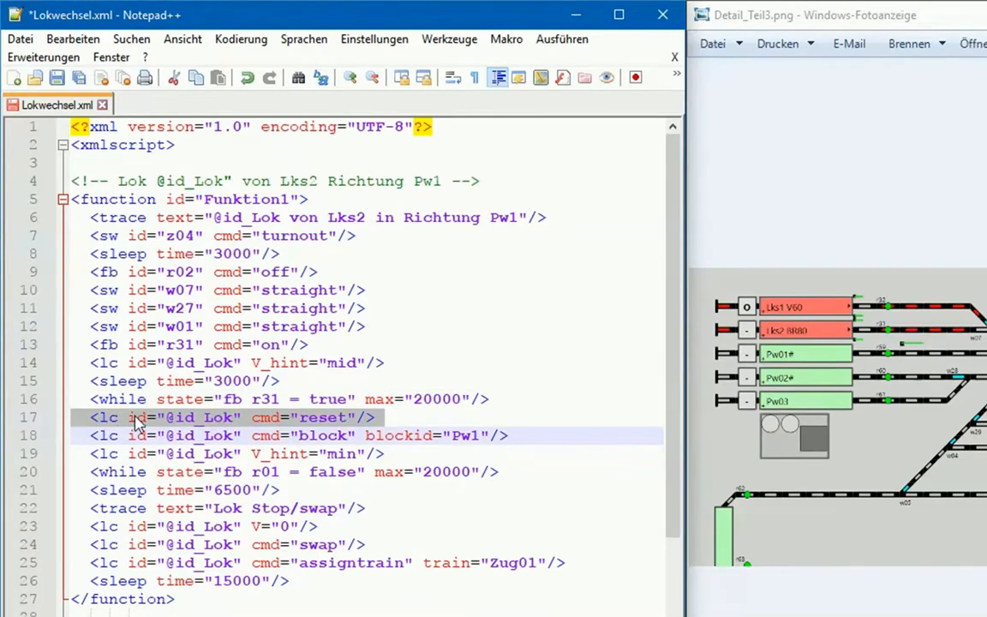
{"action": "mouse_move", "coordinate": [294, 420]}
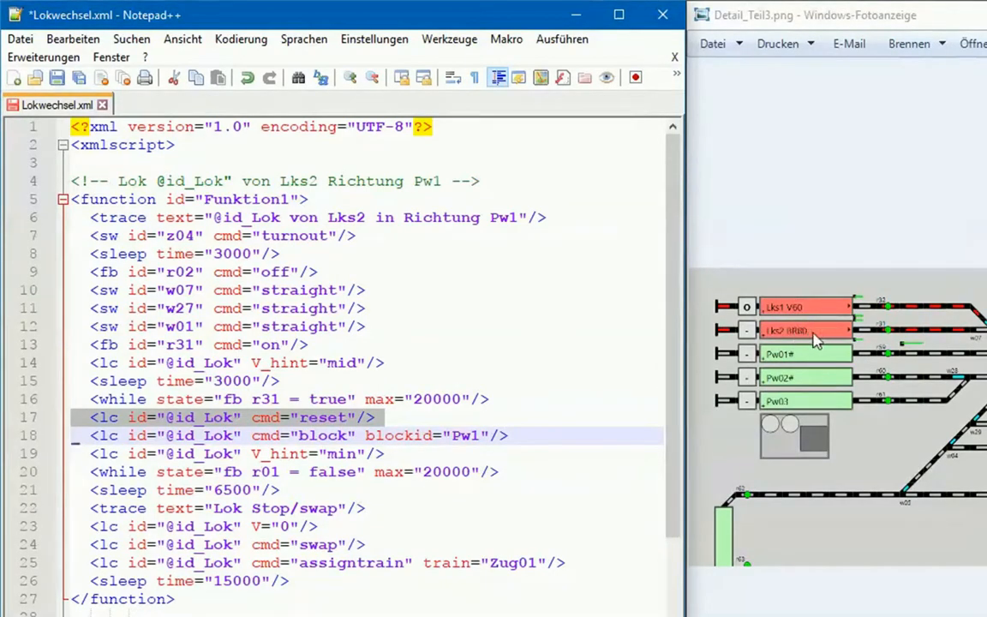
{"action": "mouse_move", "coordinate": [774, 332]}
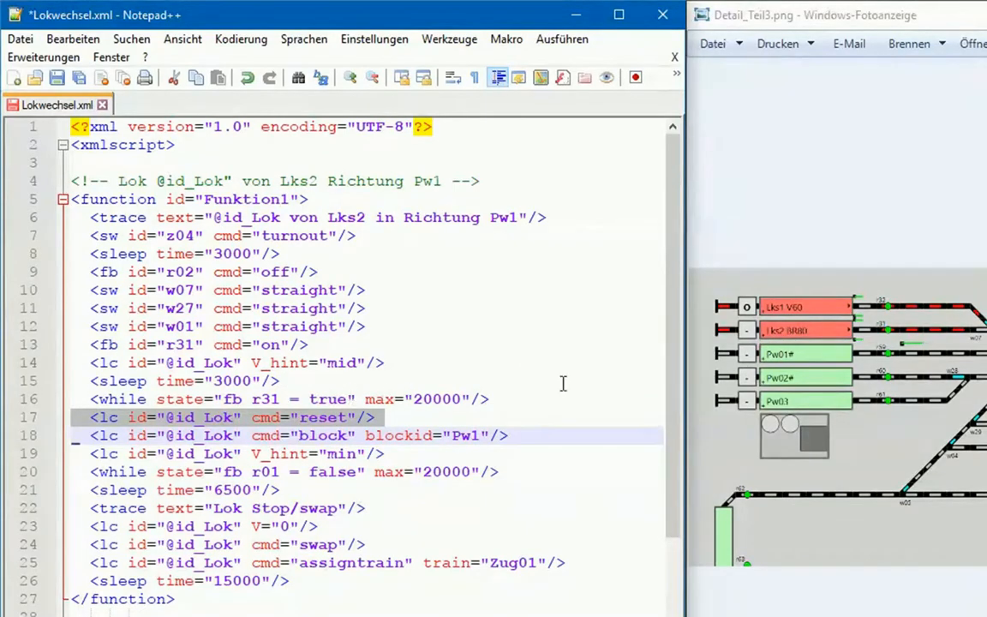
{"action": "mouse_move", "coordinate": [934, 336]}
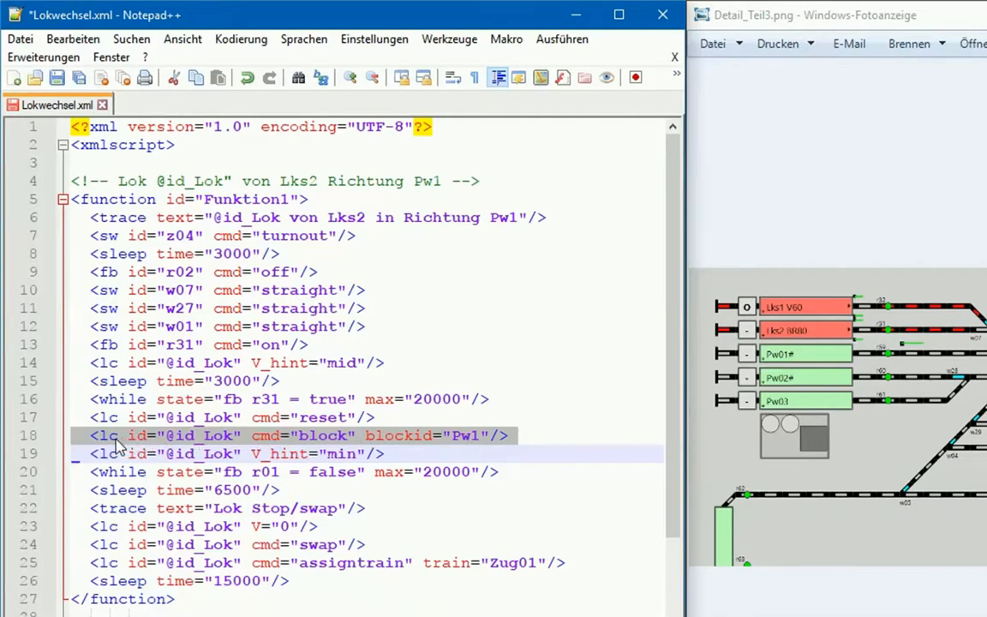
{"action": "mouse_move", "coordinate": [223, 443]}
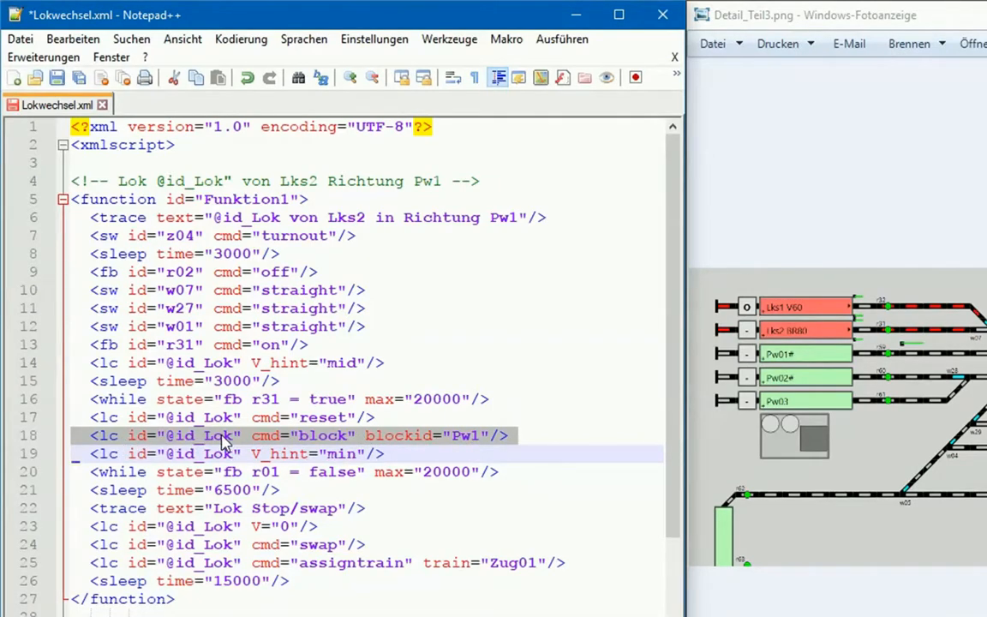
{"action": "mouse_move", "coordinate": [332, 441]}
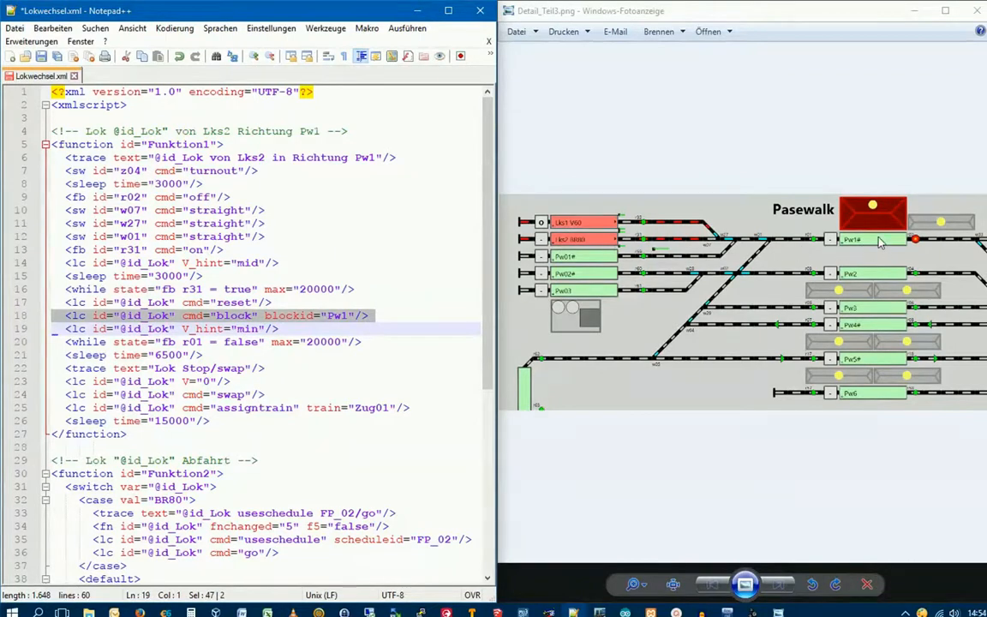
{"action": "mouse_move", "coordinate": [864, 244]}
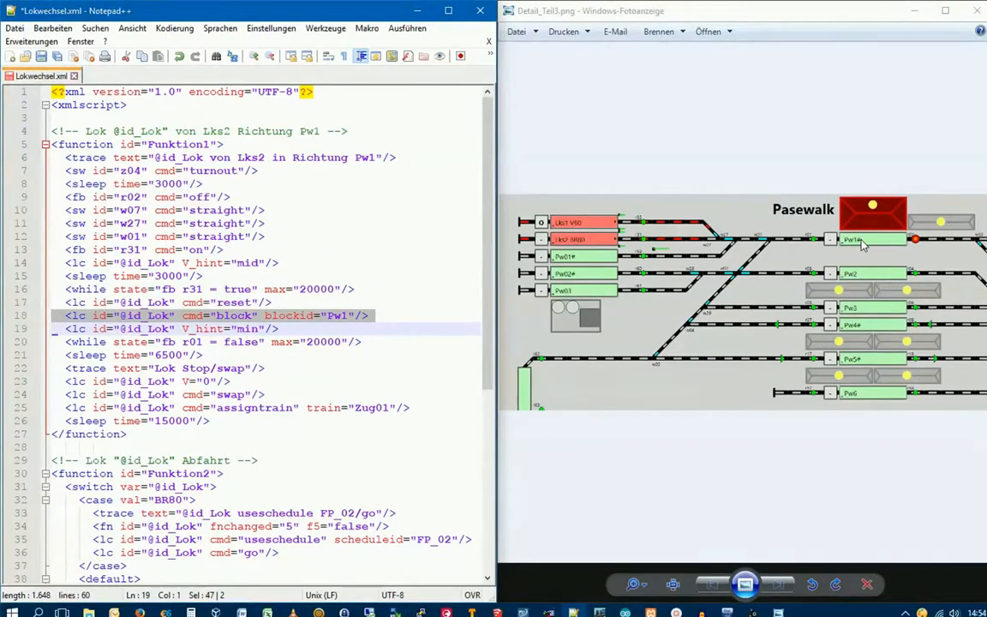
{"action": "mouse_move", "coordinate": [874, 243]}
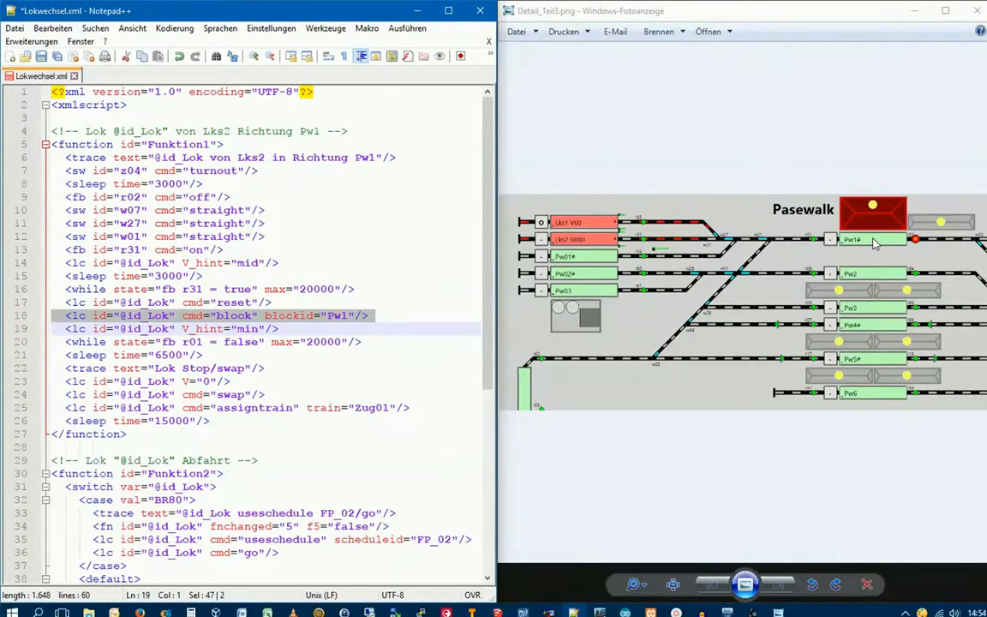
{"action": "left_click", "coordinate": [112, 329]}
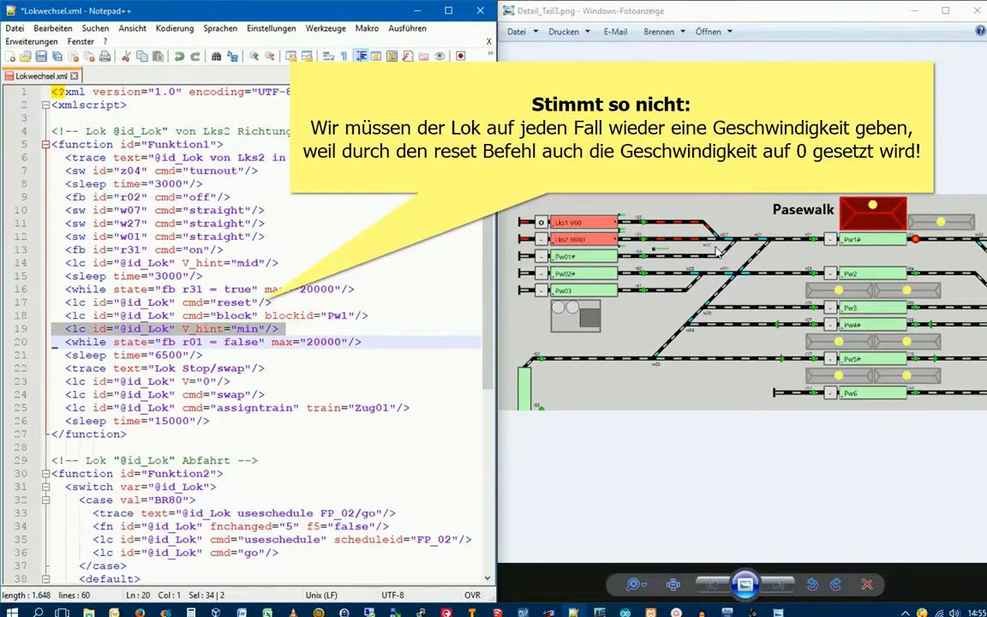
{"action": "mouse_move", "coordinate": [780, 243]}
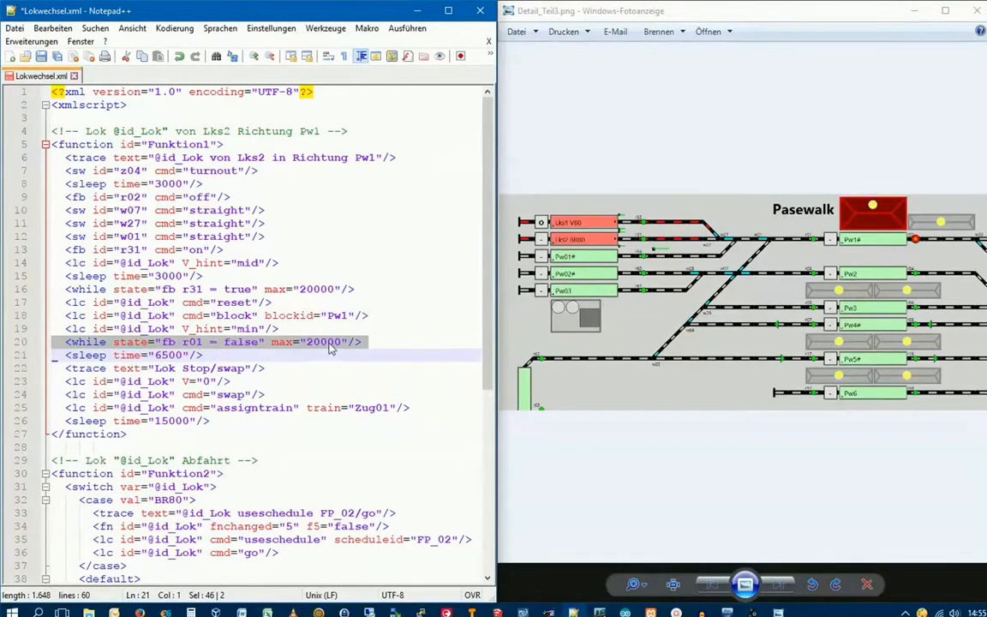
{"action": "mouse_move", "coordinate": [370, 358]}
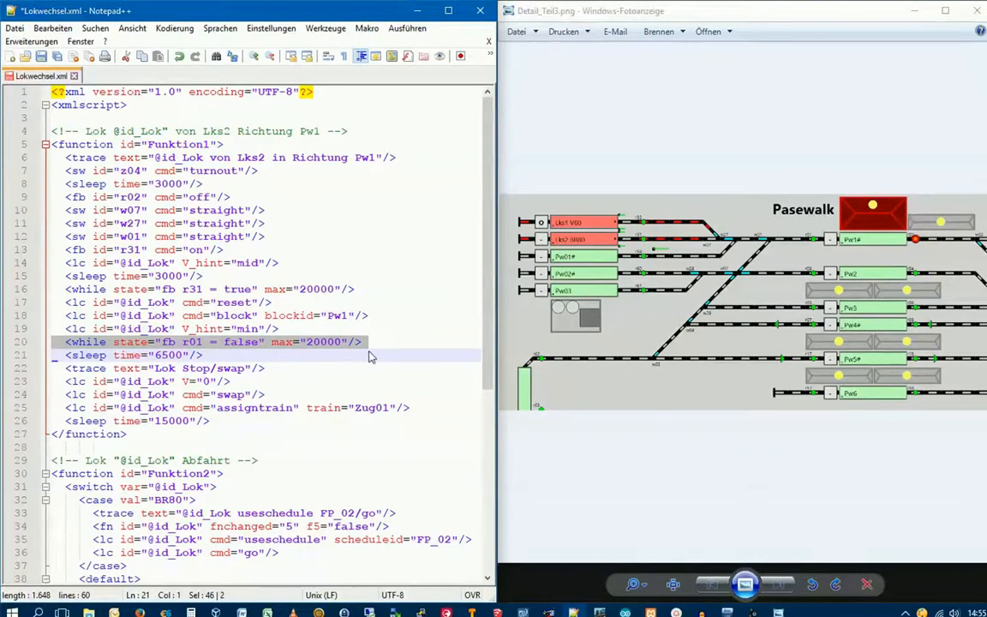
{"action": "mouse_move", "coordinate": [418, 353]}
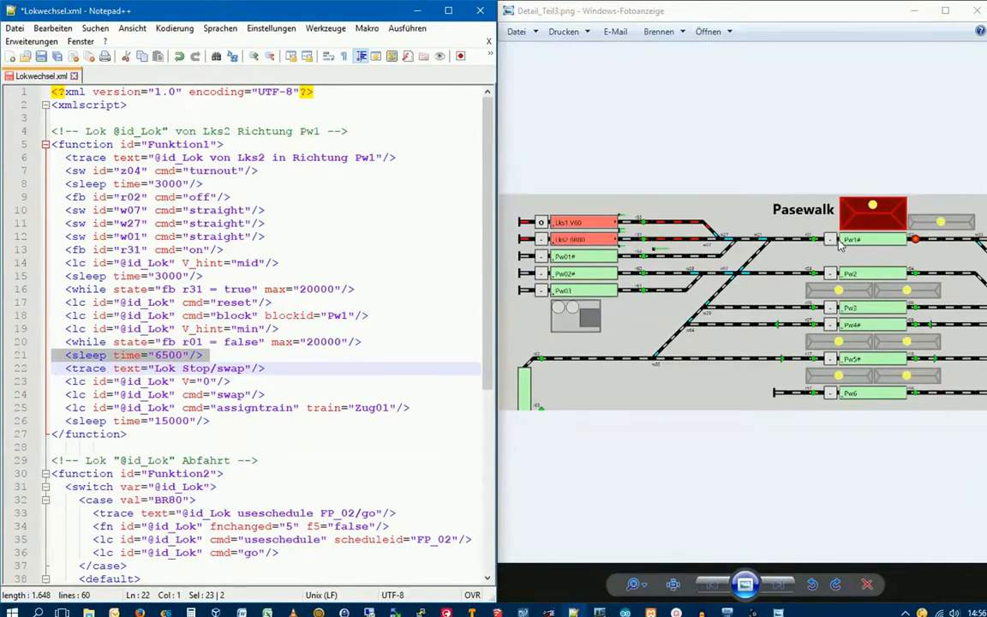
{"action": "mouse_move", "coordinate": [895, 249]}
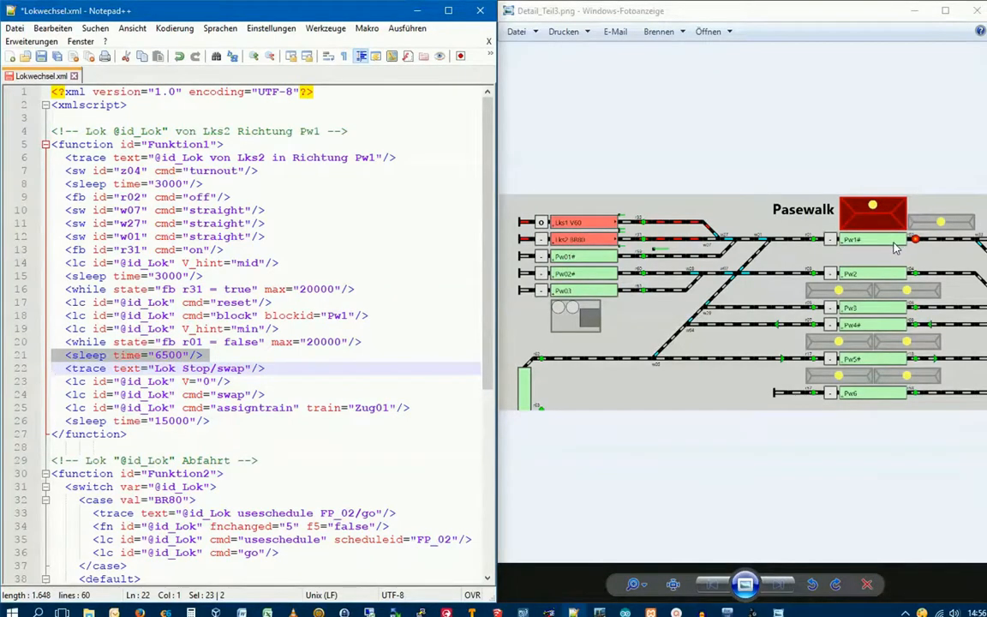
{"action": "mouse_move", "coordinate": [812, 247]}
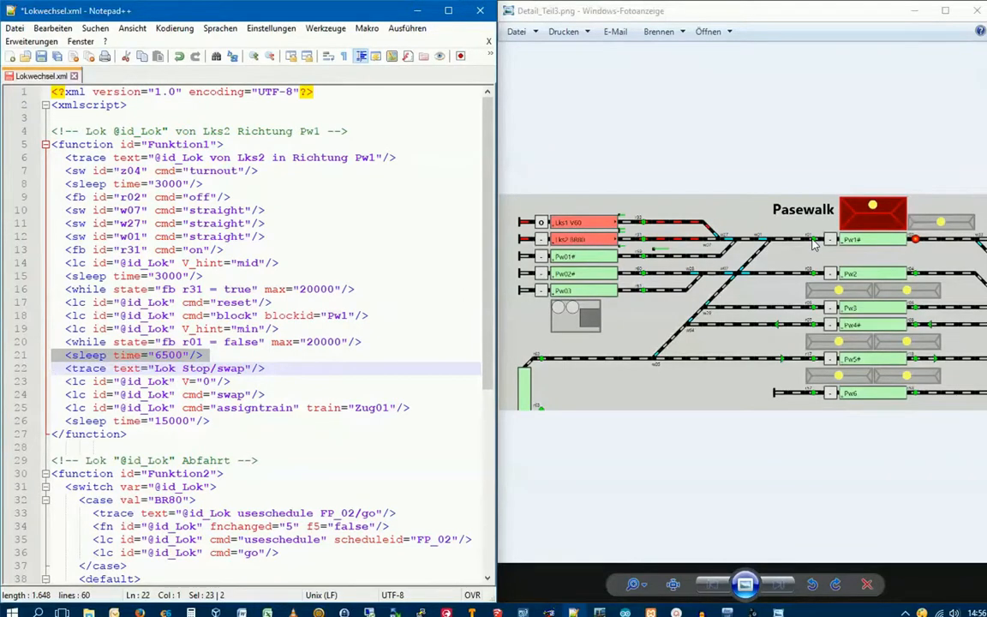
{"action": "mouse_move", "coordinate": [814, 244]}
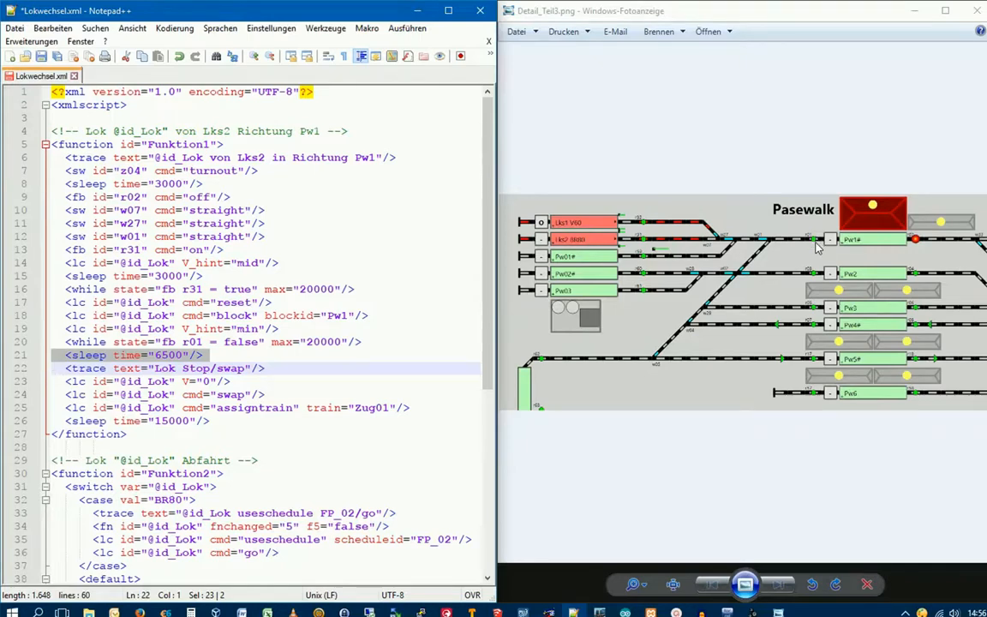
{"action": "mouse_move", "coordinate": [894, 243]}
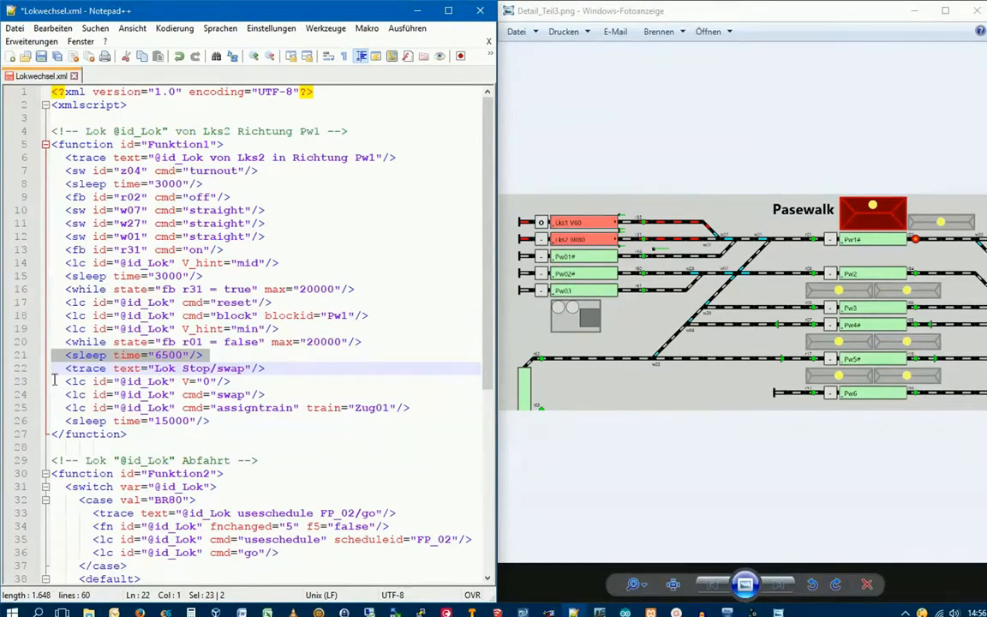
{"action": "left_click", "coordinate": [197, 380]}
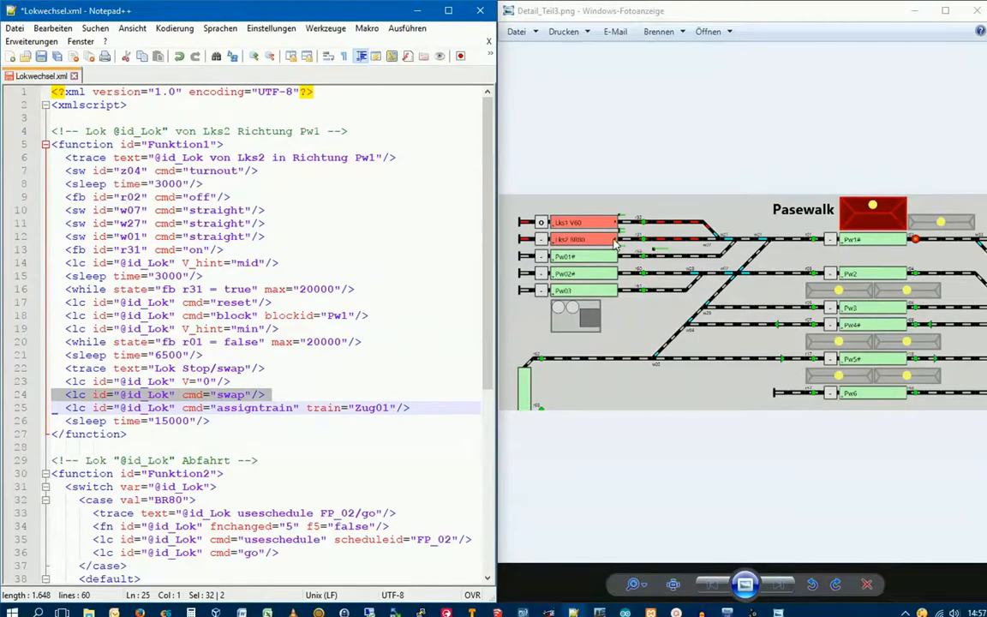
{"action": "mouse_move", "coordinate": [853, 244]}
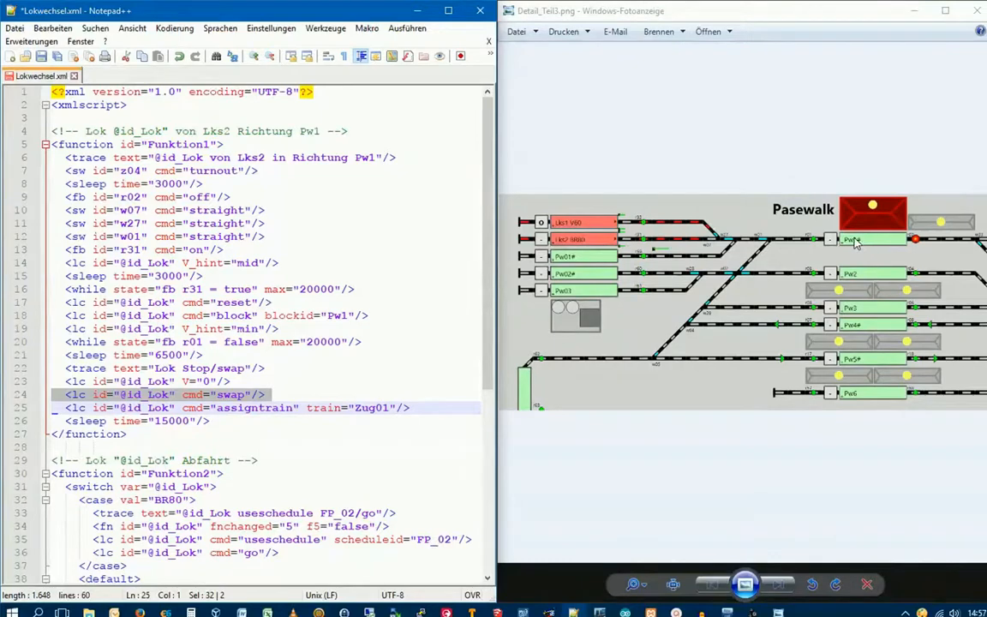
{"action": "mouse_move", "coordinate": [904, 240]}
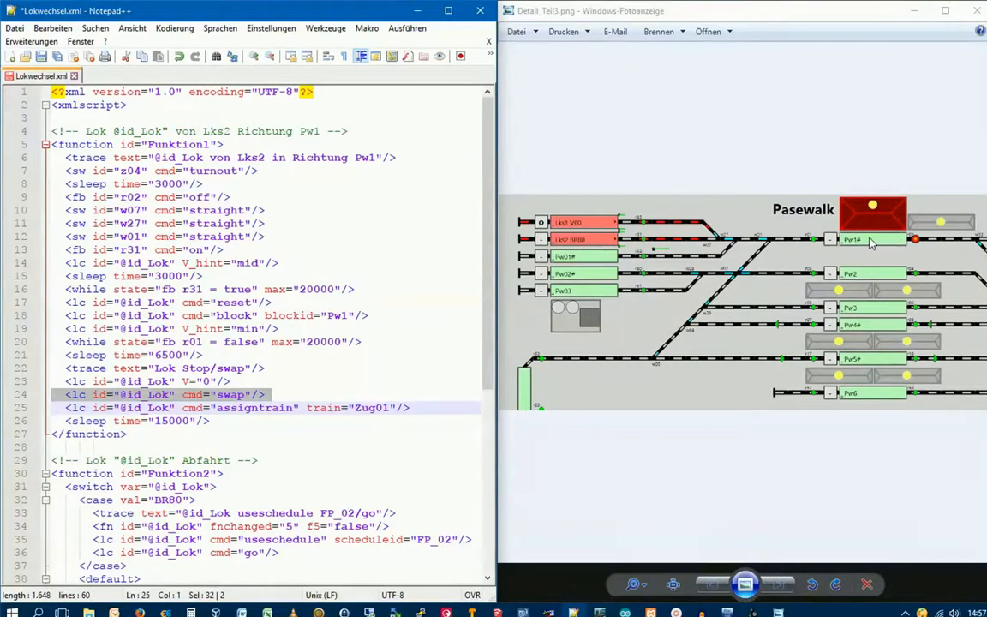
{"action": "mouse_move", "coordinate": [848, 241]}
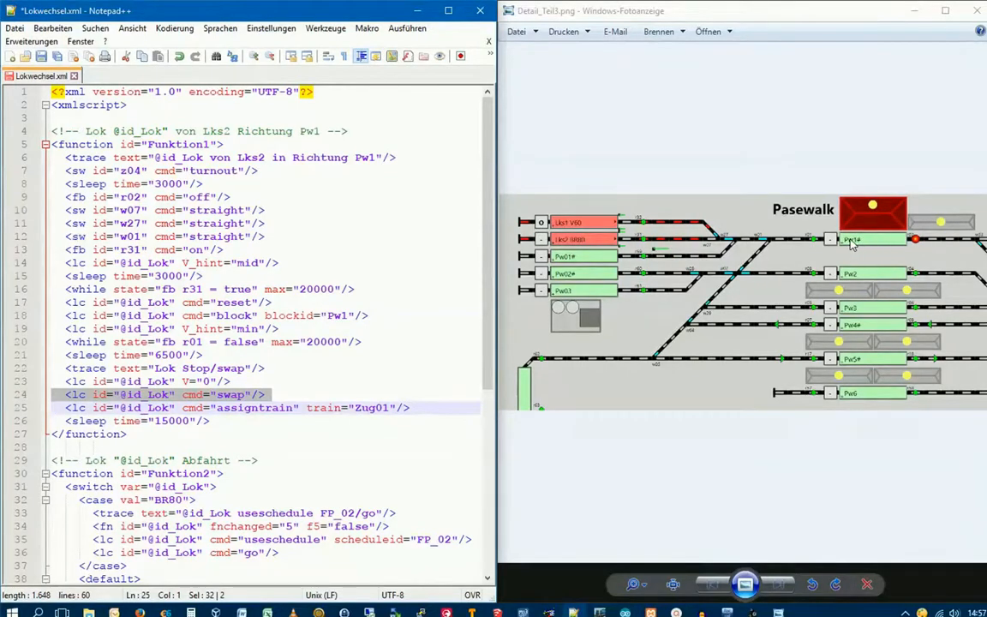
{"action": "mouse_move", "coordinate": [655, 360]}
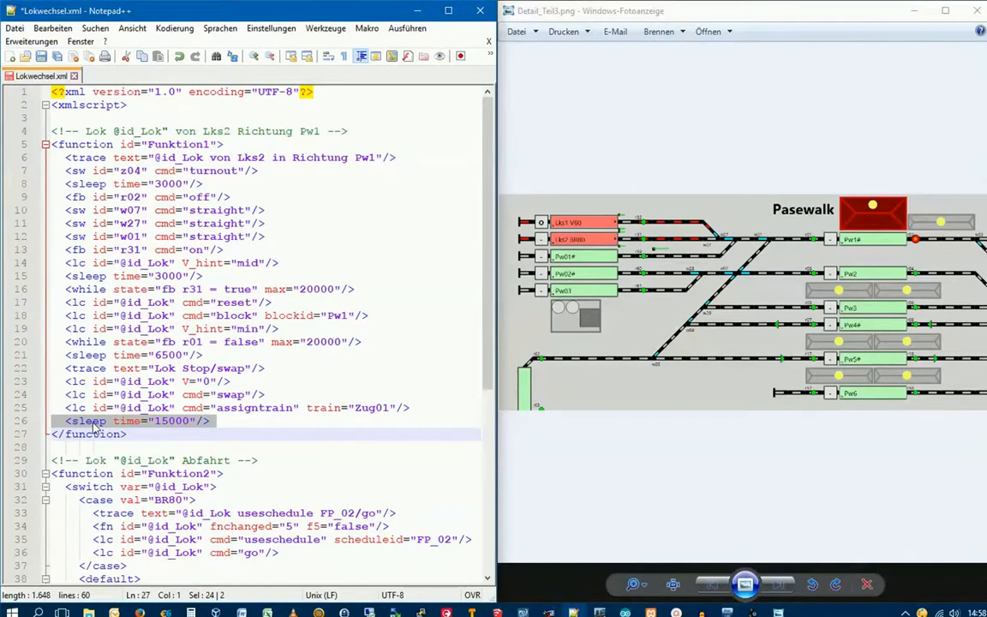
{"action": "scroll", "scroll_direction": "down", "scroll_amount": 3}
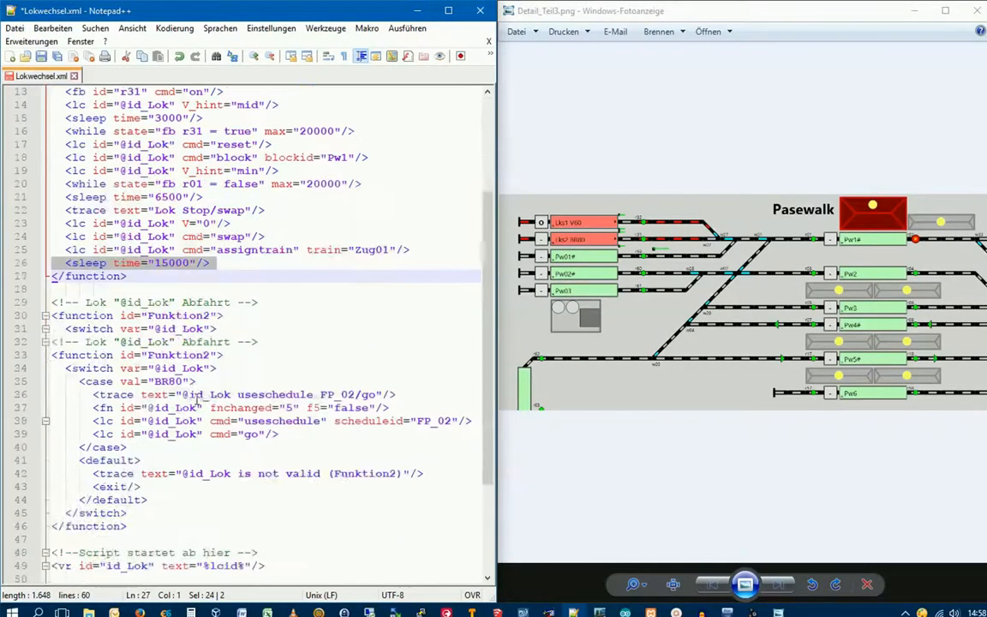
{"action": "scroll", "scroll_direction": "down", "scroll_amount": 3}
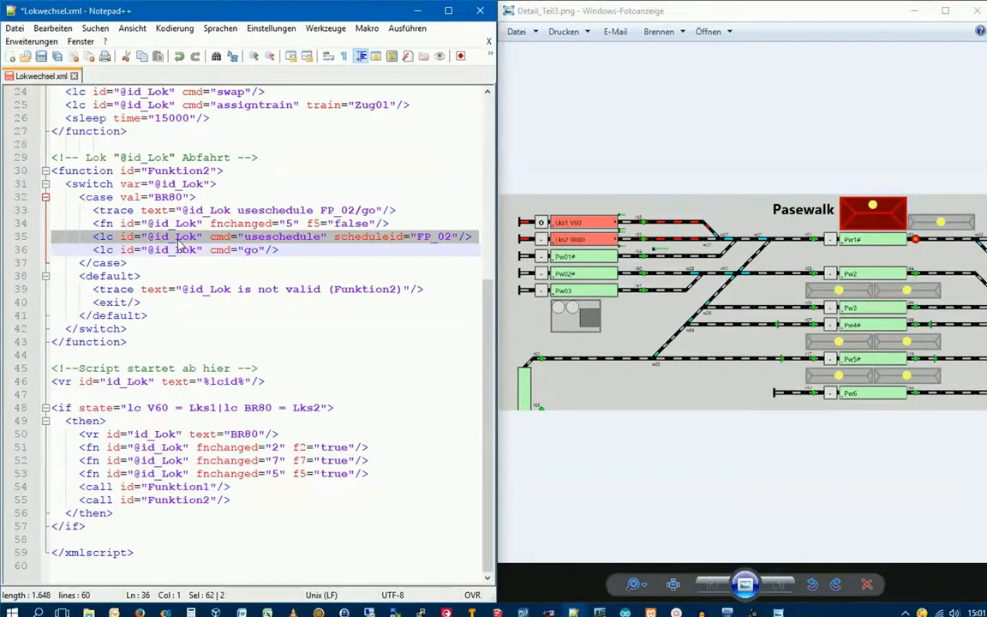
{"action": "mouse_move", "coordinate": [264, 247]}
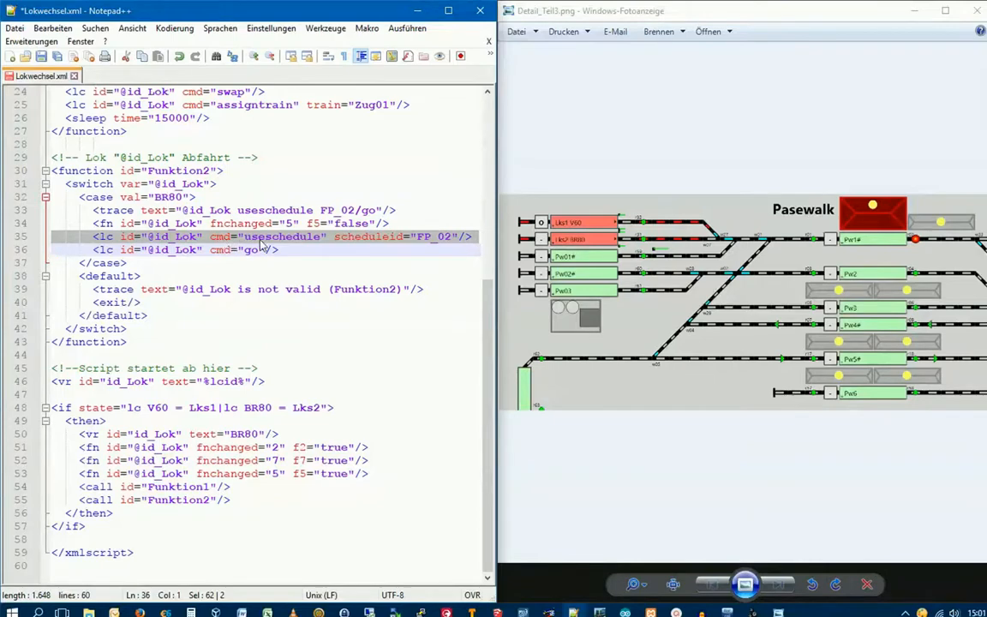
{"action": "mouse_move", "coordinate": [293, 243]}
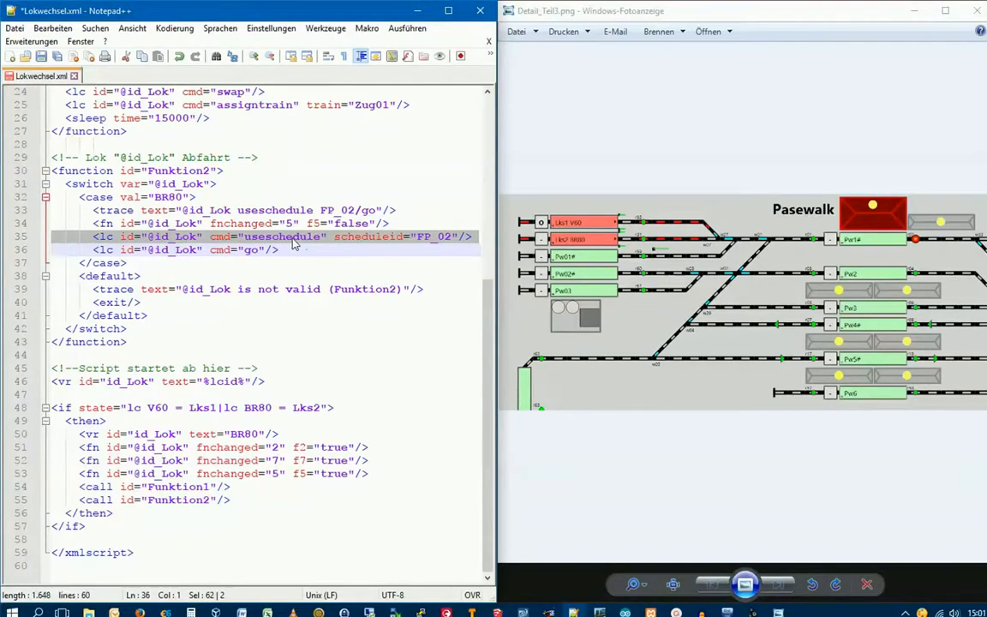
{"action": "mouse_move", "coordinate": [295, 244]}
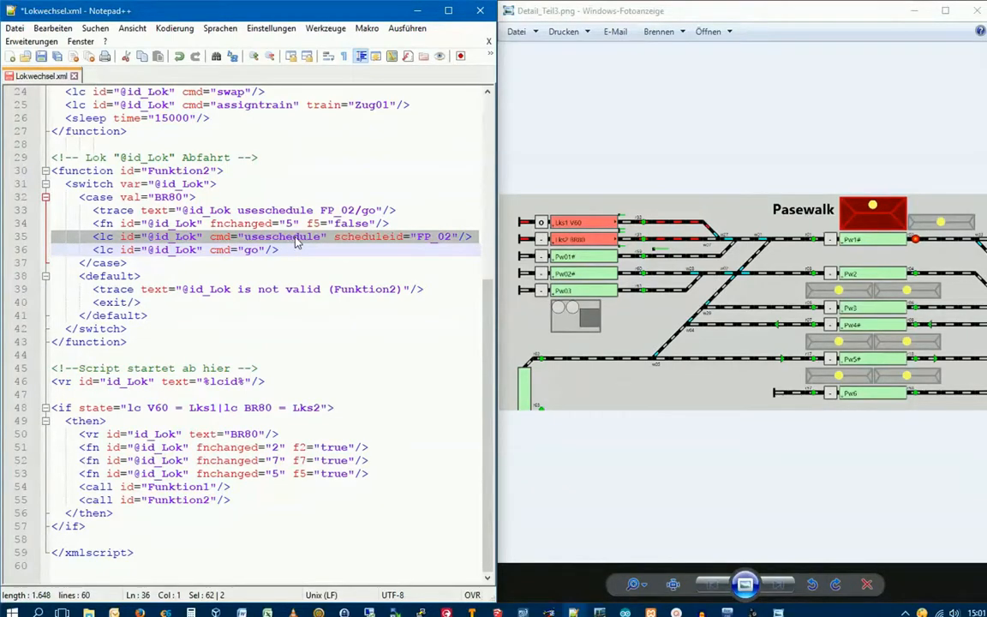
{"action": "mouse_move", "coordinate": [419, 238]}
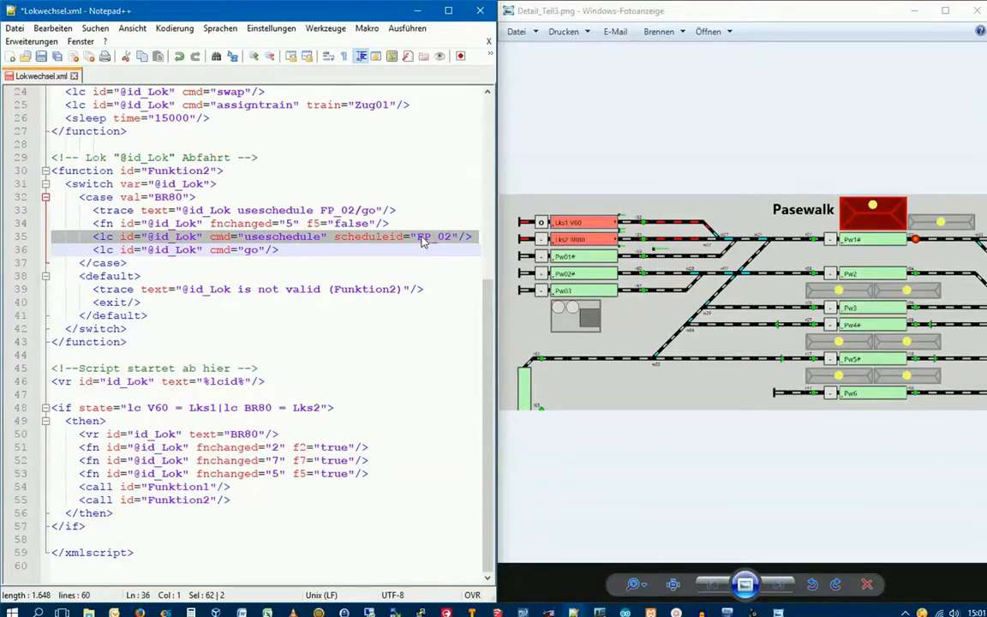
{"action": "mouse_move", "coordinate": [449, 240]}
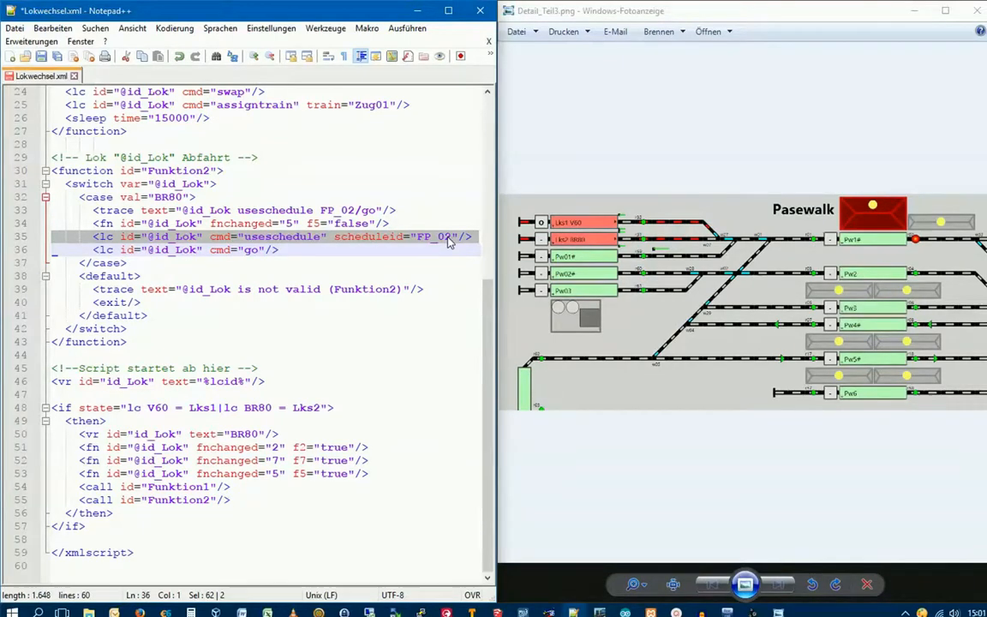
{"action": "left_click", "coordinate": [54, 250]}
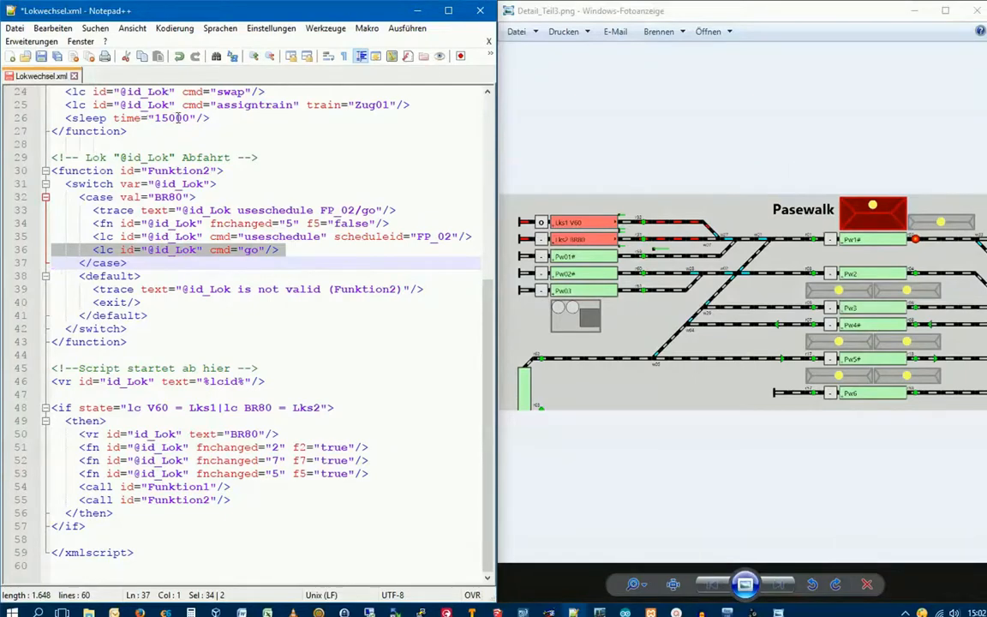
{"action": "mouse_move", "coordinate": [853, 247]}
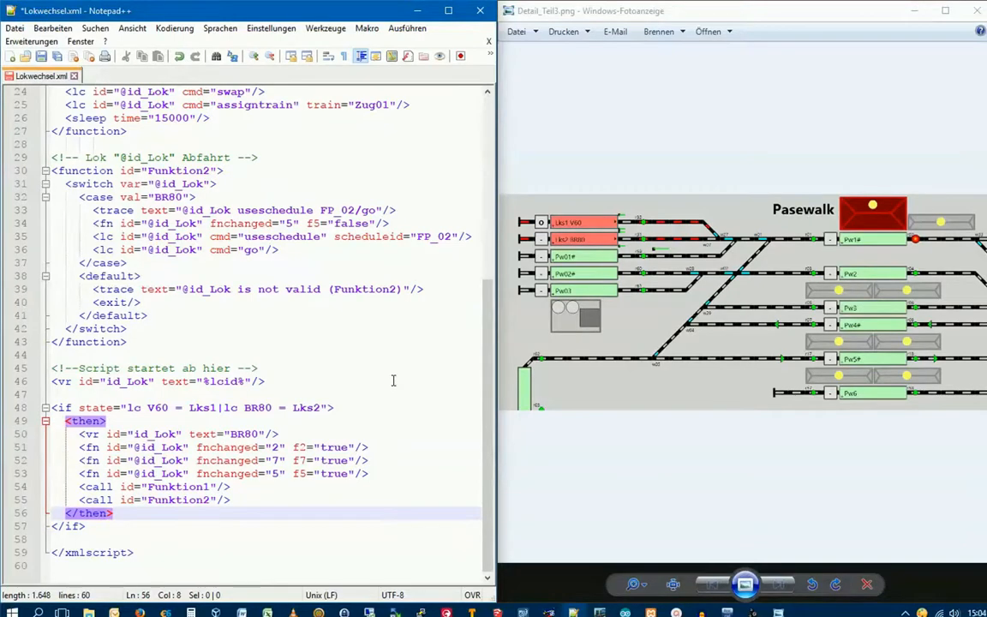
{"action": "mouse_move", "coordinate": [382, 379]}
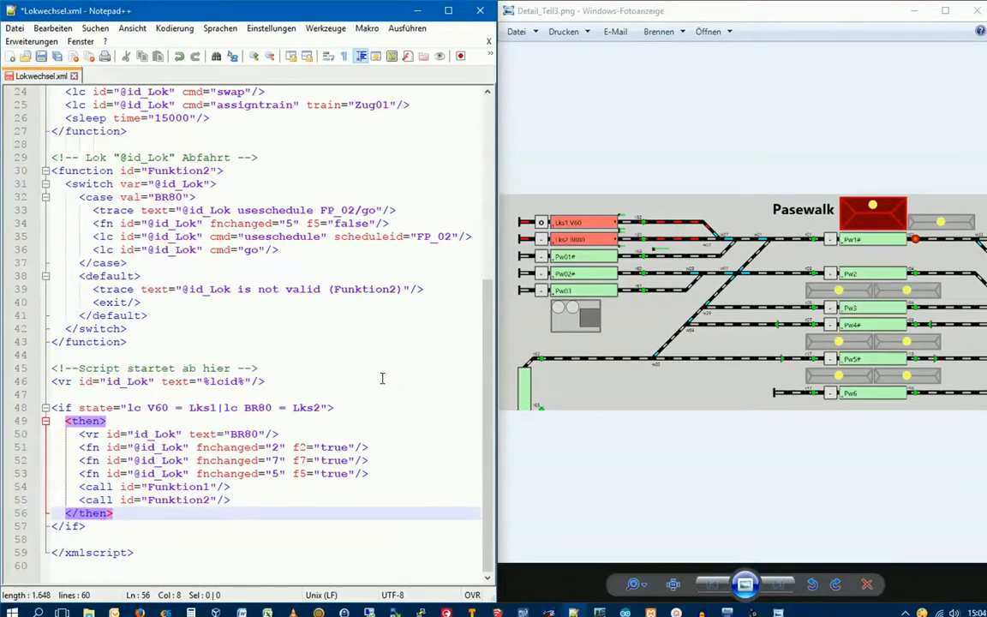
{"action": "scroll", "scroll_direction": "down", "scroll_amount": 3}
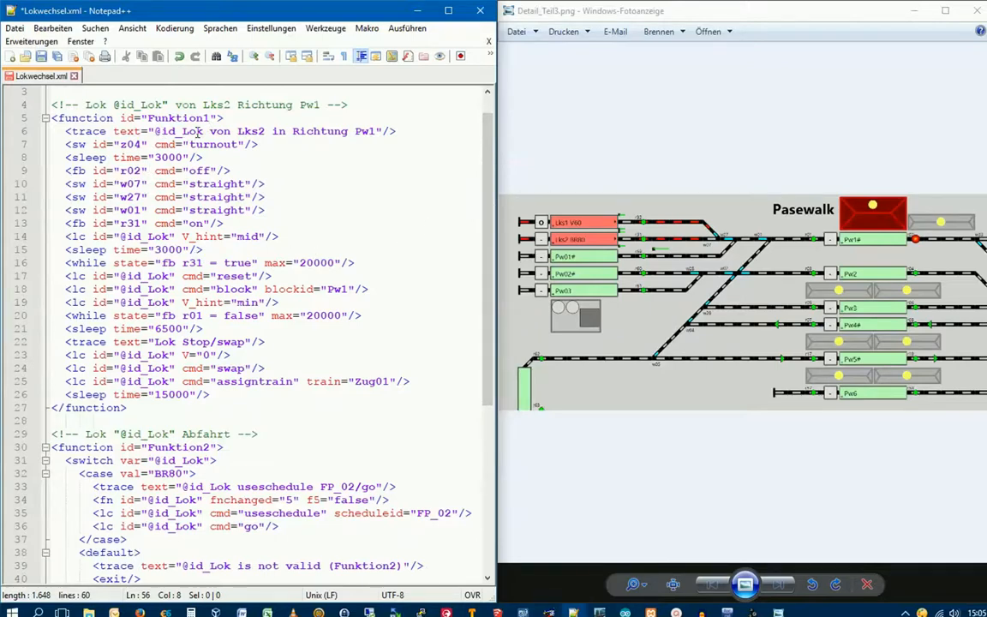
{"action": "mouse_move", "coordinate": [370, 281]}
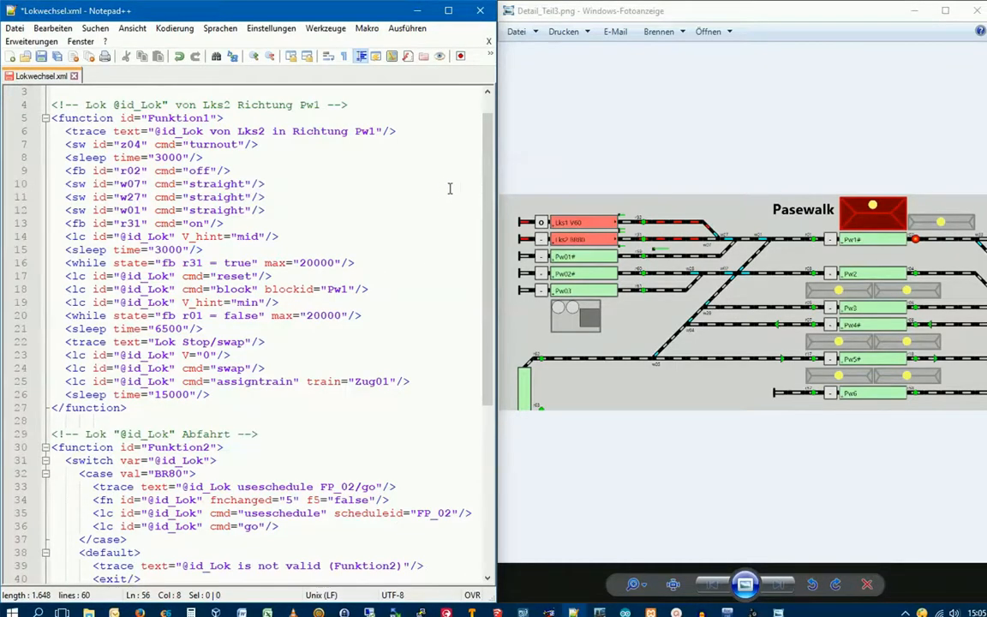
{"action": "mouse_move", "coordinate": [437, 190]}
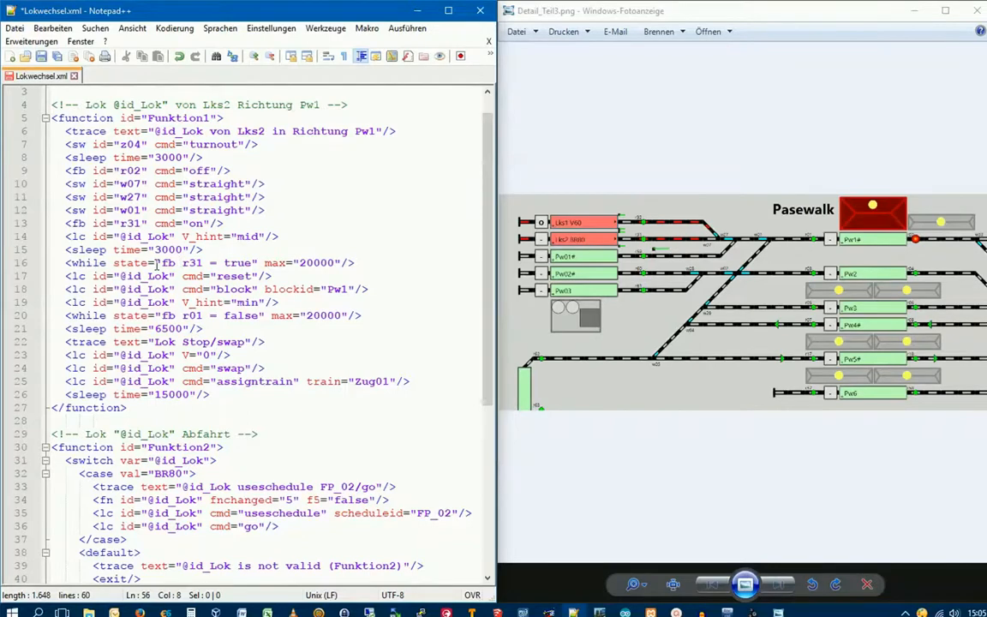
{"action": "mouse_move", "coordinate": [186, 265]}
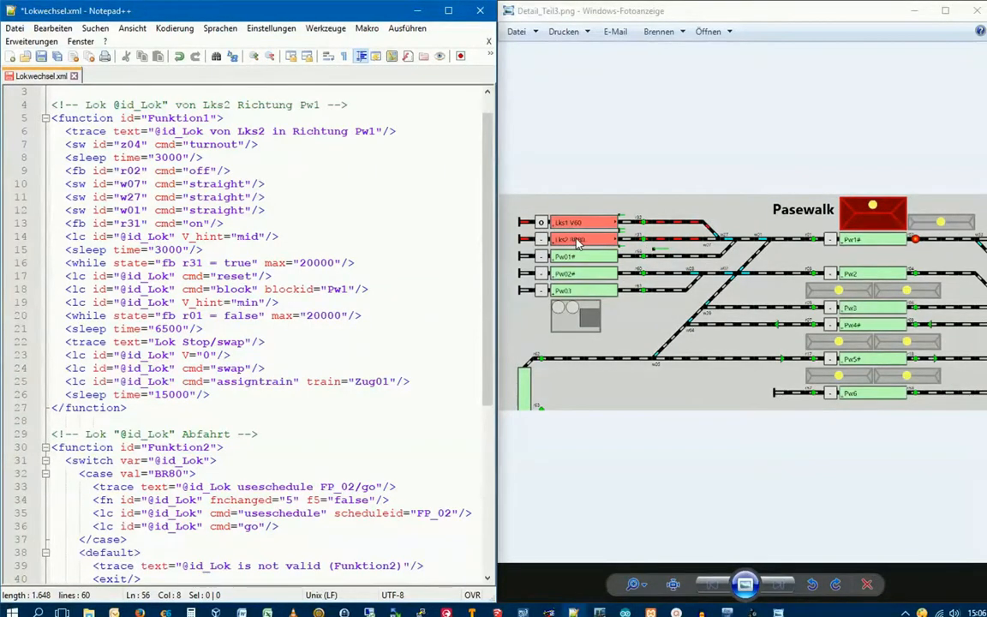
{"action": "mouse_move", "coordinate": [586, 247]}
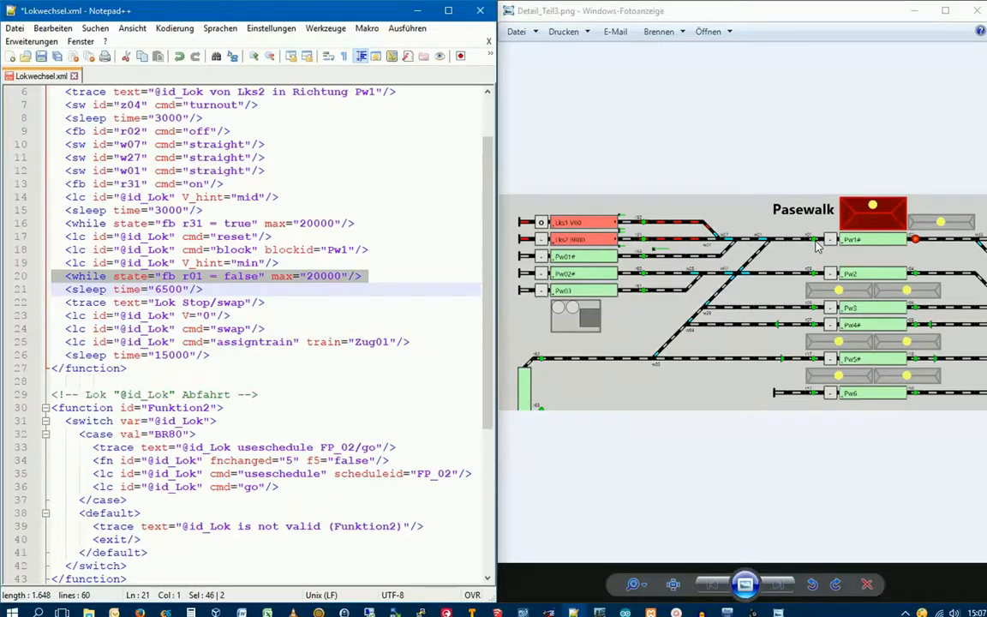
{"action": "mouse_move", "coordinate": [901, 247]}
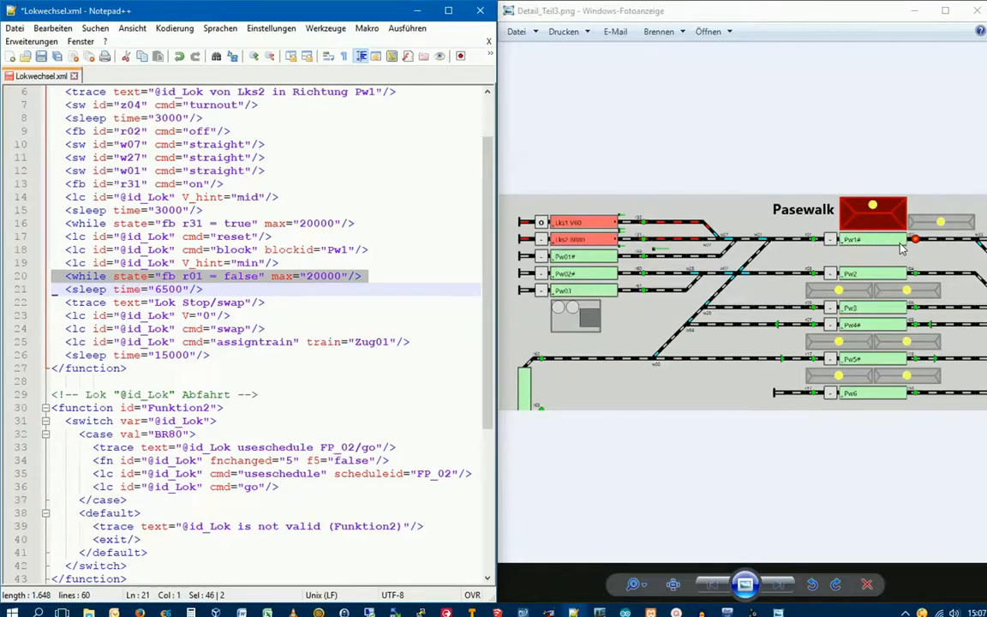
{"action": "scroll", "scroll_direction": "down", "scroll_amount": 3}
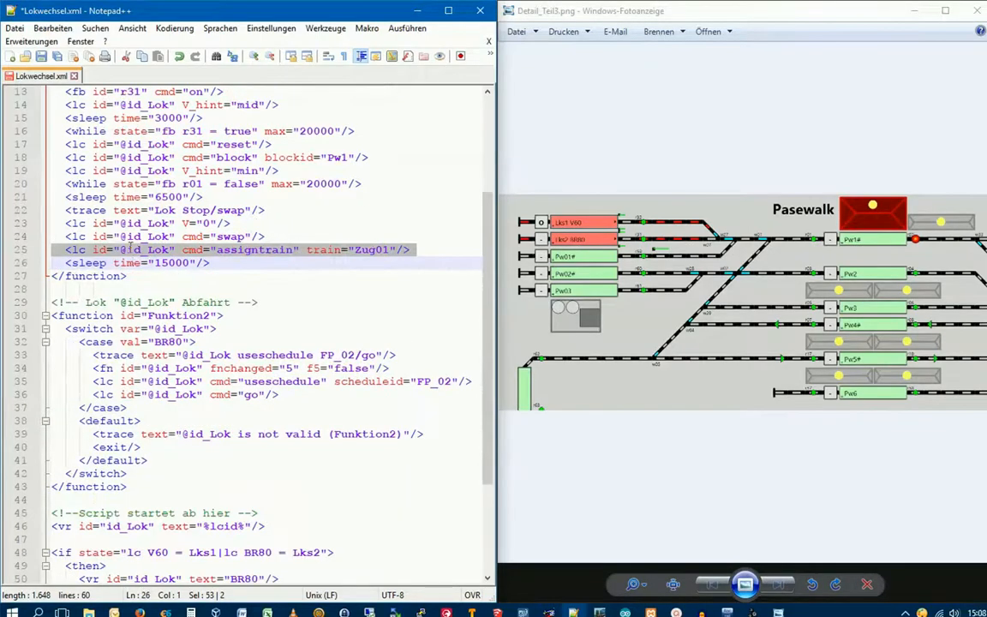